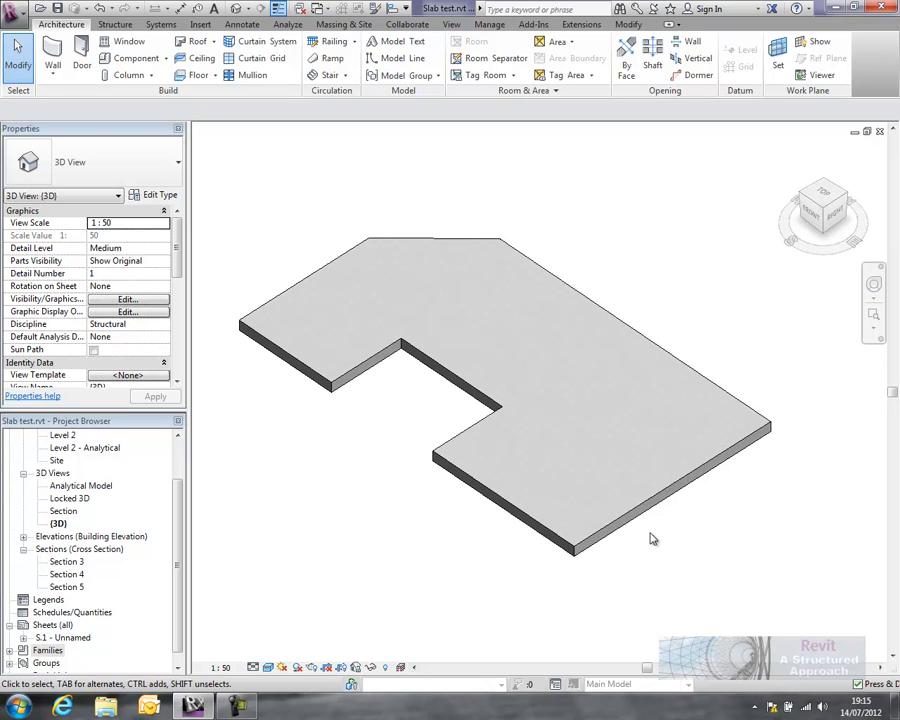
mouse_move(360, 530)
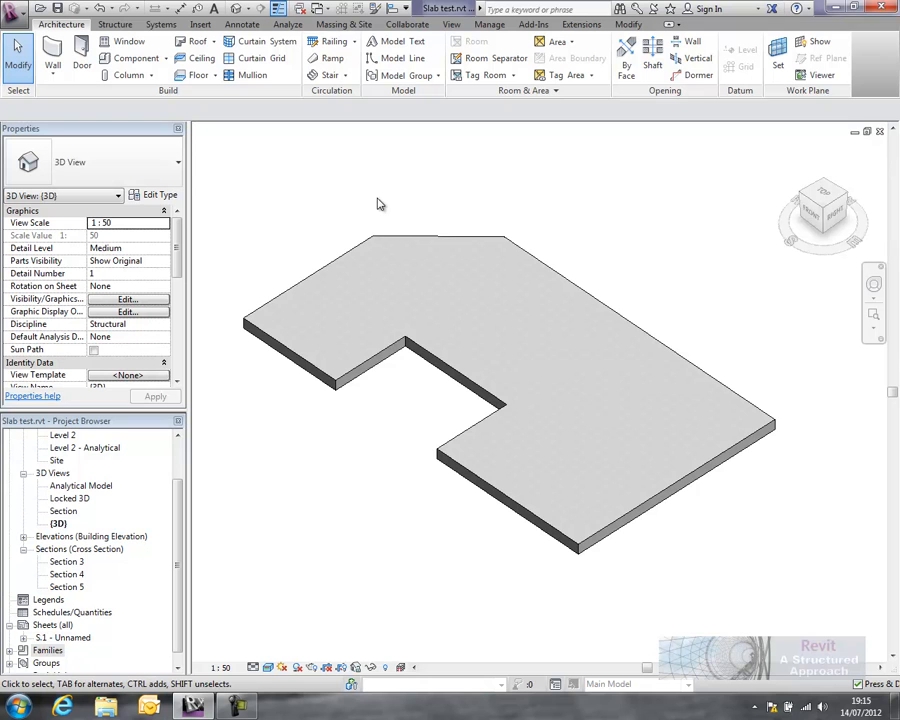
Create a new family from the Metric Profile-Hosted.rft template
click(14, 25)
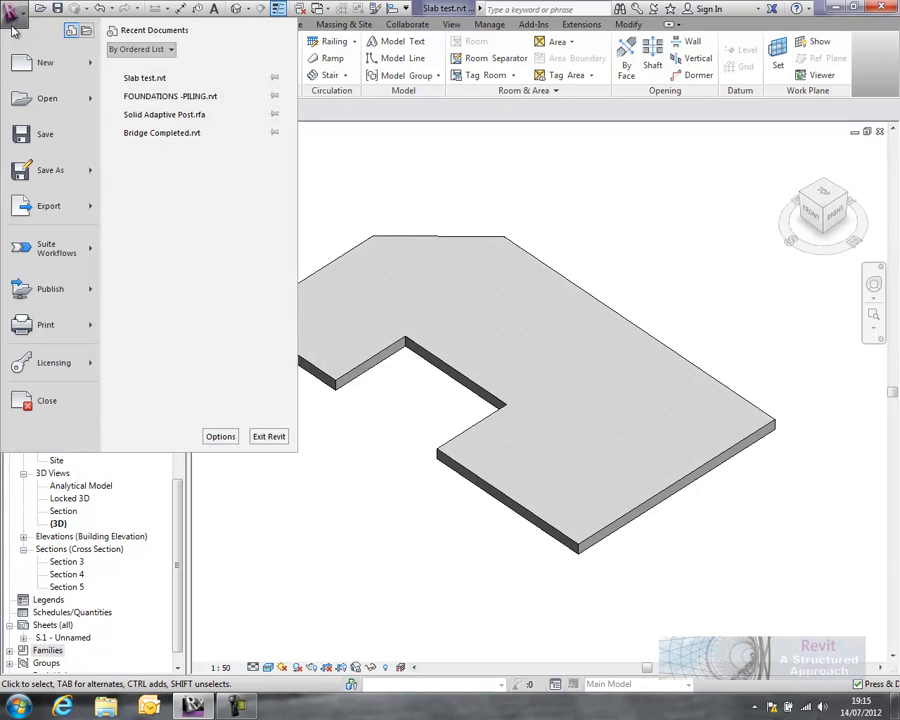
click(45, 62)
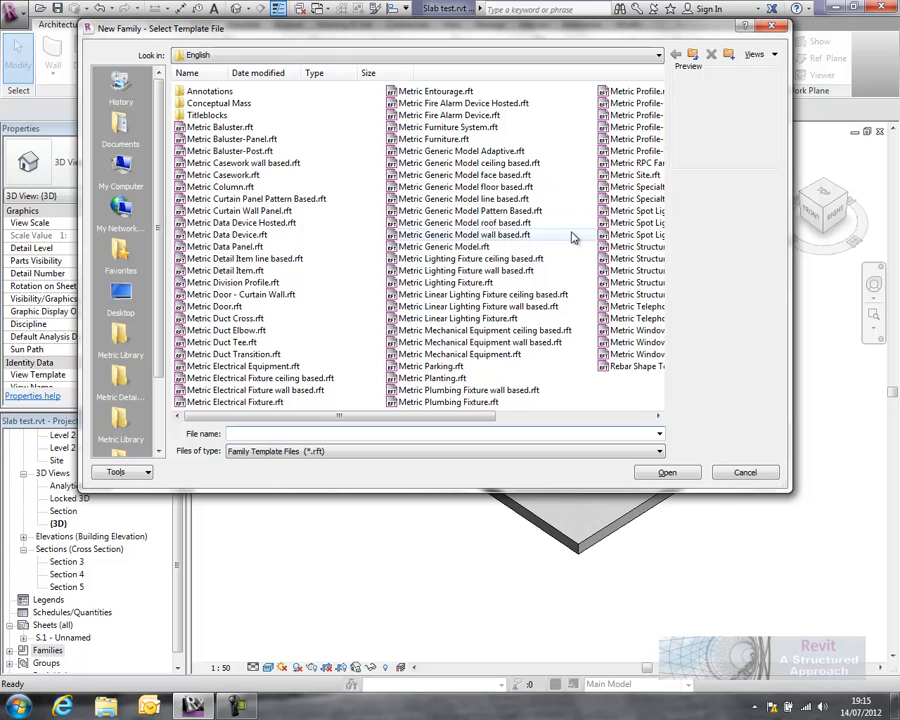
scroll(right, 3)
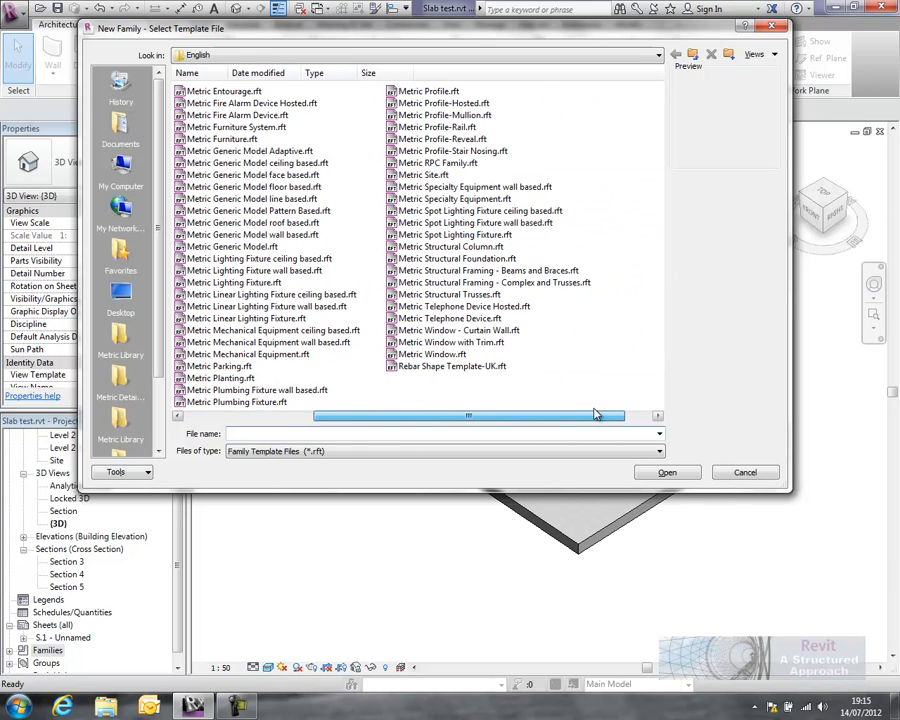
click(443, 103)
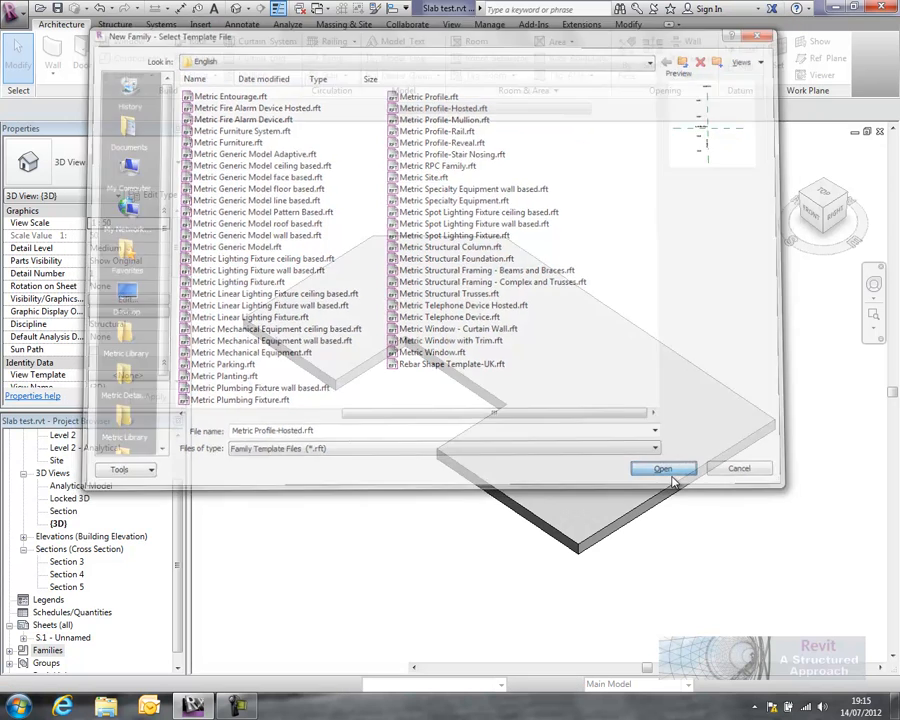
click(663, 468)
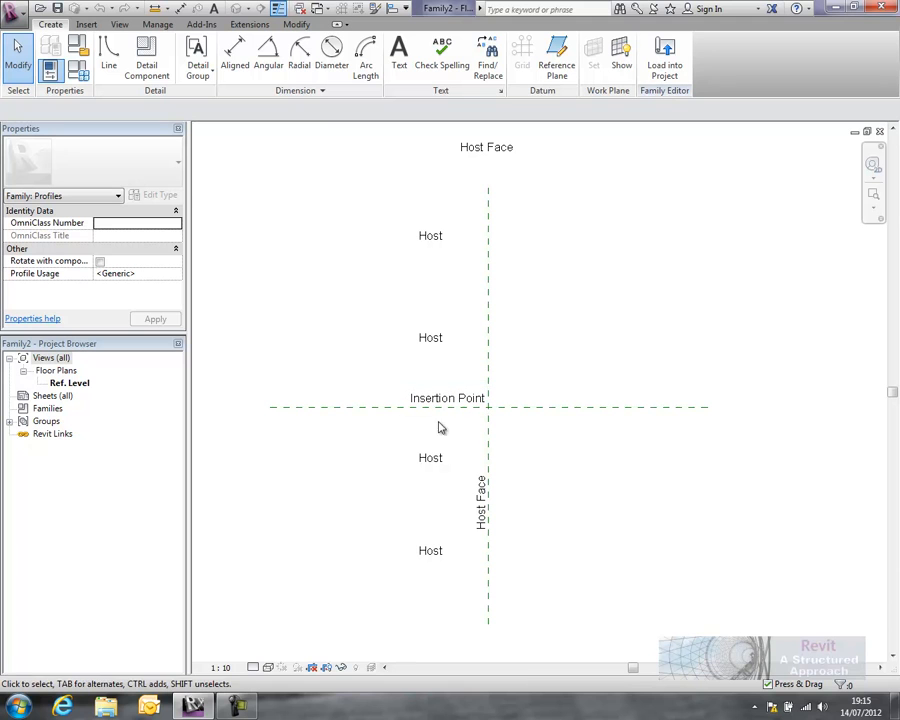
Sketch the lower rectangle at the insertion point and the upstand outline above it
click(108, 55)
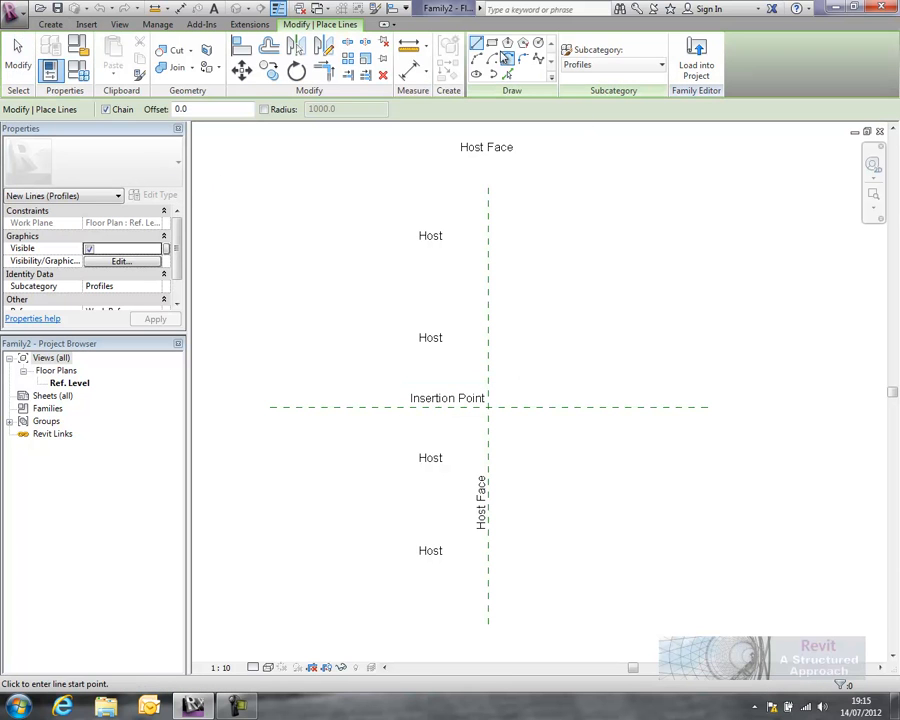
mouse_move(489, 407)
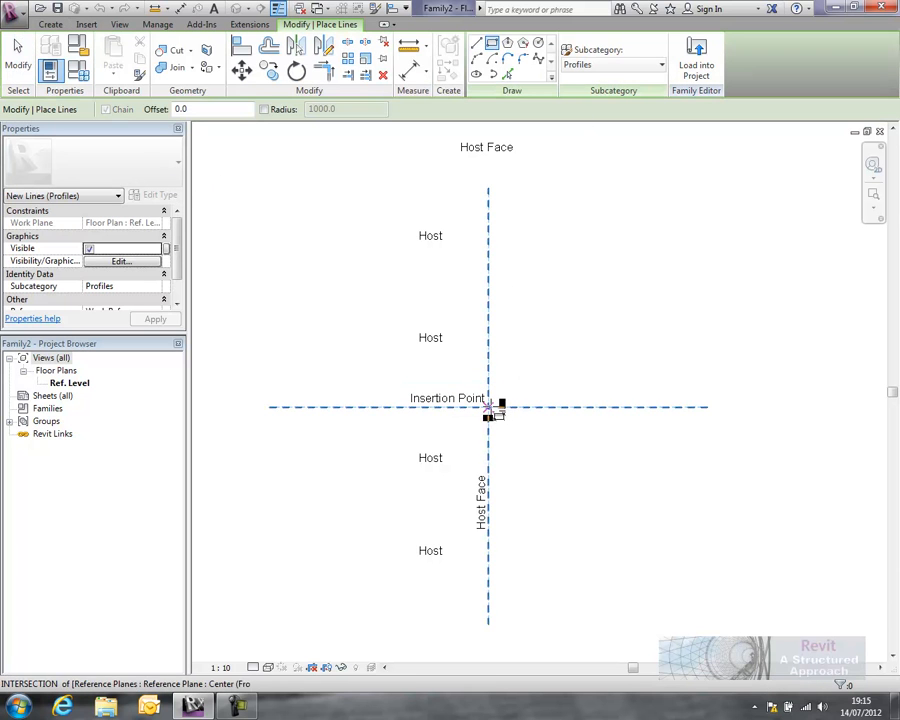
click(488, 408)
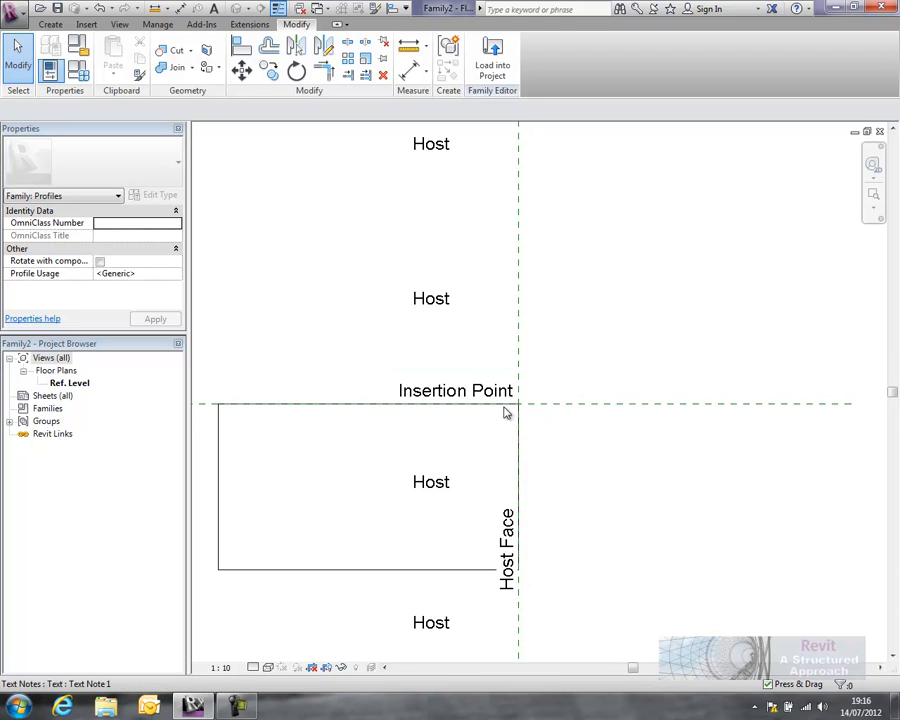
click(50, 23)
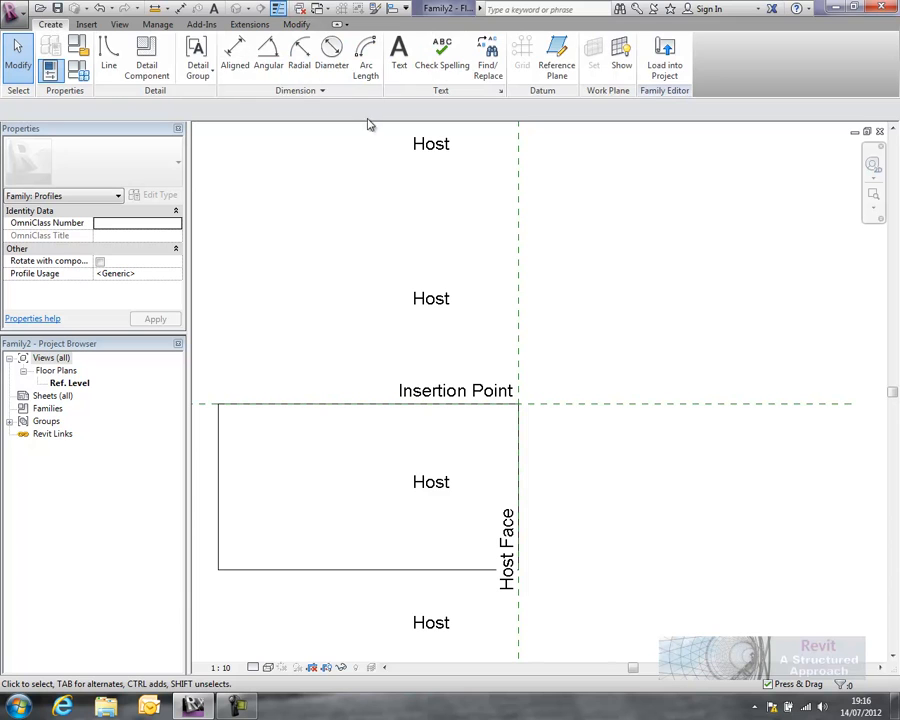
click(108, 50)
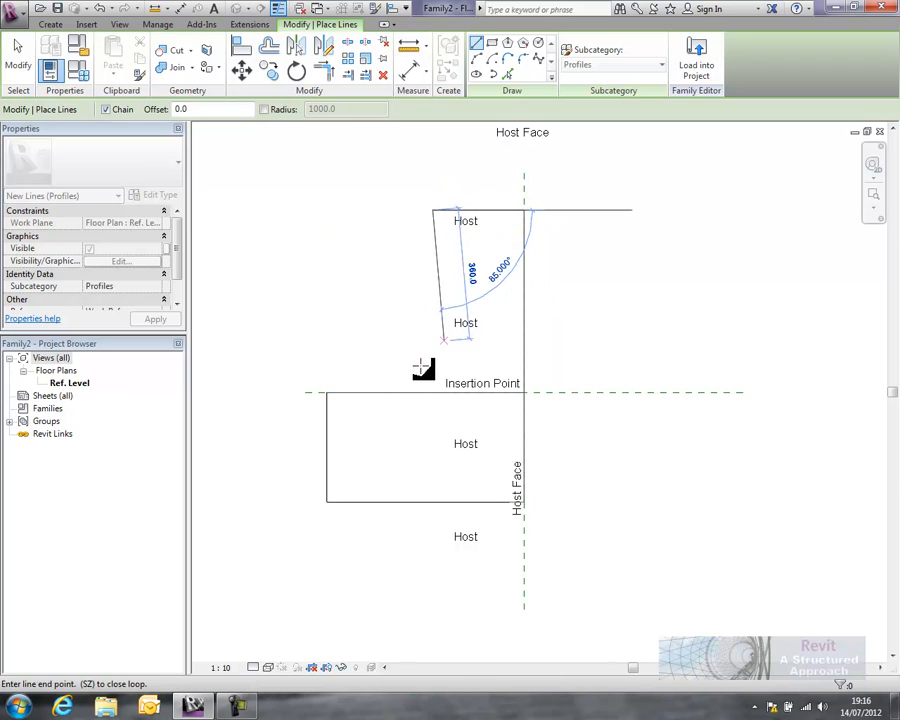
click(528, 395)
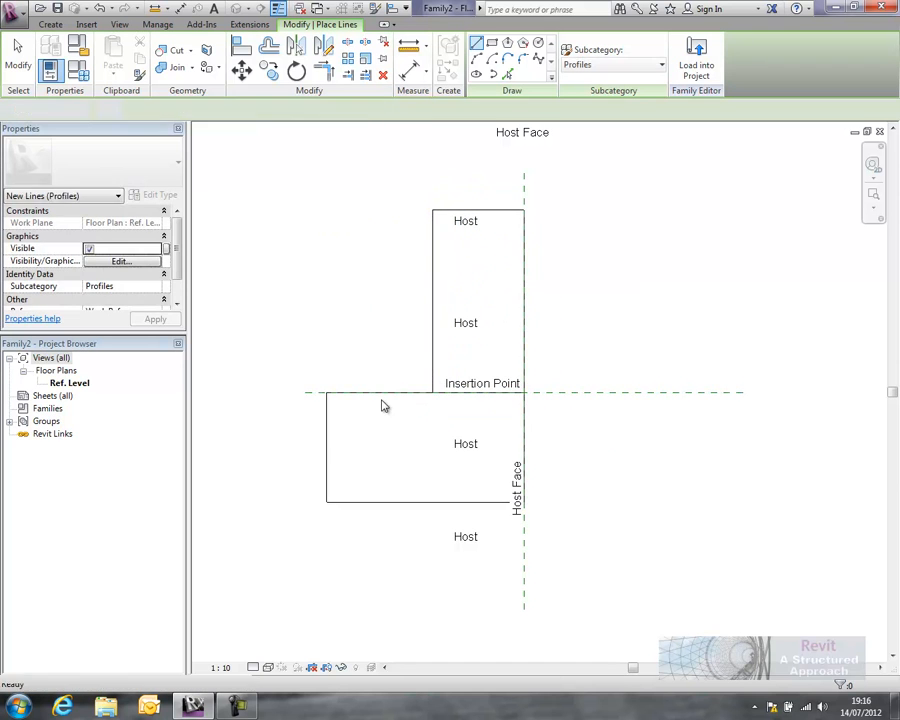
click(329, 440)
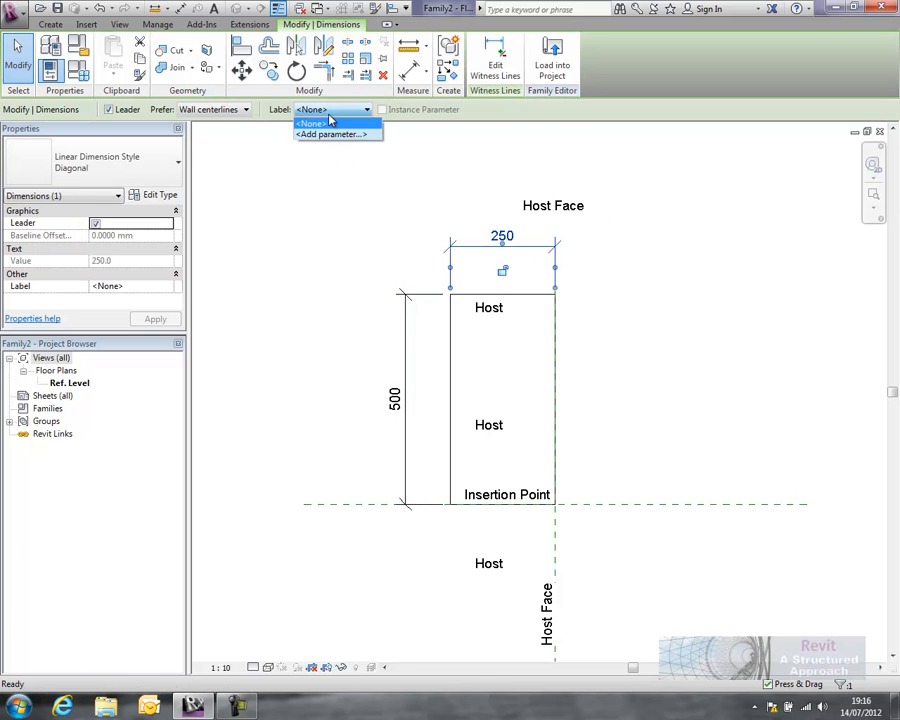
Label the upstand dimensions with new Up Stand Width and Up Stand Height parameters
click(328, 134)
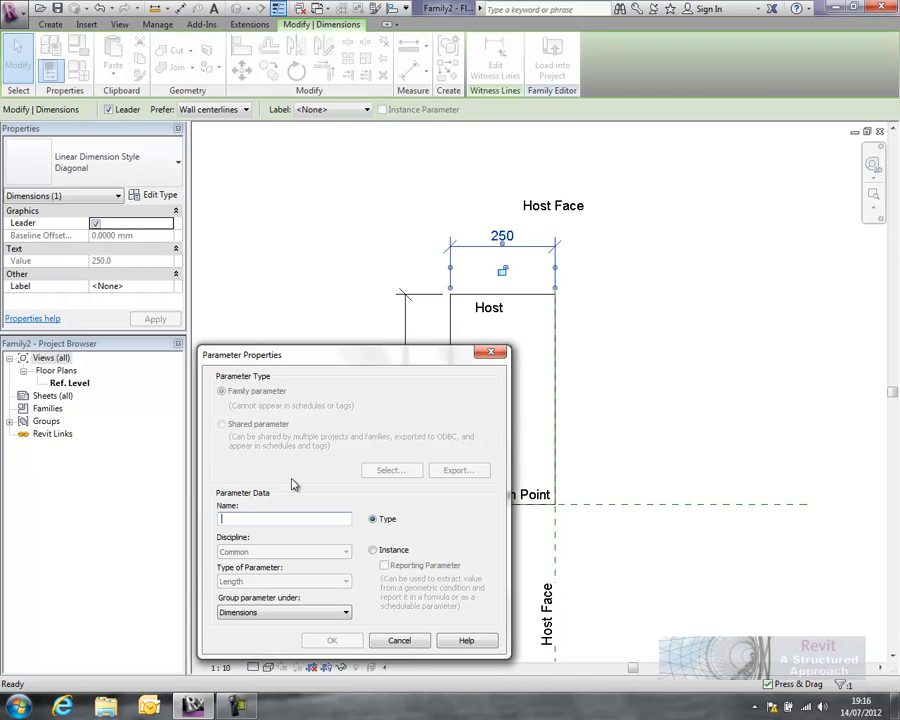
text(Up Stand)
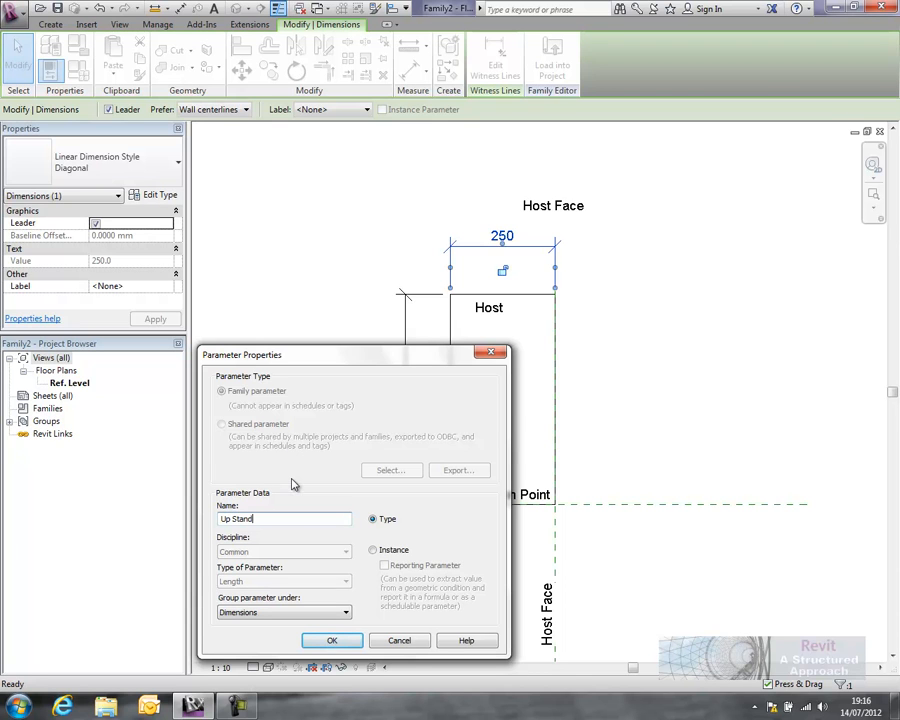
text(Wif)
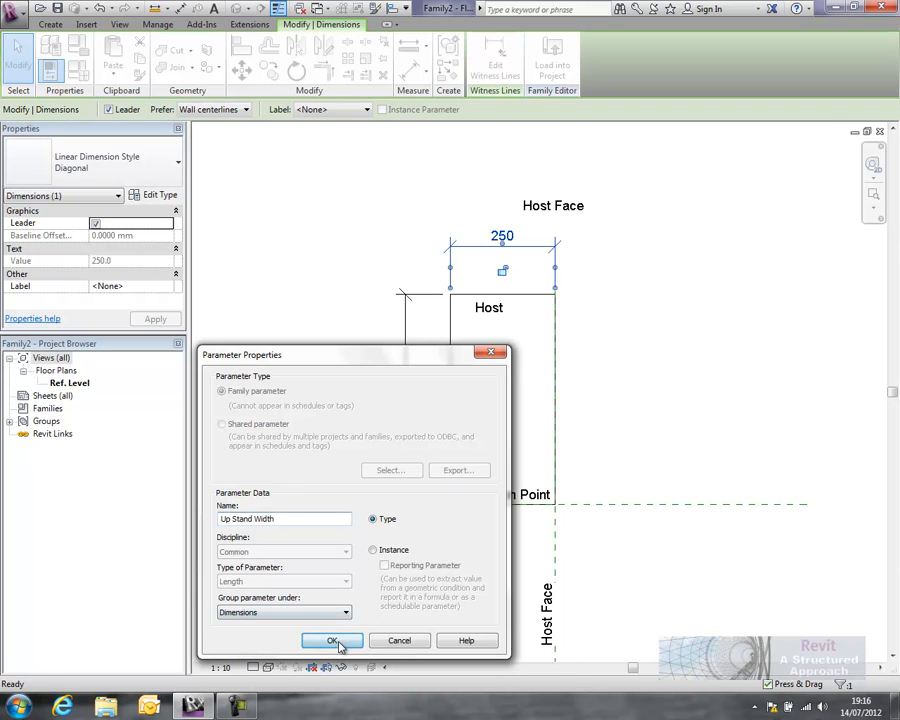
click(332, 640)
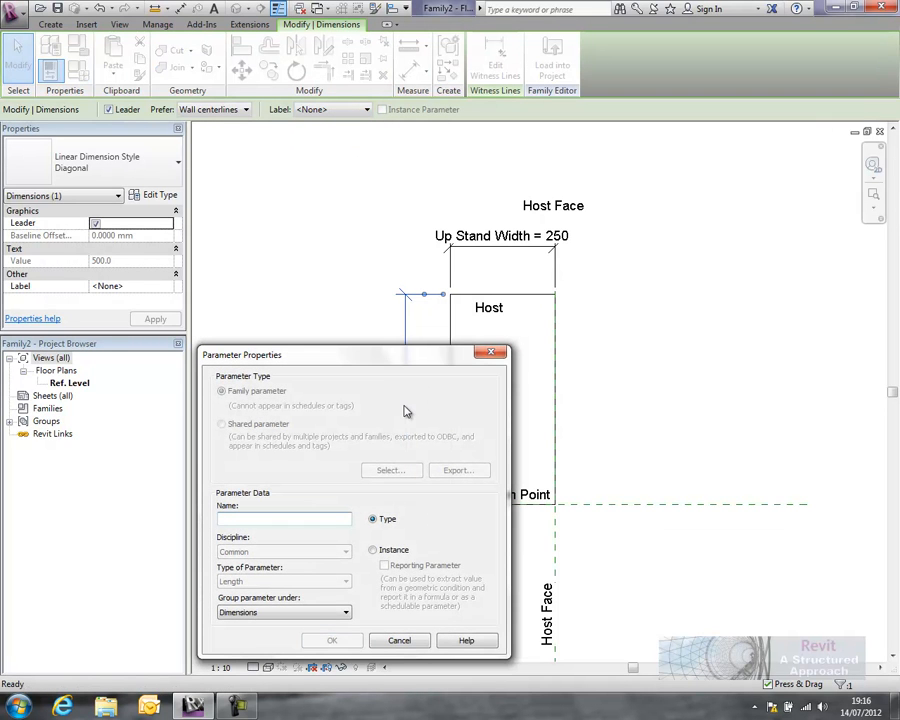
text(Up Stand Hei)
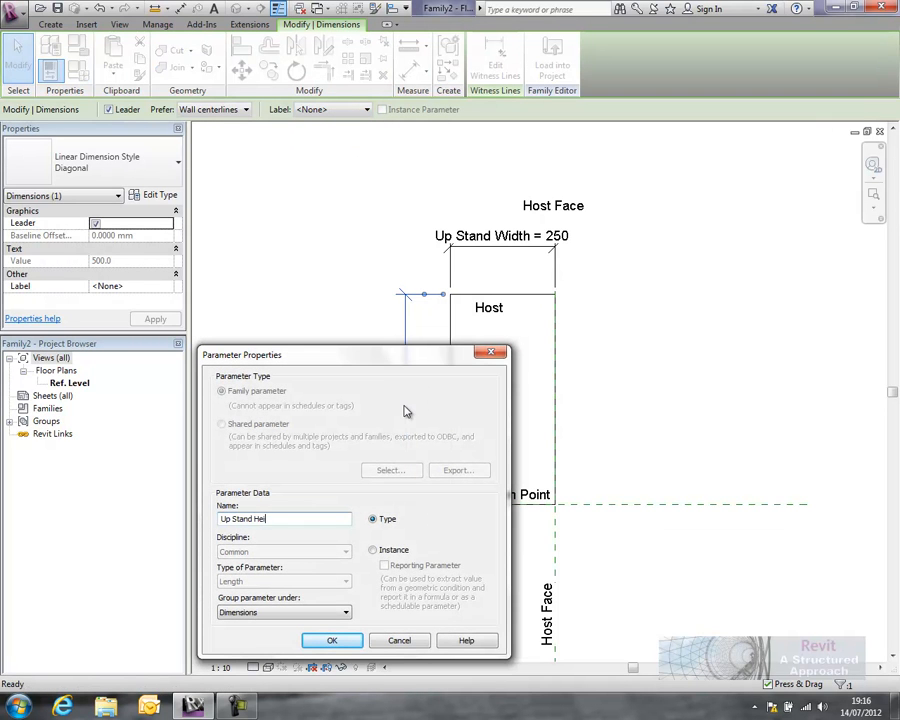
click(332, 640)
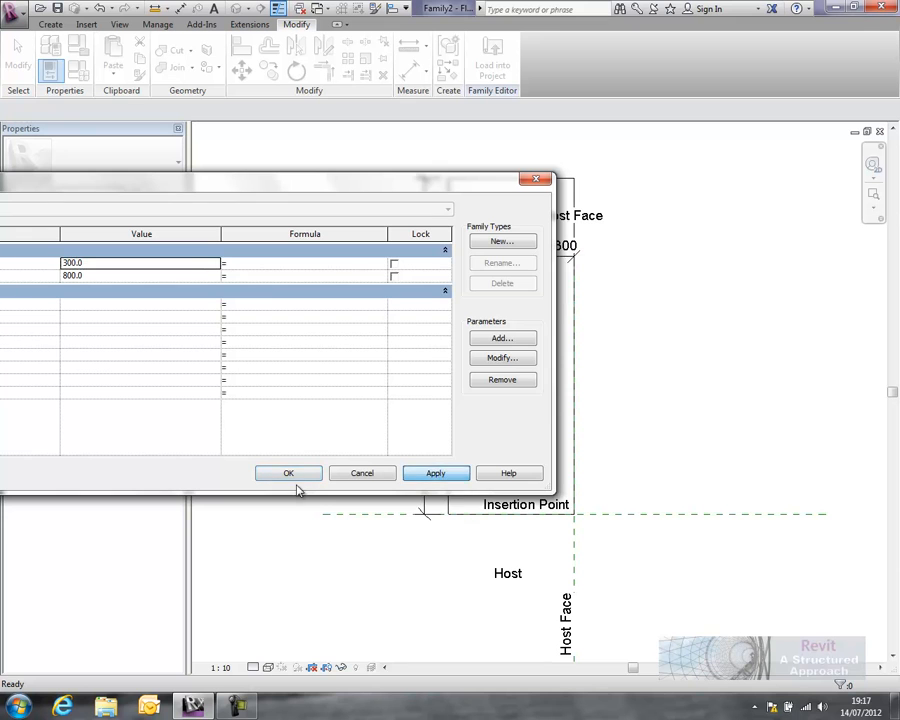
Apply width 300 and height 800, then save the family as UPSTAND
click(288, 473)
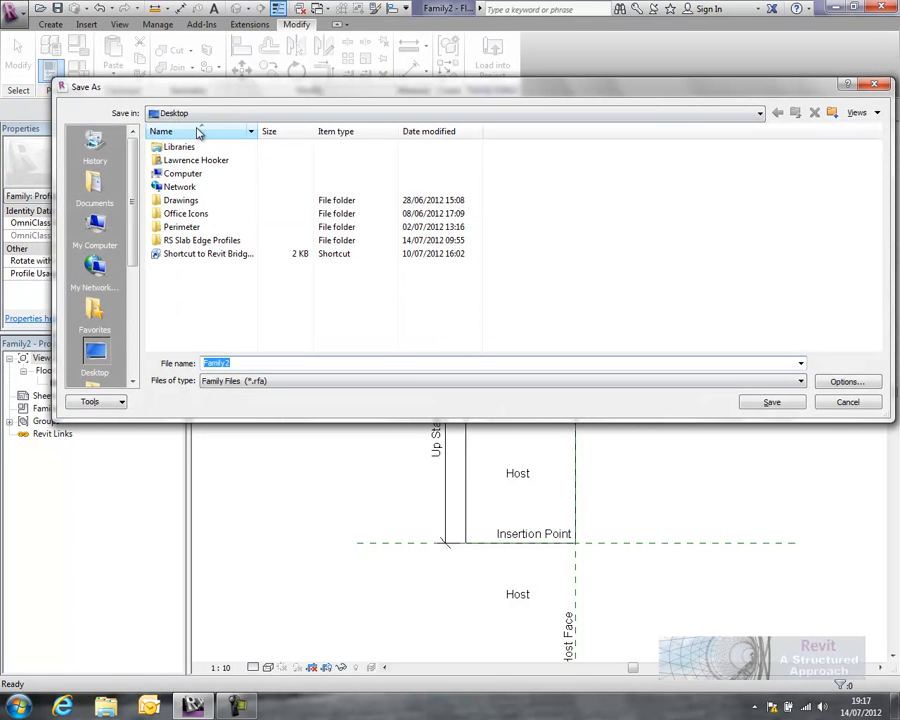
text(U)
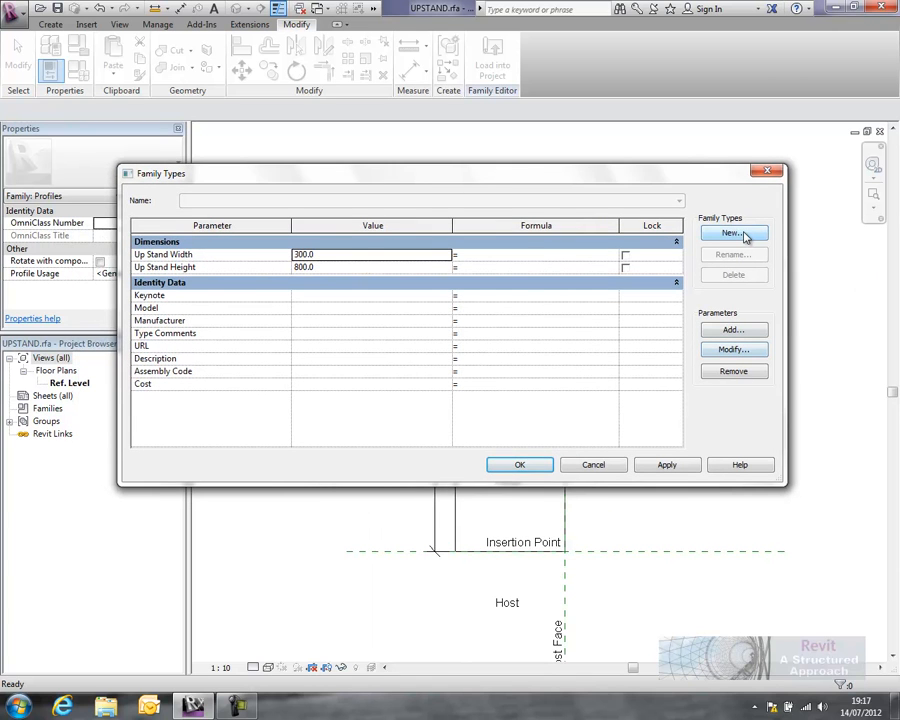
Add a new family type named 600Hx250W
click(733, 233)
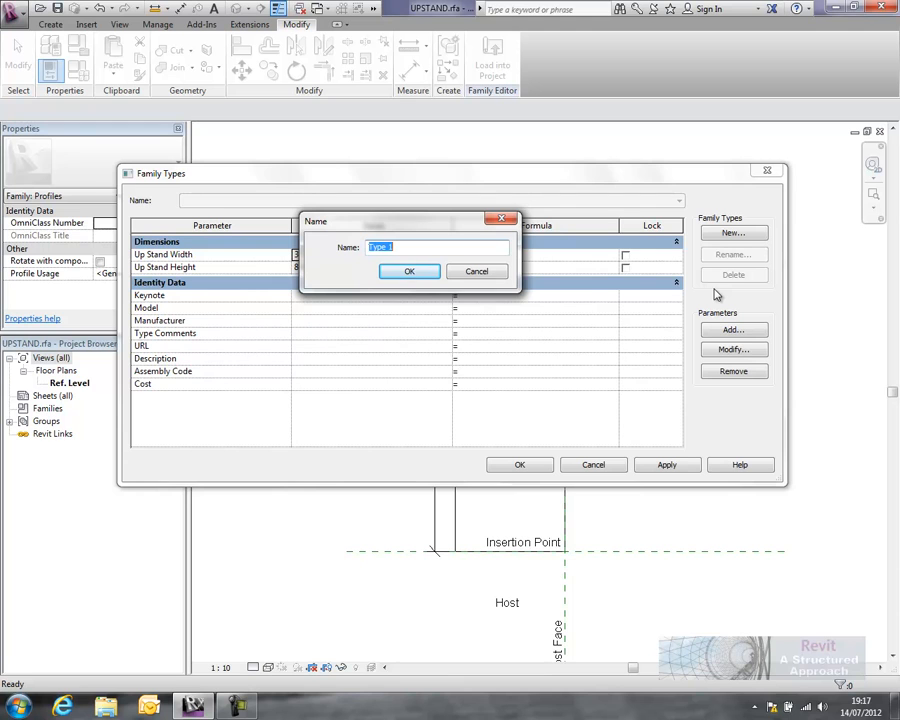
text(600H)
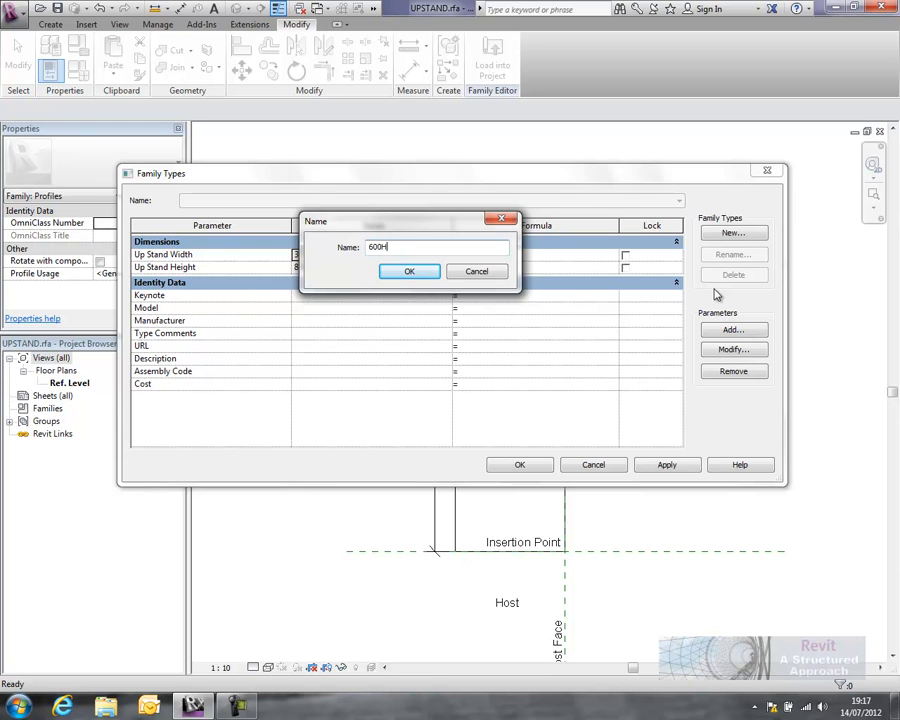
text(x250)
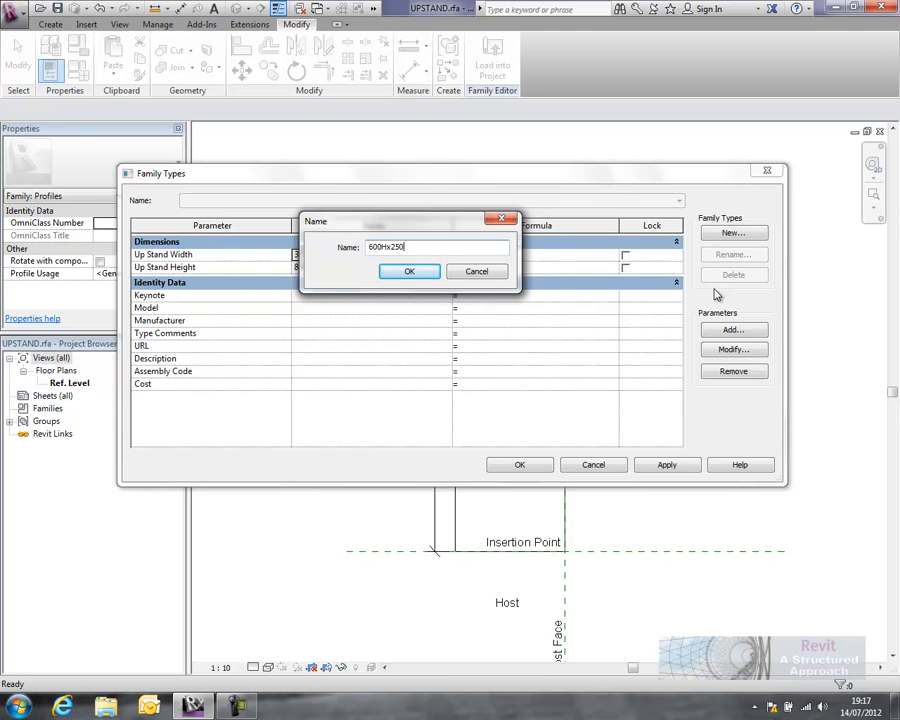
click(409, 271)
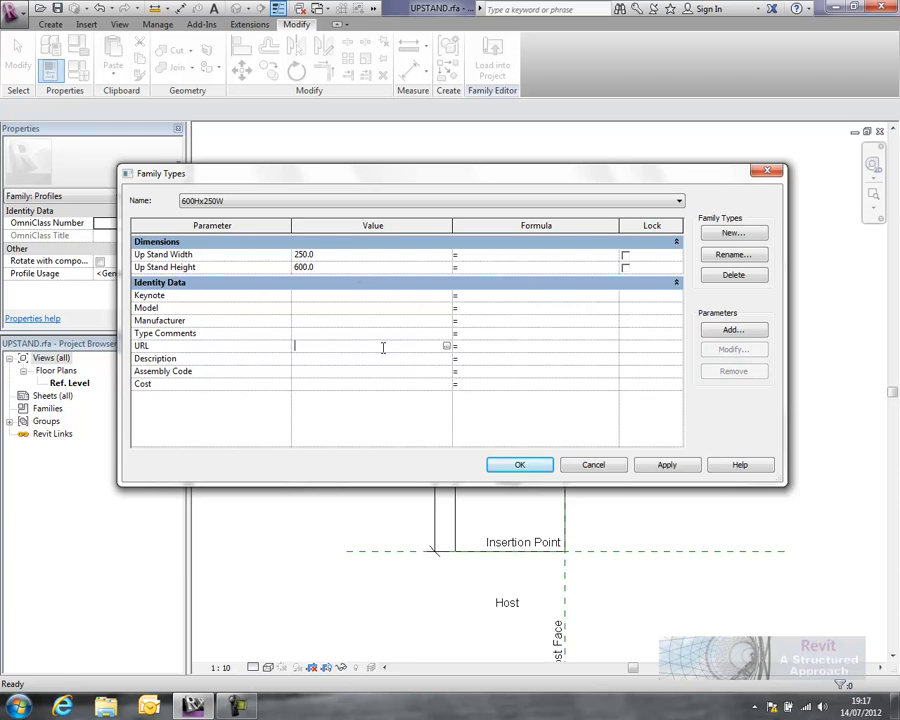
Add a 1000Hx300W family type with width 300 and height 1000
click(732, 232)
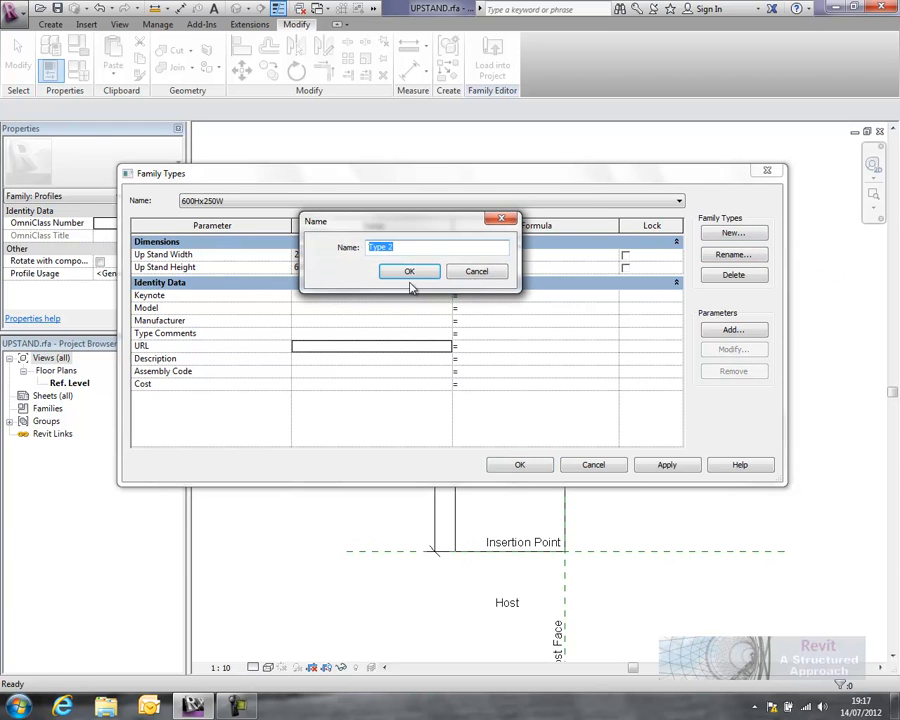
text(1000Hx)
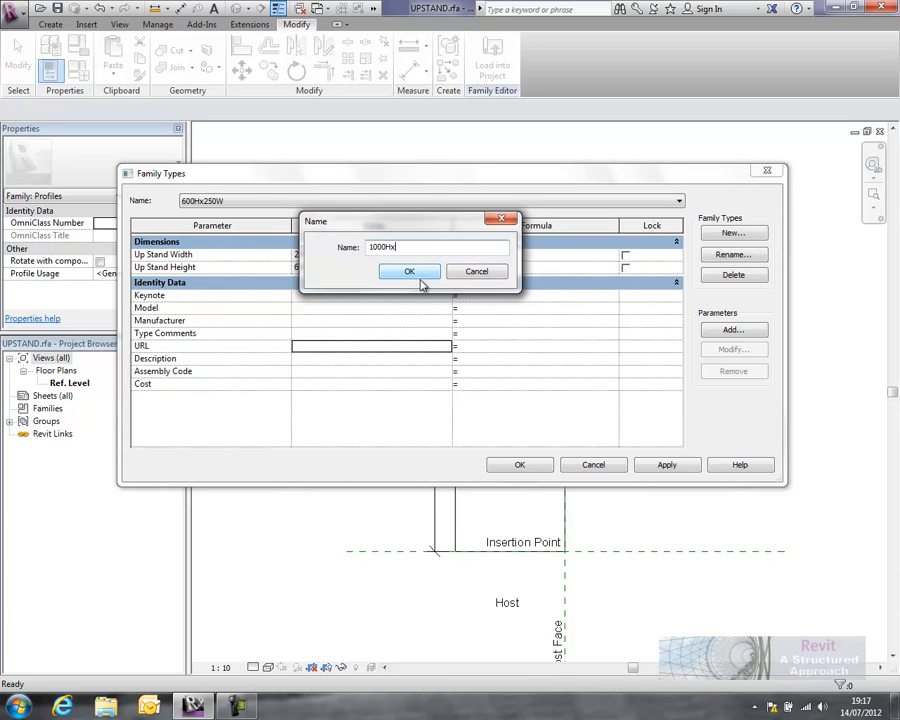
text(300W)
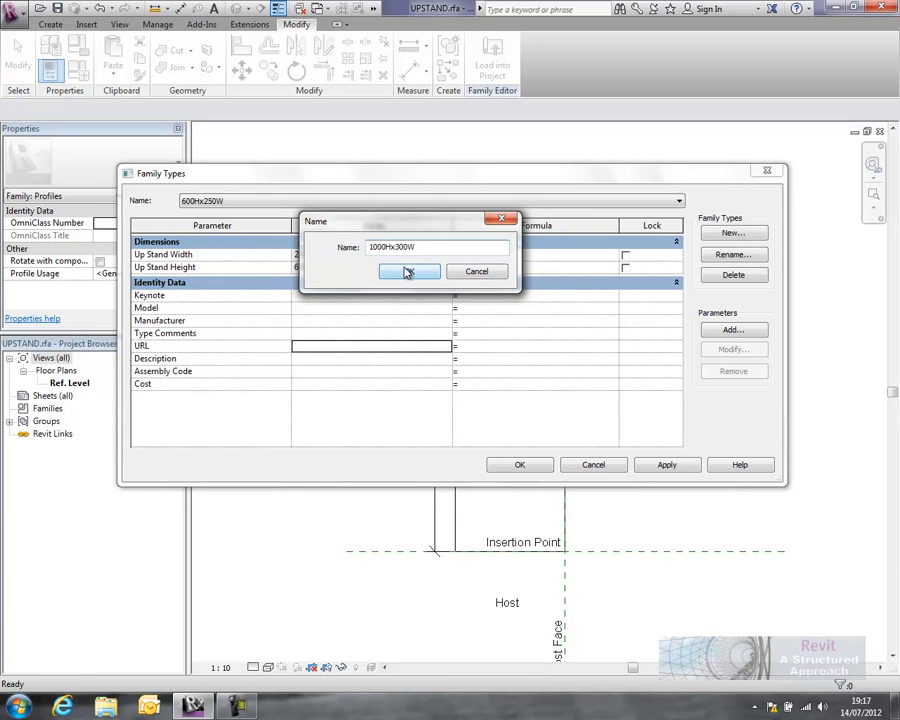
click(408, 271)
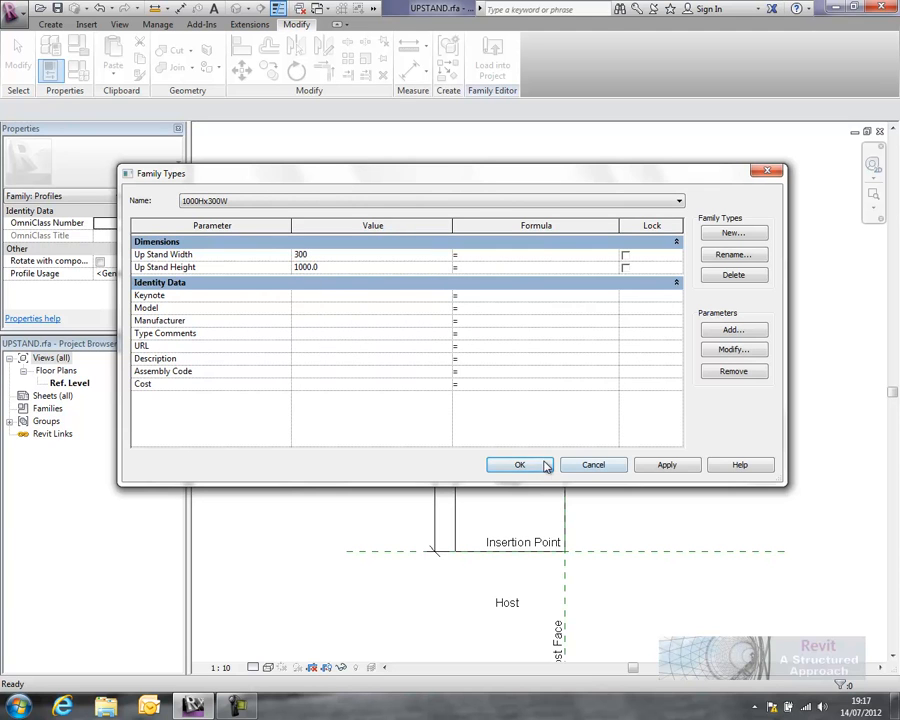
click(519, 464)
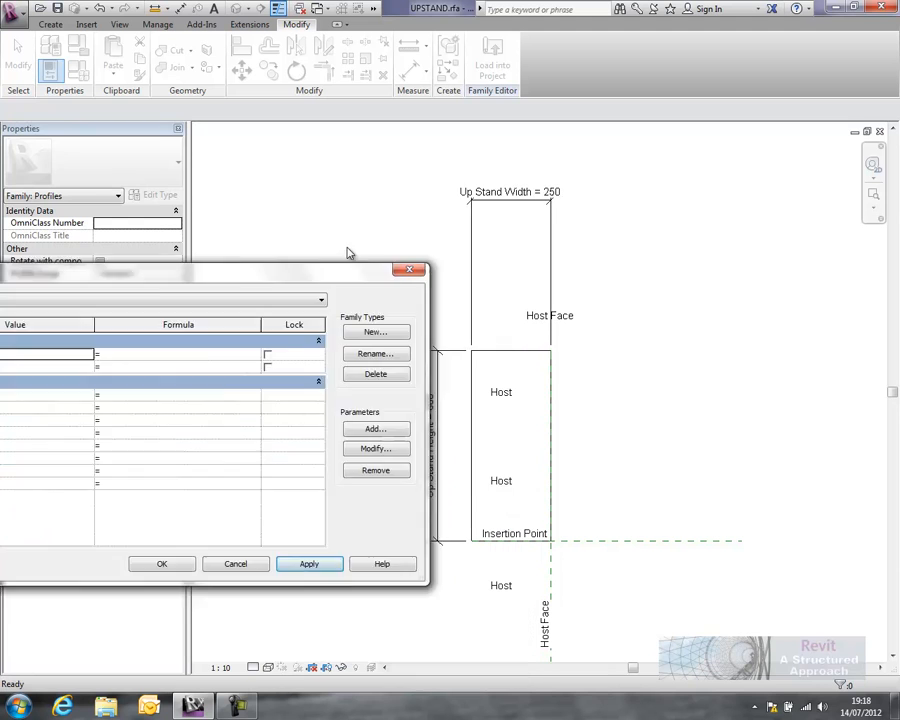
click(161, 563)
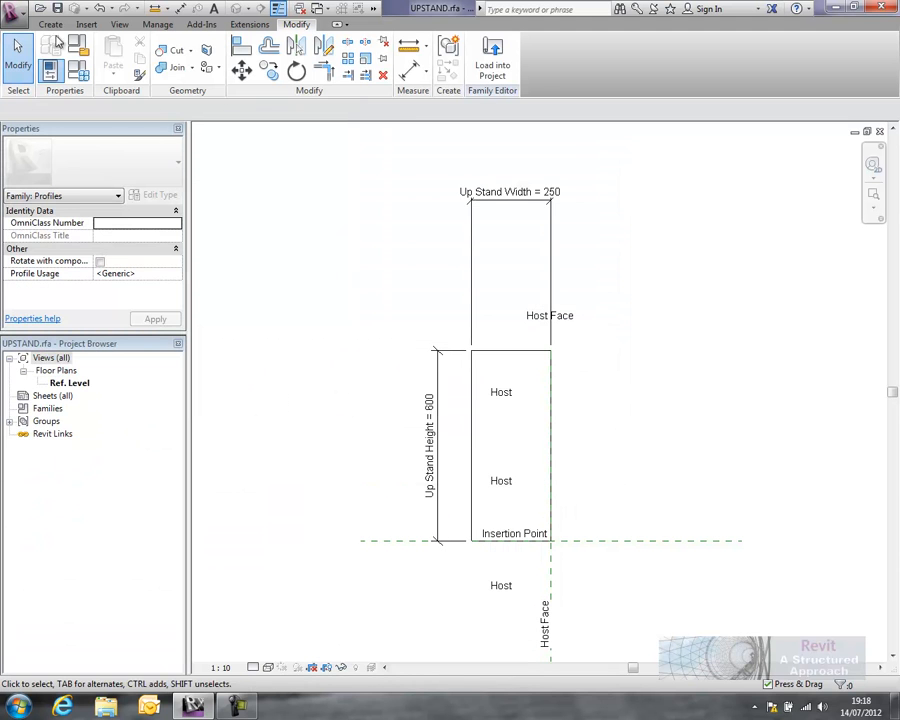
Load UPSTAND into Slab test.rvt and open the {3D} view
click(491, 60)
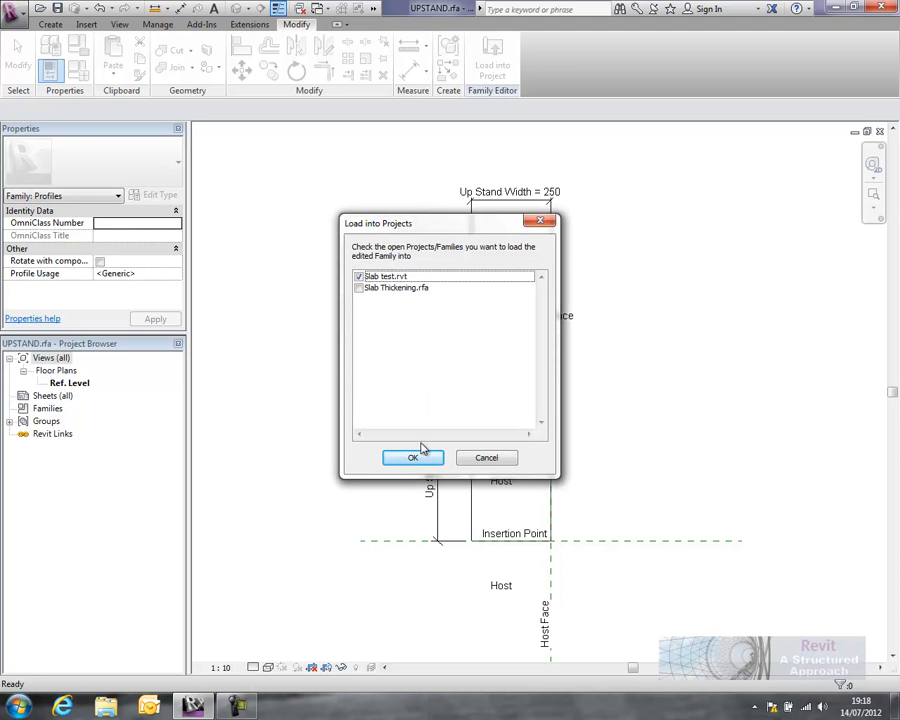
click(412, 457)
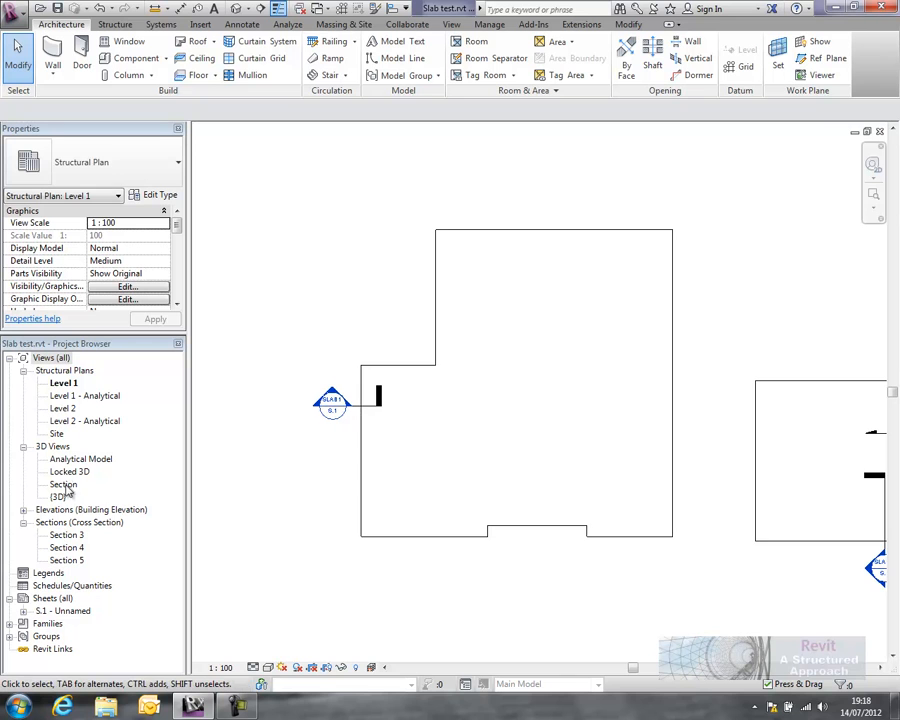
double_click(58, 496)
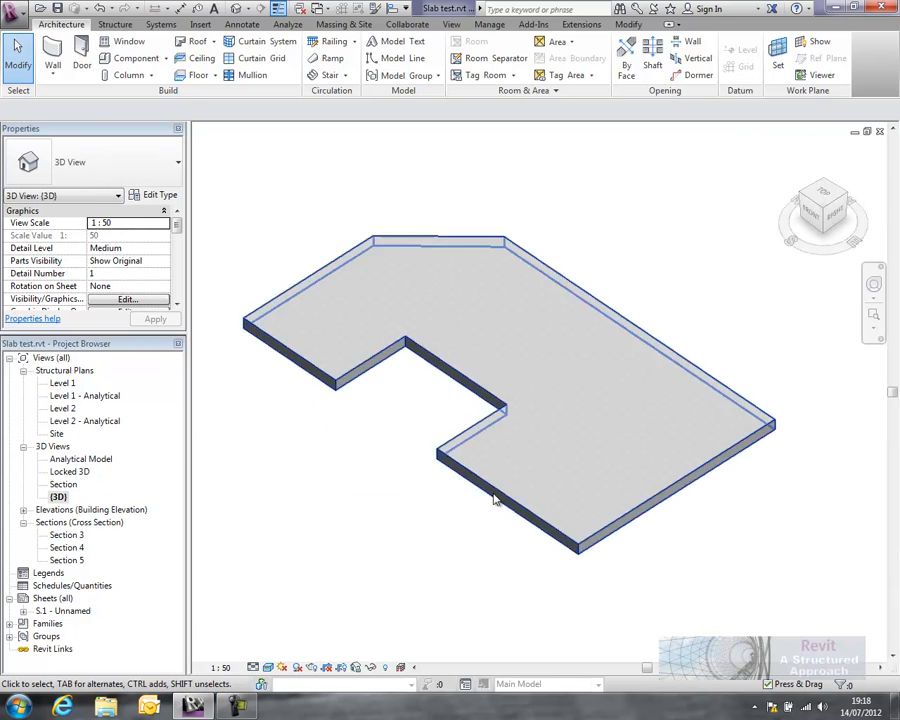
click(398, 451)
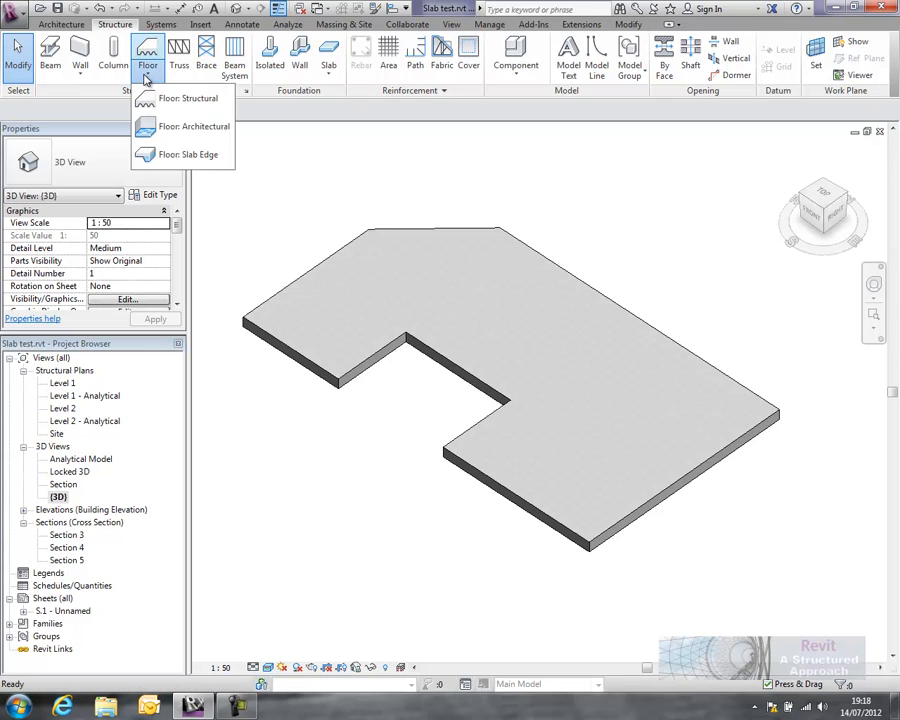
mouse_move(195, 154)
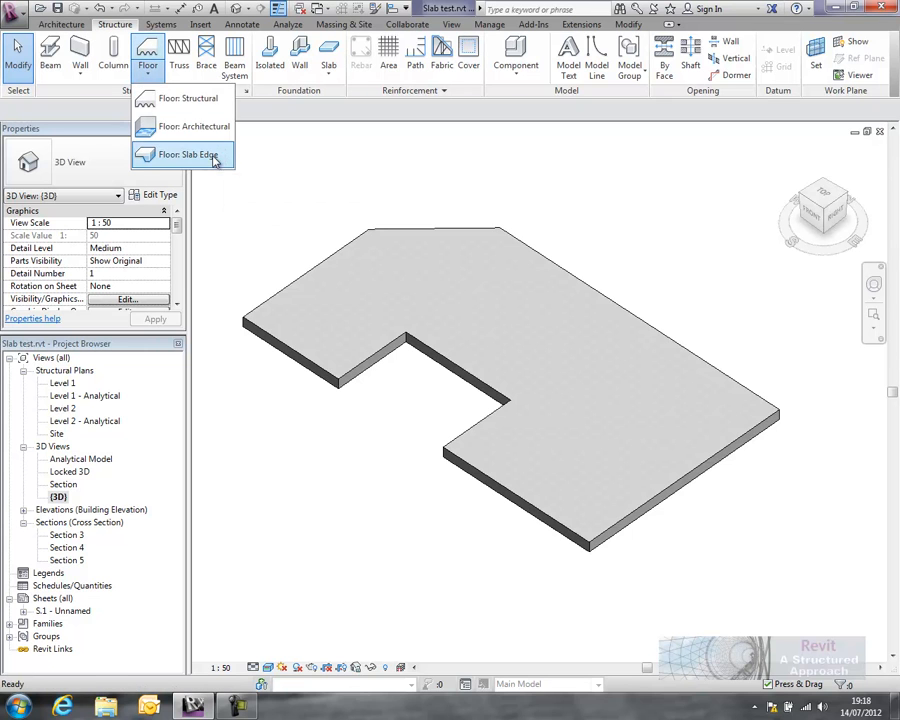
Duplicate a slab edge type as Upstand 1000x300 using profile UPSTAND : 1000Hx300W
click(195, 154)
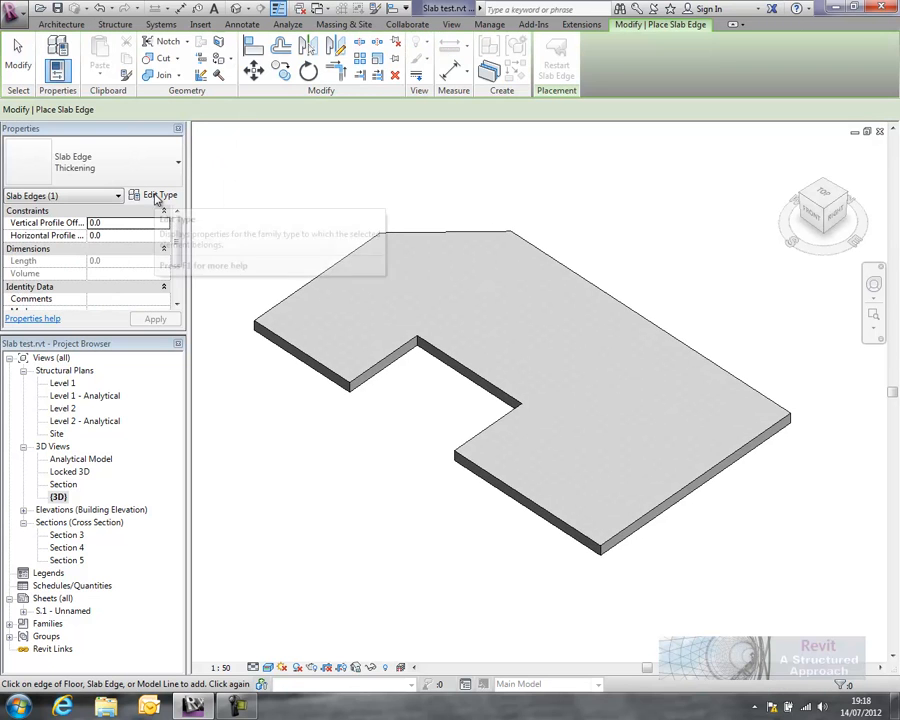
click(161, 194)
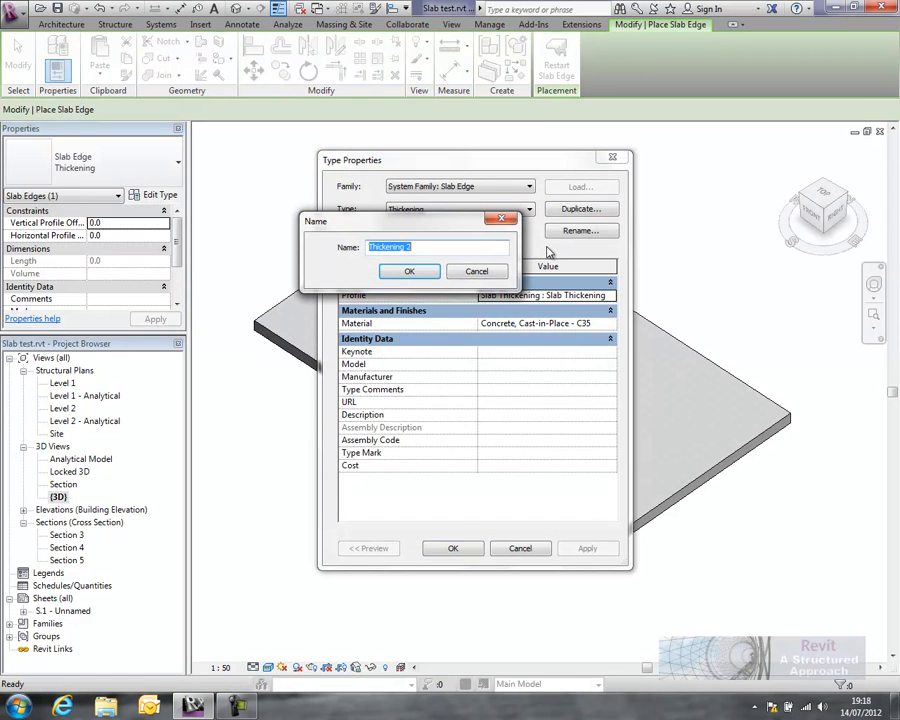
text(Upstand)
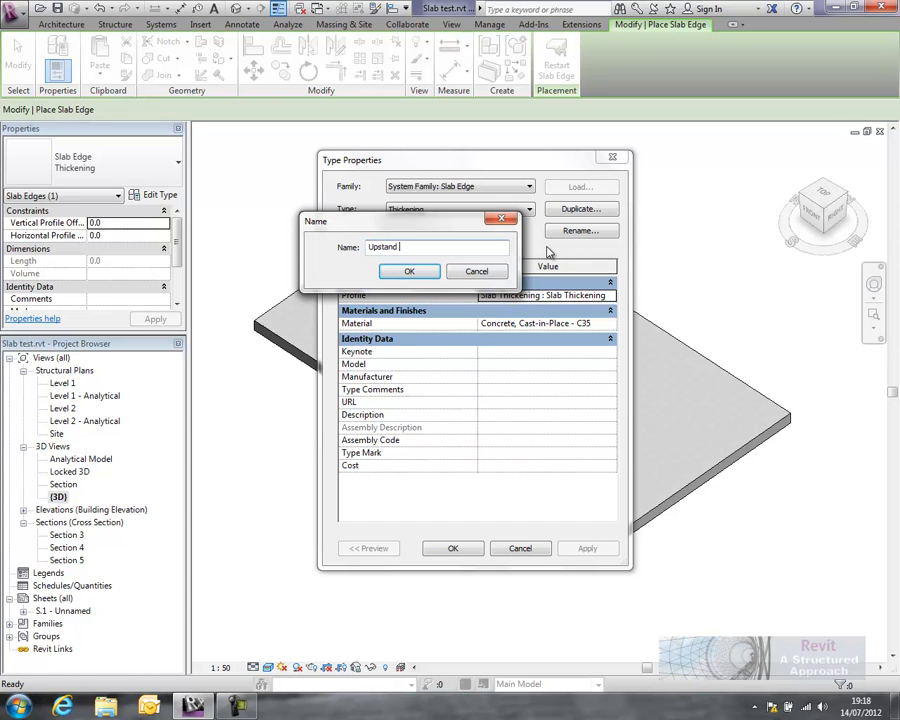
text(1000)
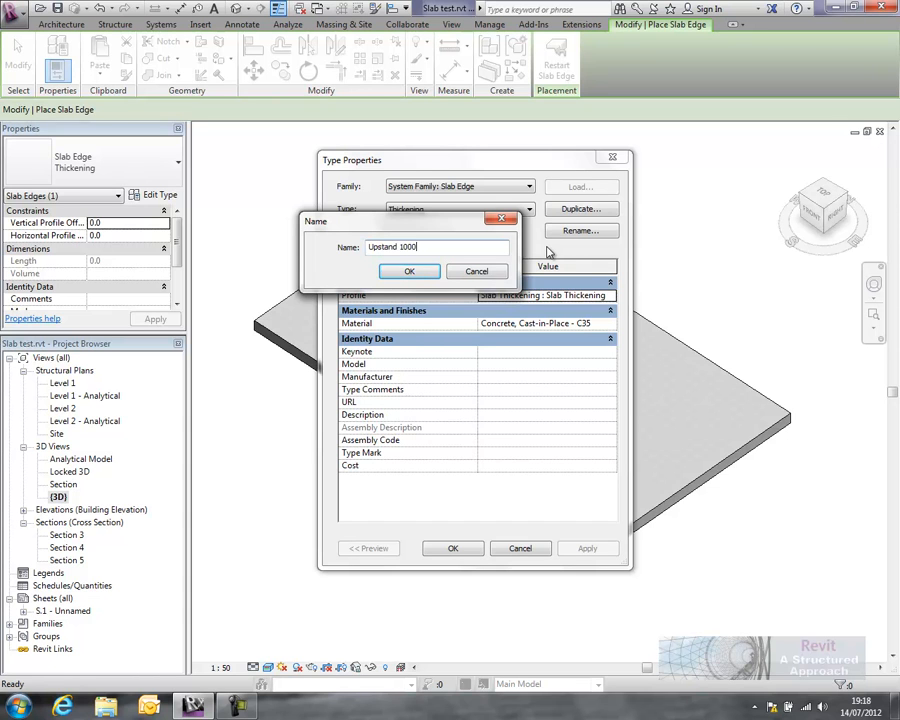
text(x30)
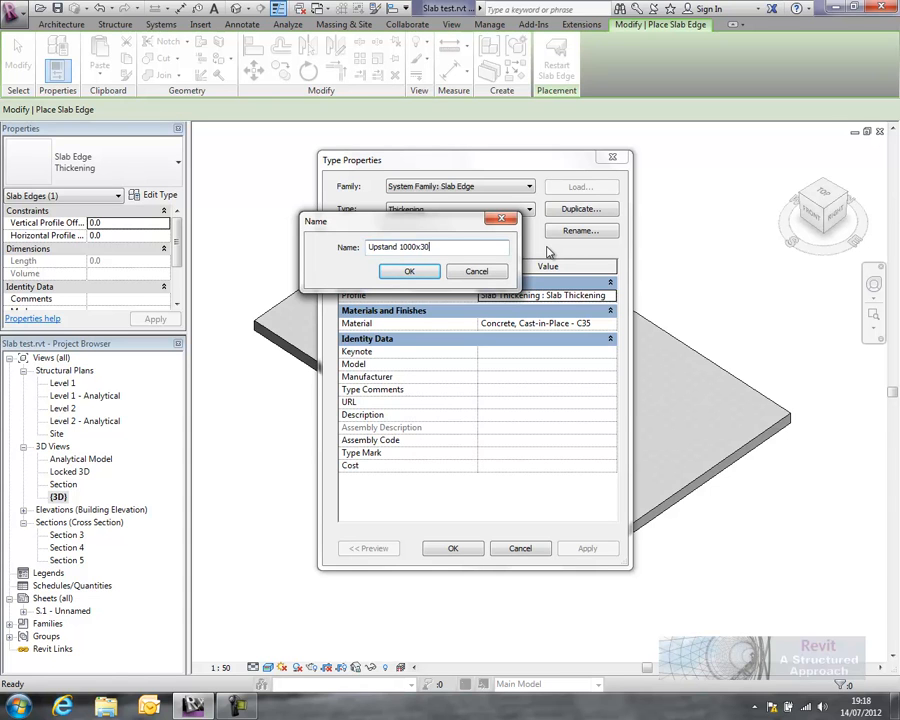
click(408, 271)
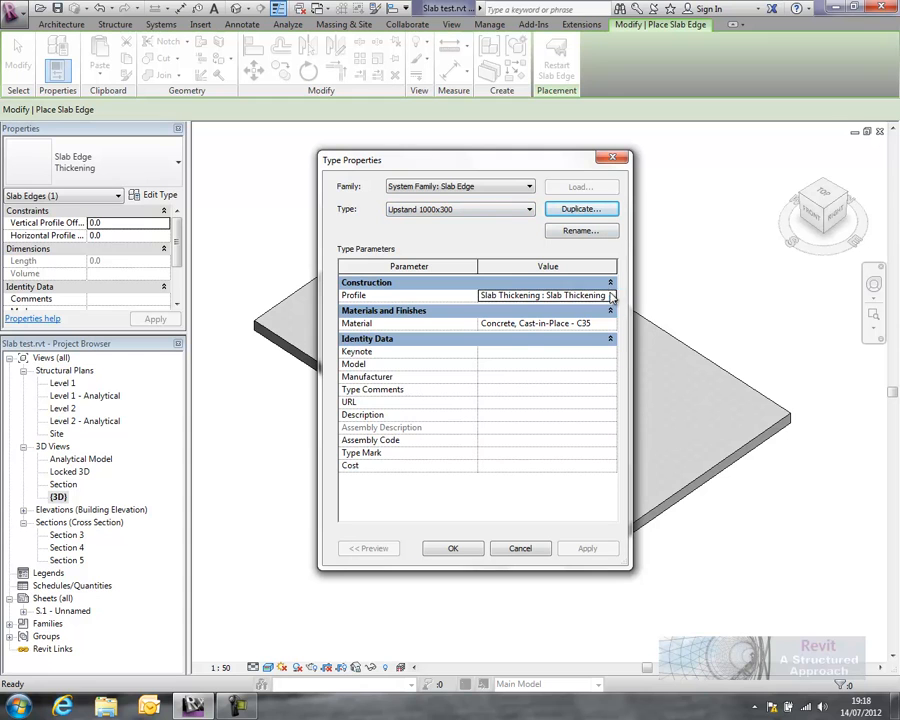
click(609, 295)
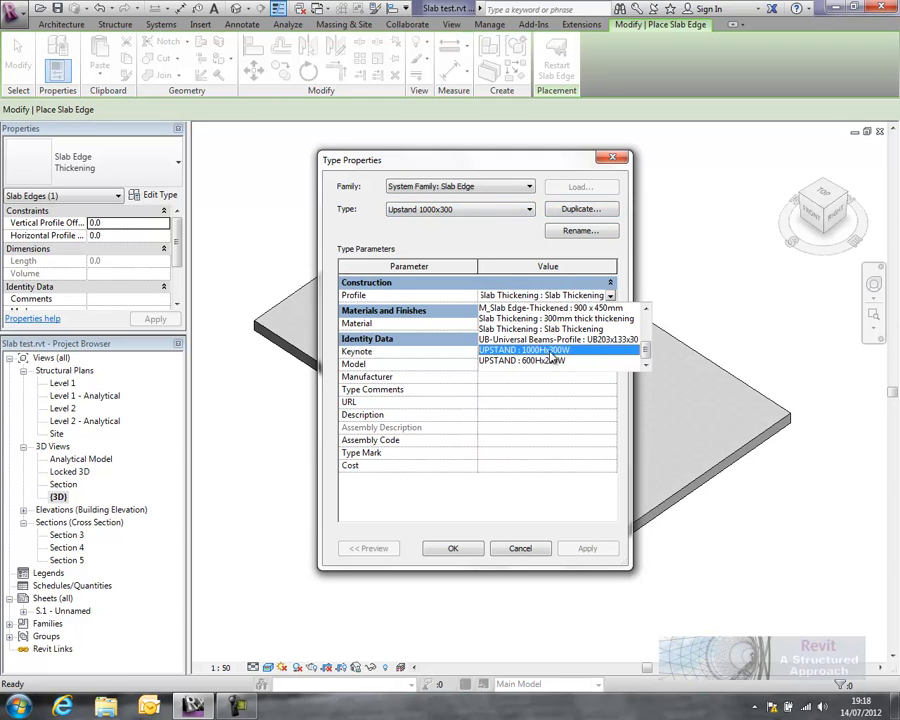
click(524, 350)
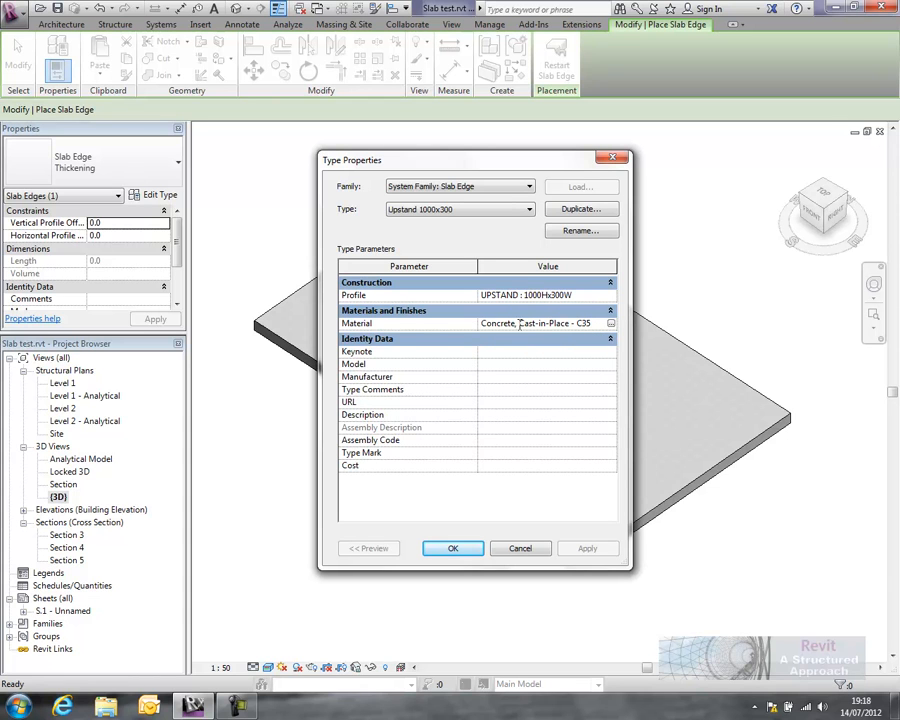
mouse_move(726, 351)
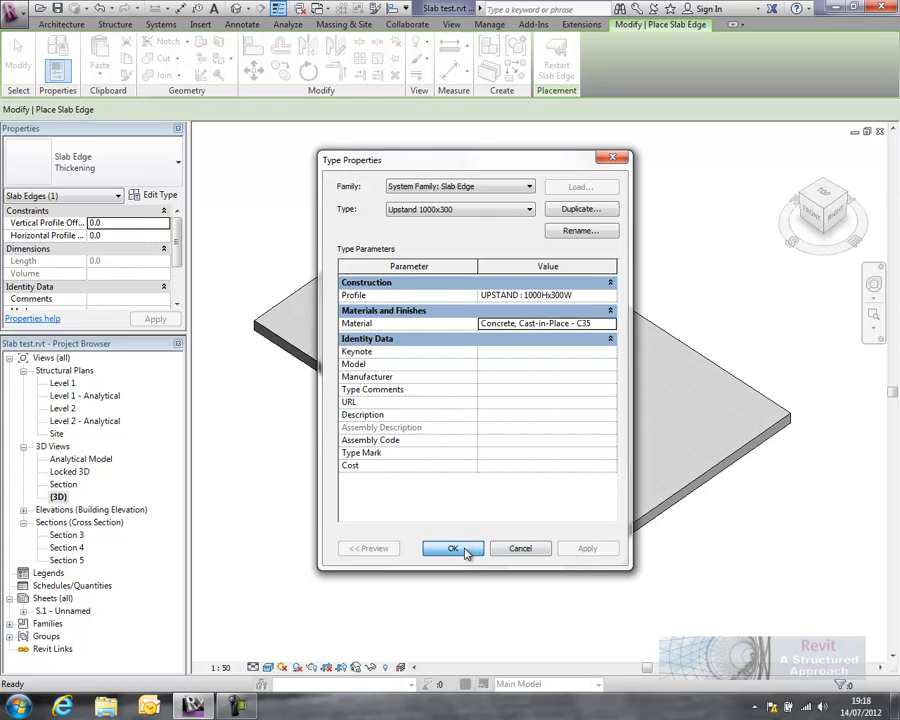
Place the Upstand 1000x300 edge along the slab perimeter, skip saving, and orbit to check
click(453, 548)
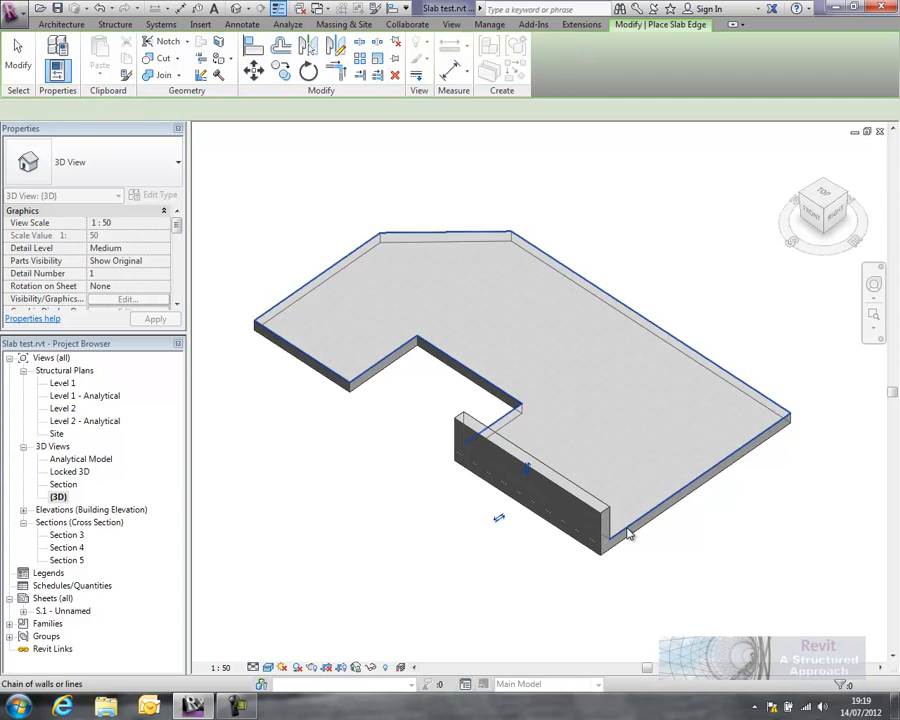
click(530, 470)
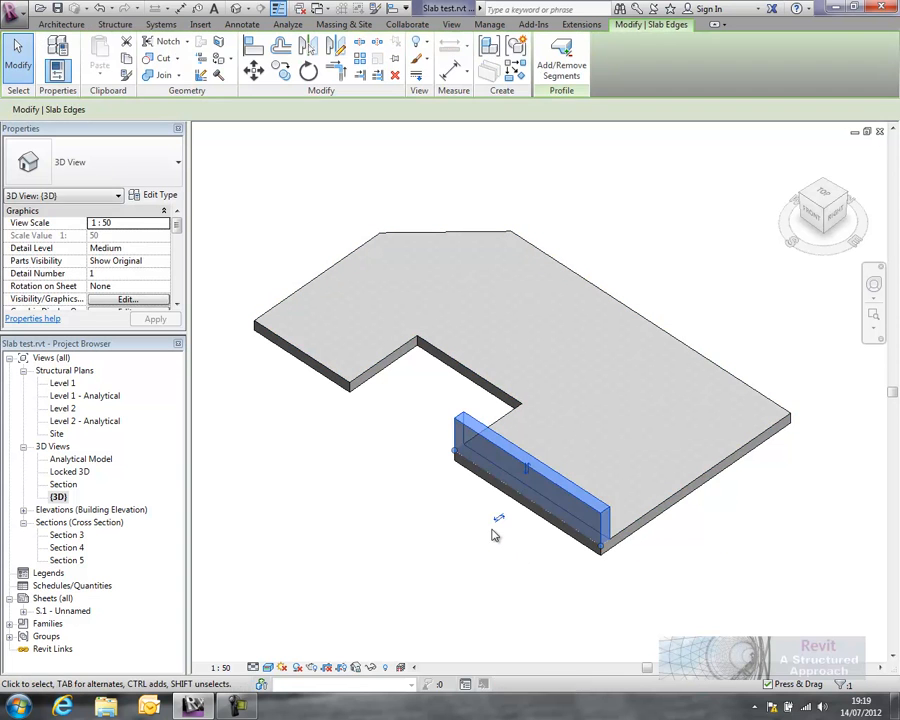
click(148, 50)
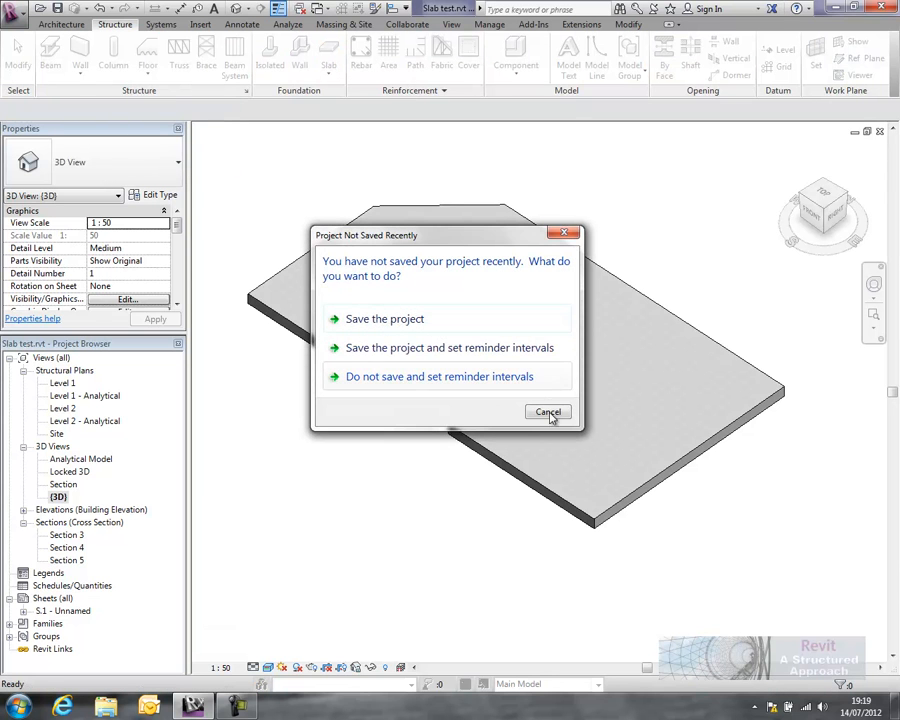
click(548, 412)
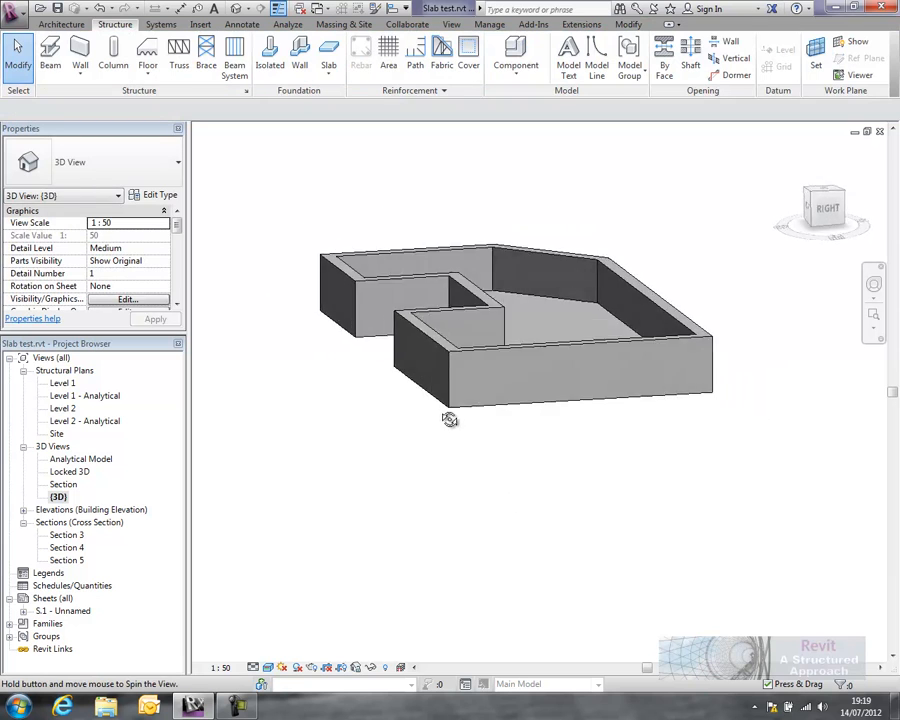
drag(450, 418, 518, 483)
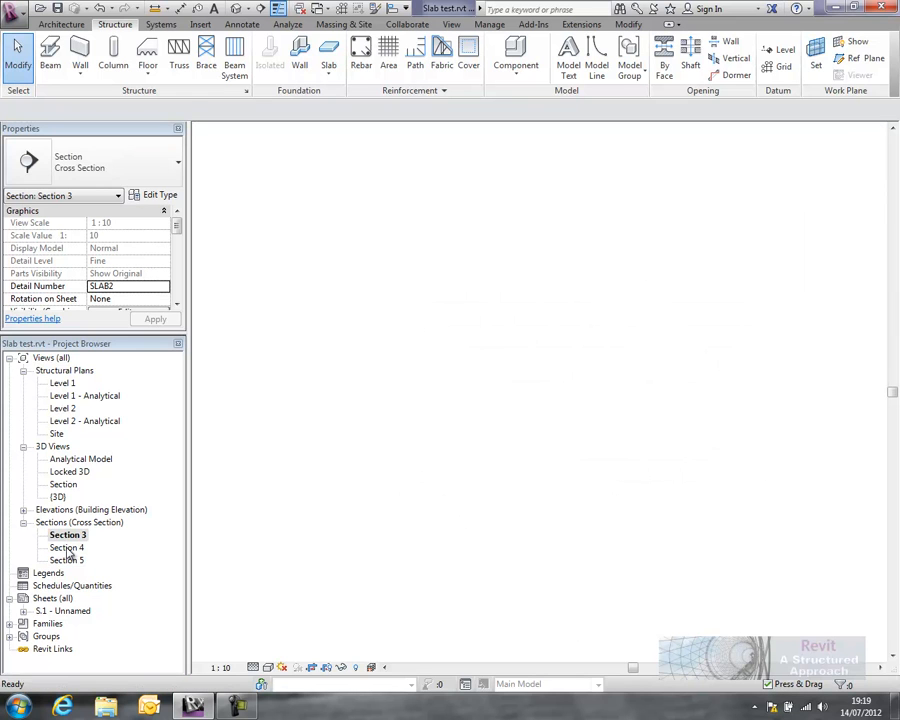
double_click(67, 547)
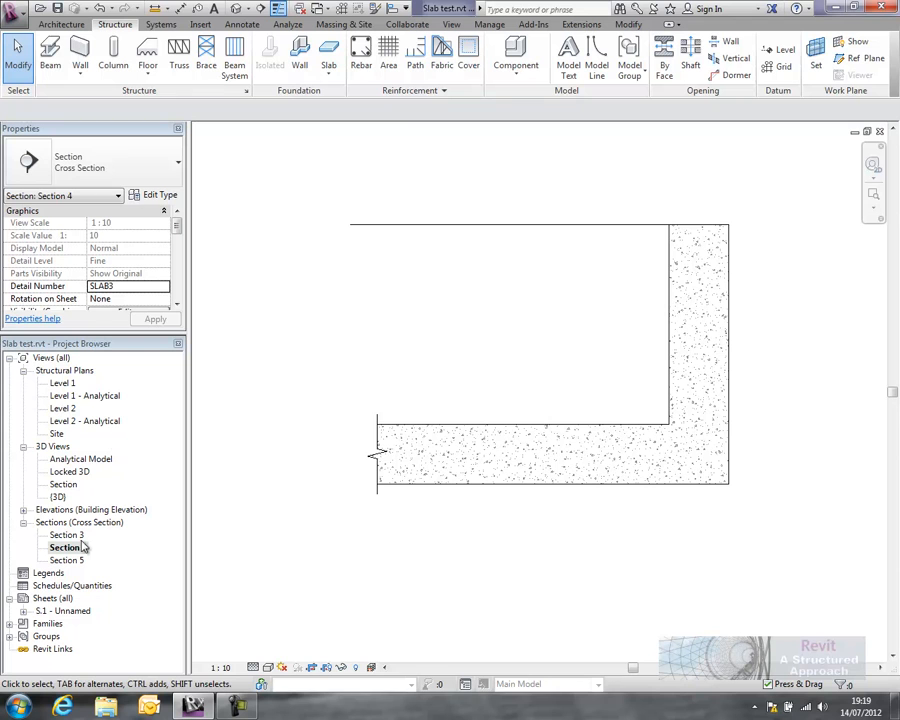
double_click(58, 497)
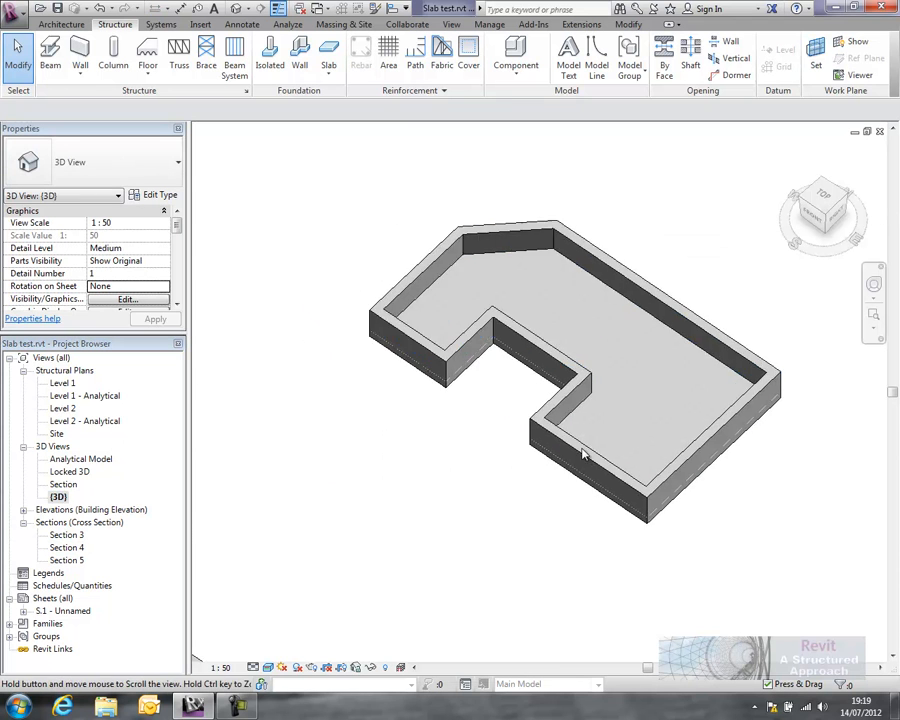
drag(585, 450, 493, 448)
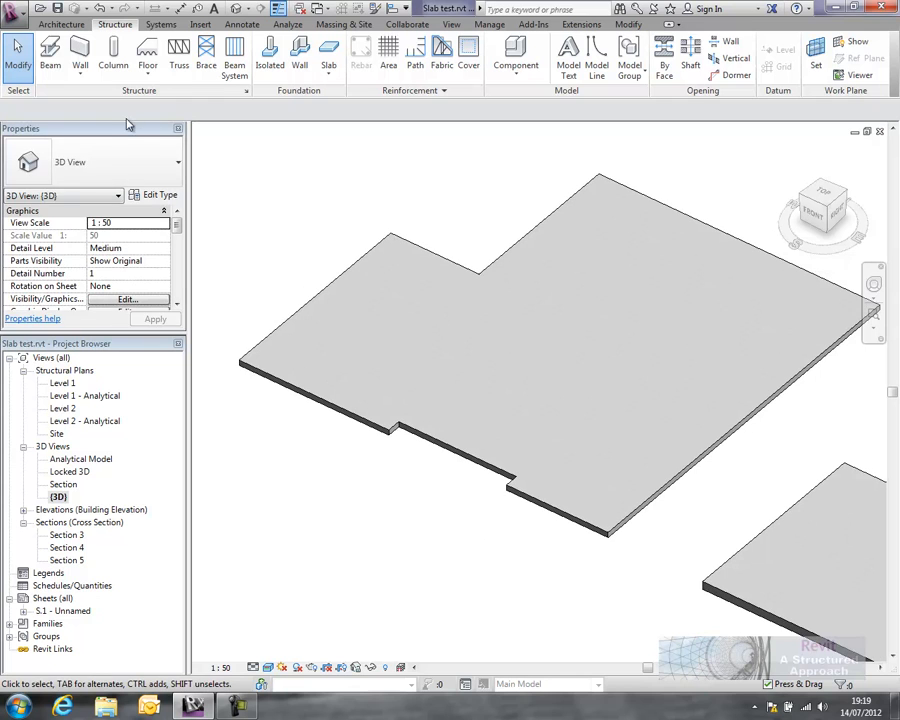
Review the Thickening edge type's profile and material, then place it along the stepped slab
click(147, 50)
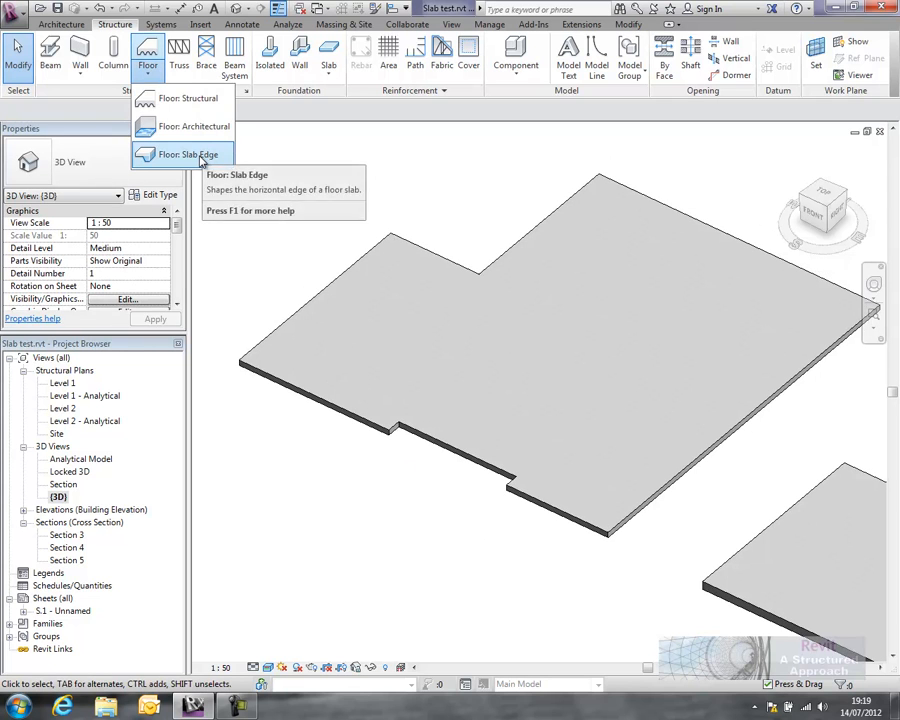
click(195, 154)
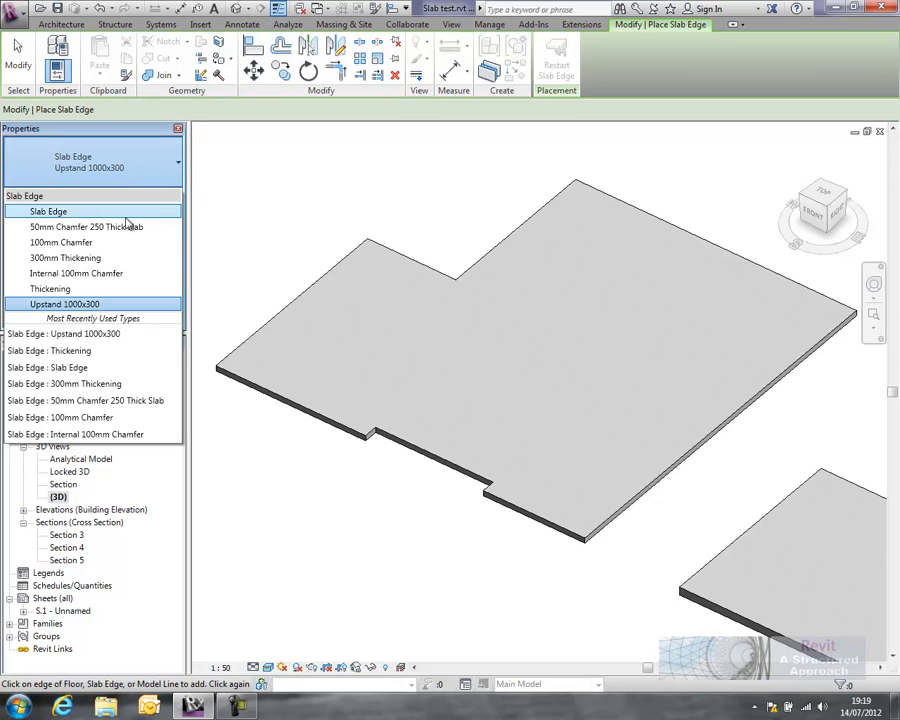
mouse_move(64, 258)
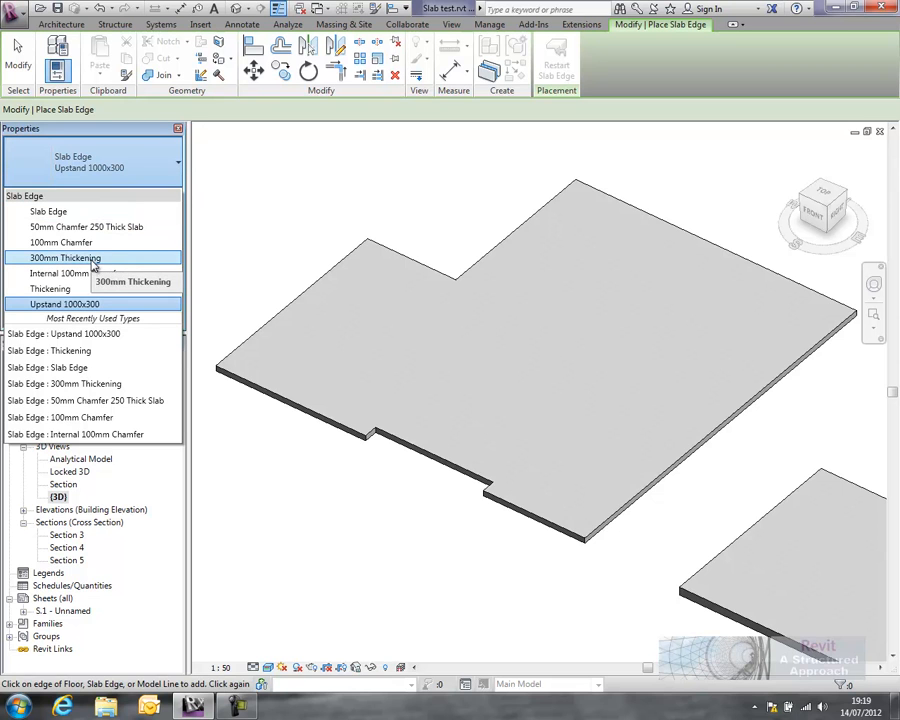
click(50, 288)
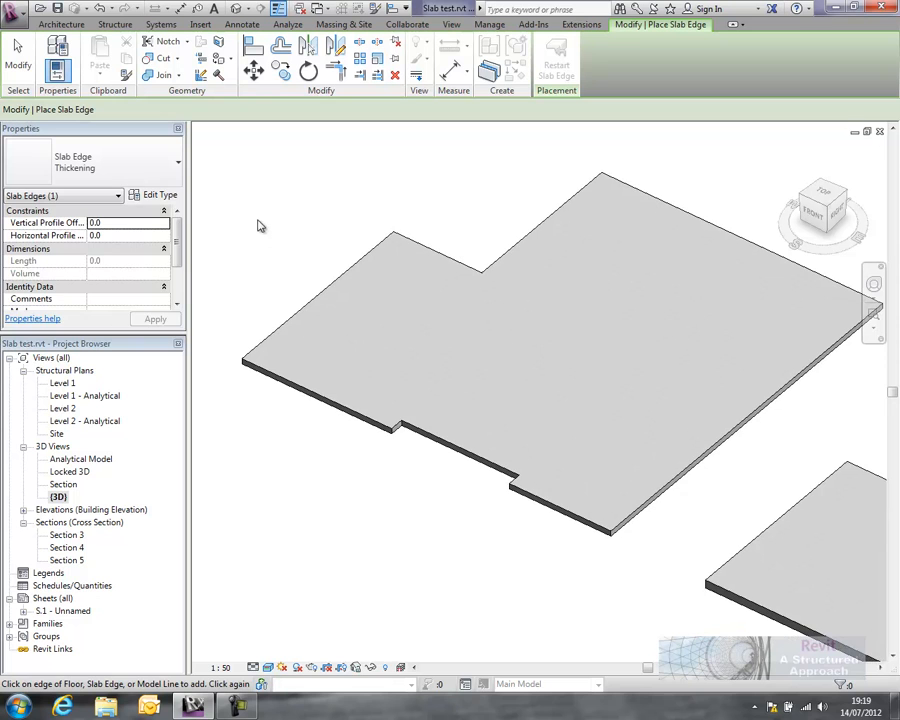
click(158, 195)
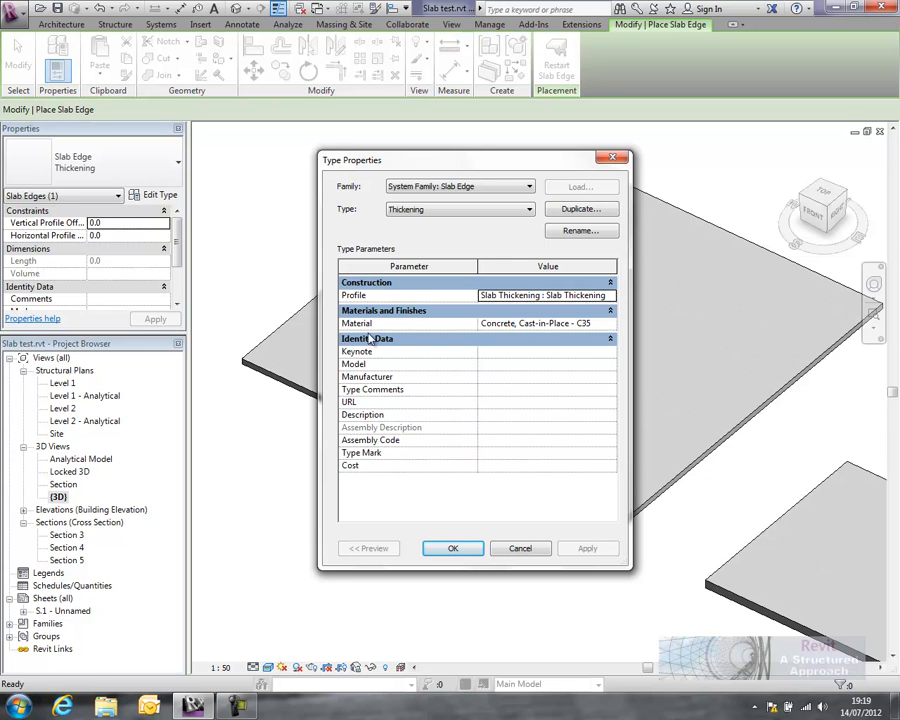
click(452, 548)
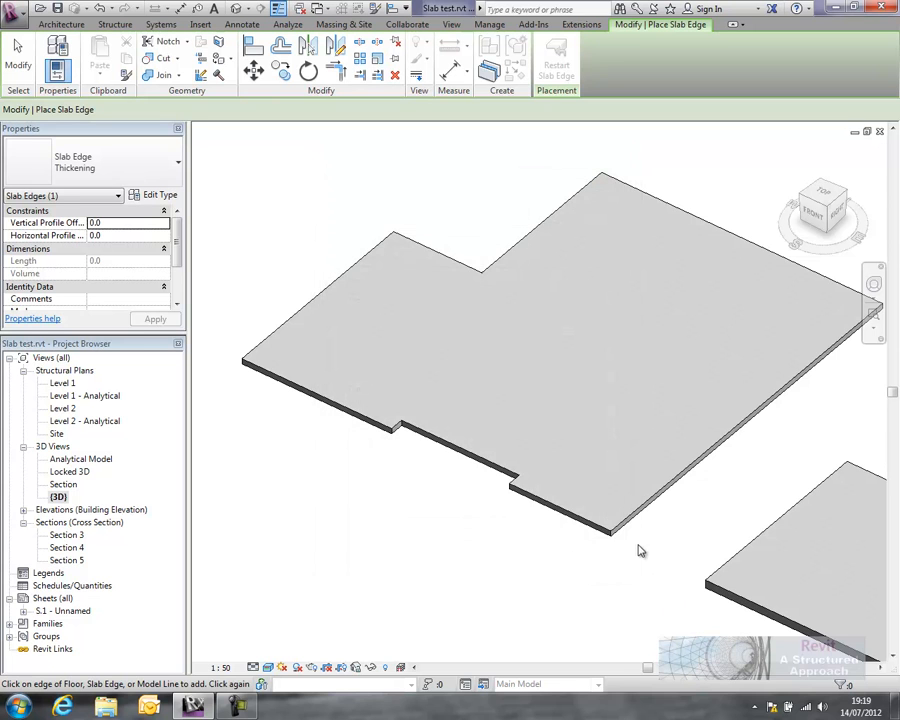
click(640, 548)
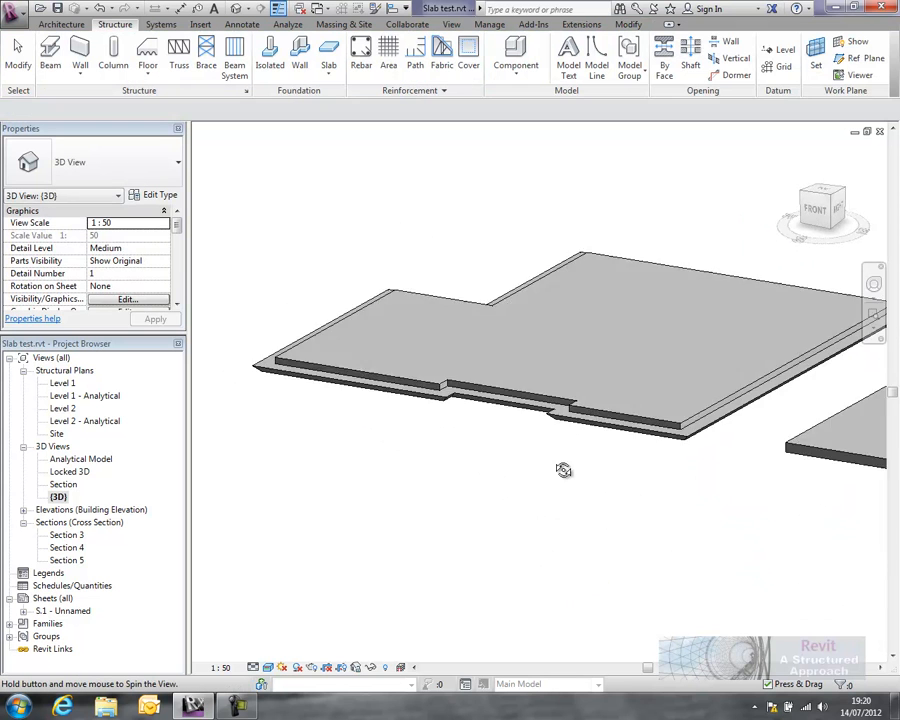
Set the thickening edge's Horizontal Profile Offset to 500.0 and orbit to inspect it
drag(563, 470, 635, 520)
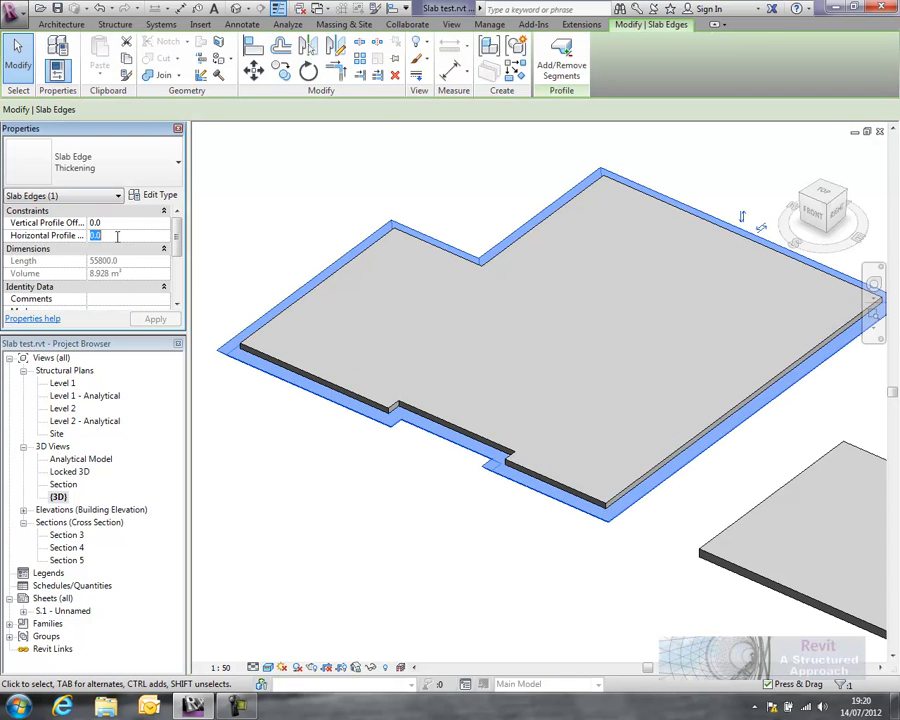
text(500.0)
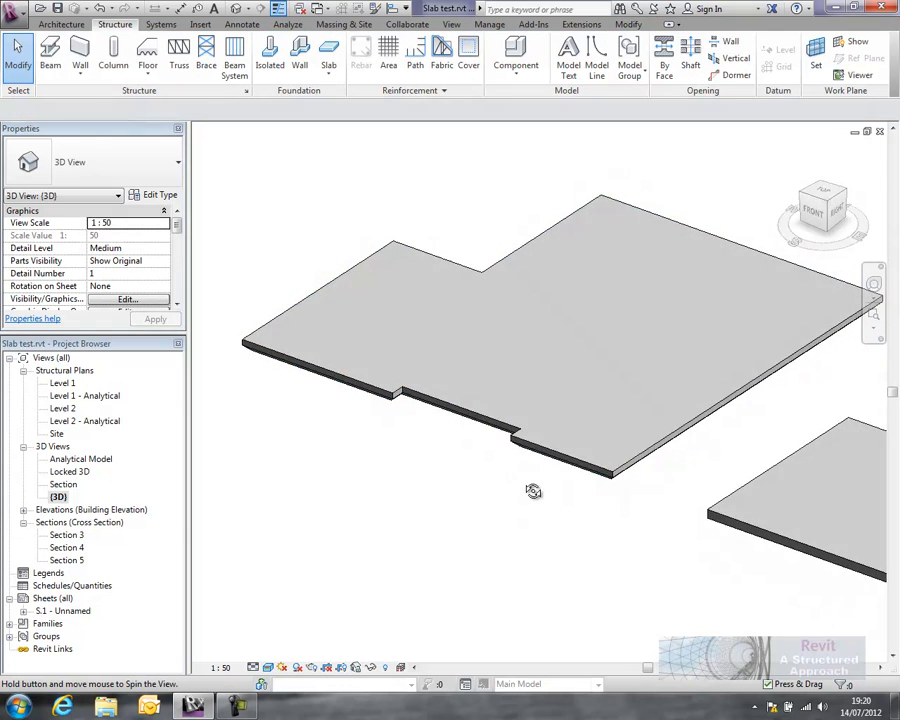
drag(534, 491, 556, 453)
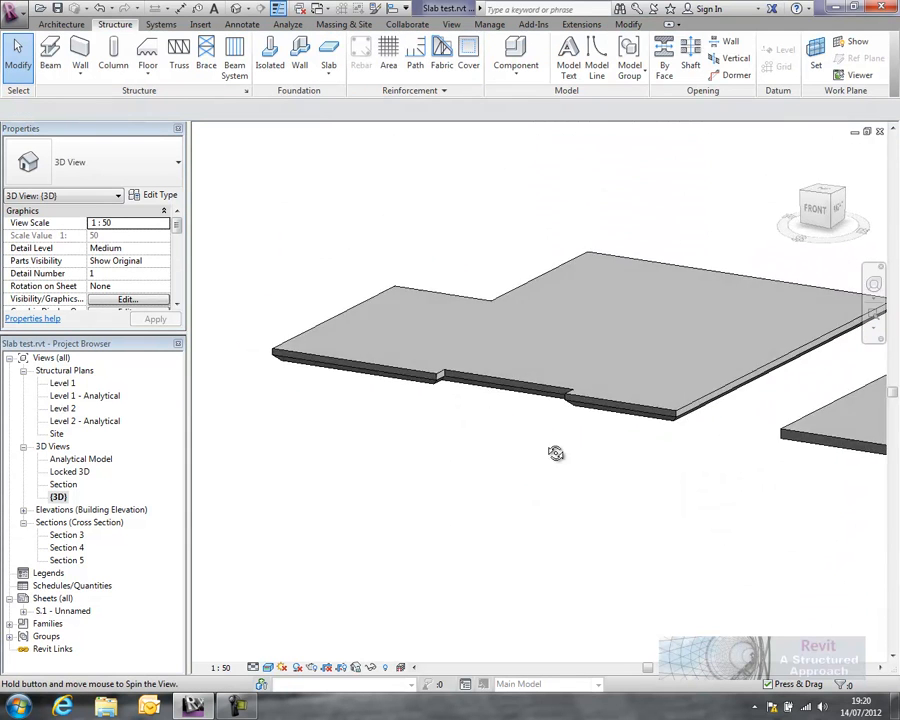
drag(556, 453, 463, 530)
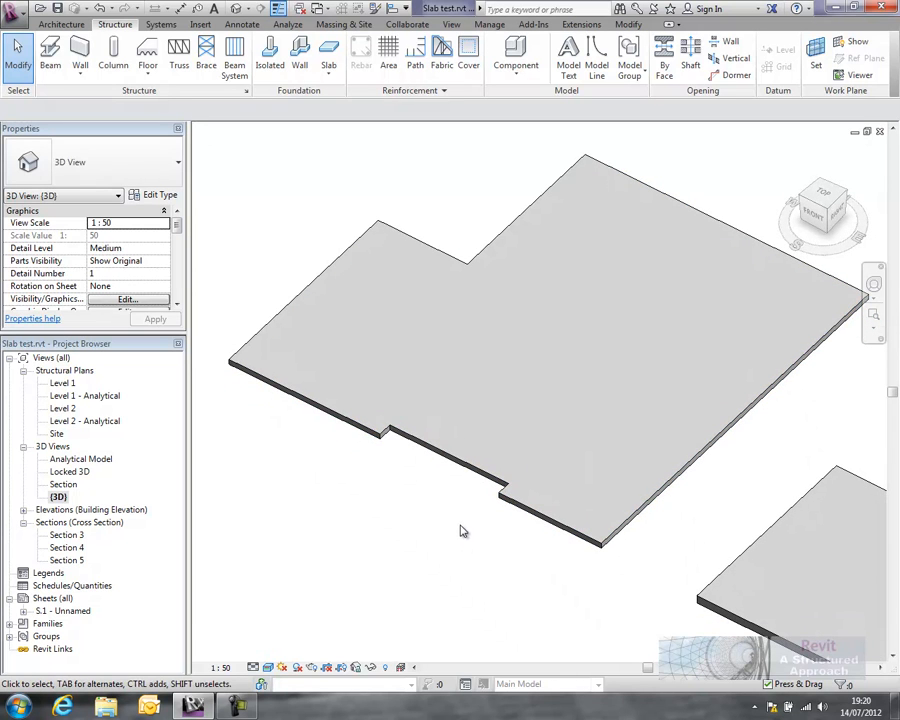
mouse_move(667, 300)
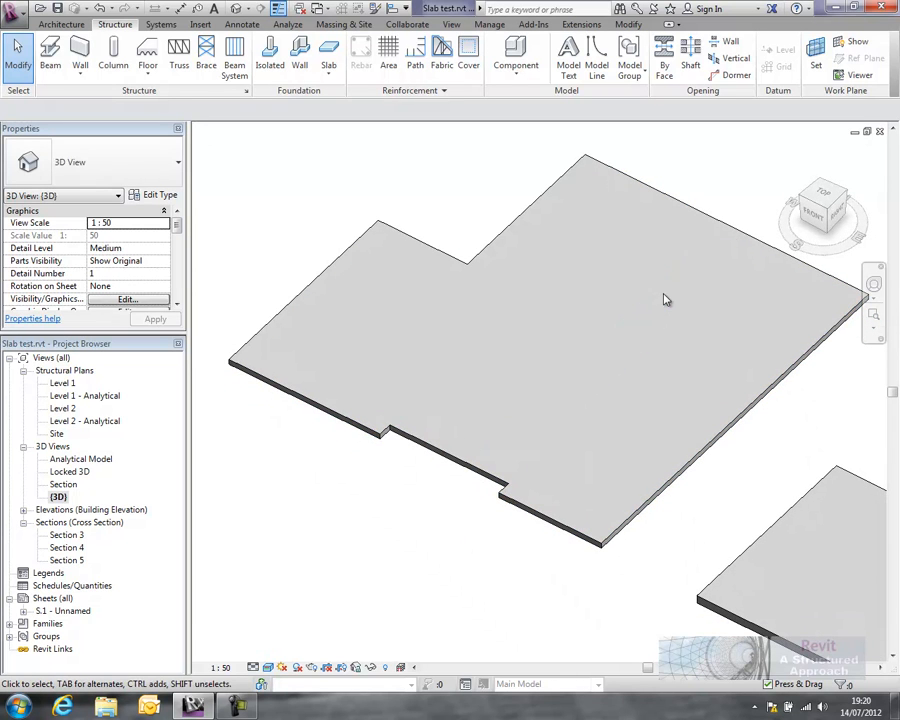
drag(667, 299, 399, 514)
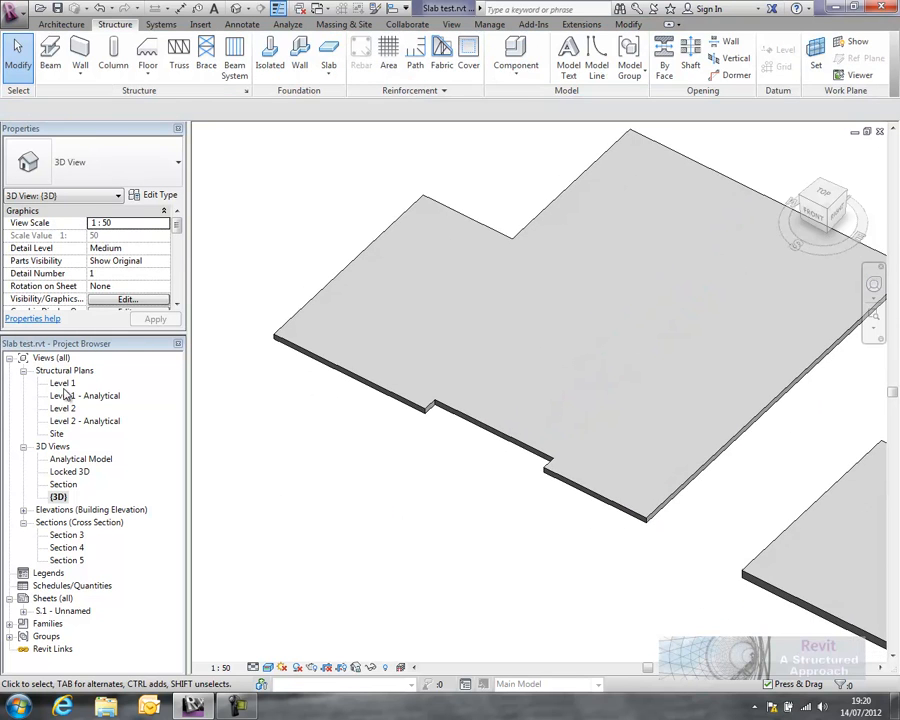
double_click(63, 383)
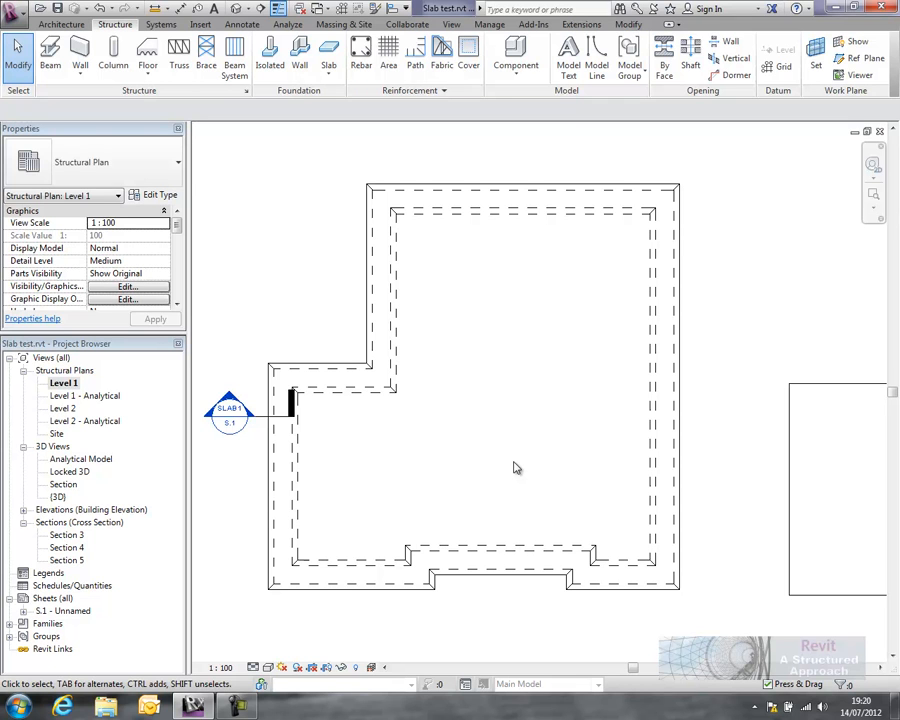
mouse_move(519, 378)
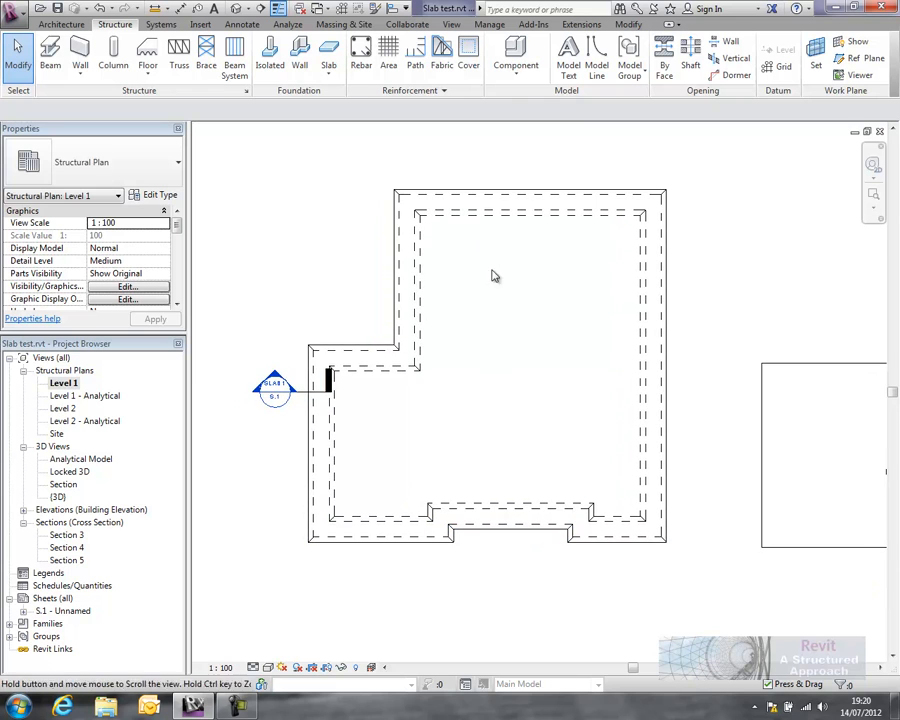
double_click(59, 497)
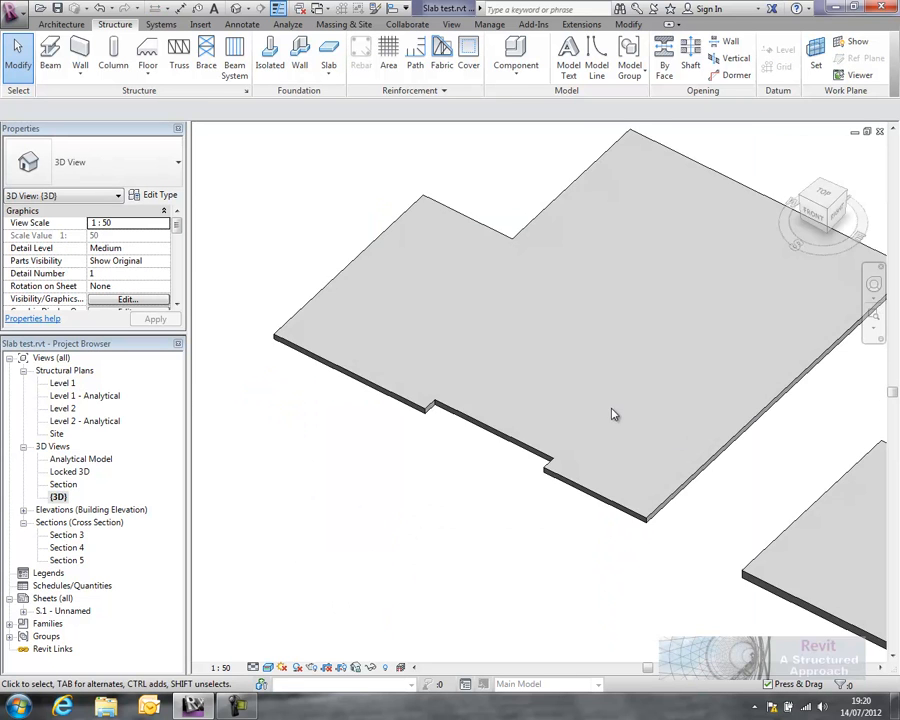
drag(614, 414, 475, 391)
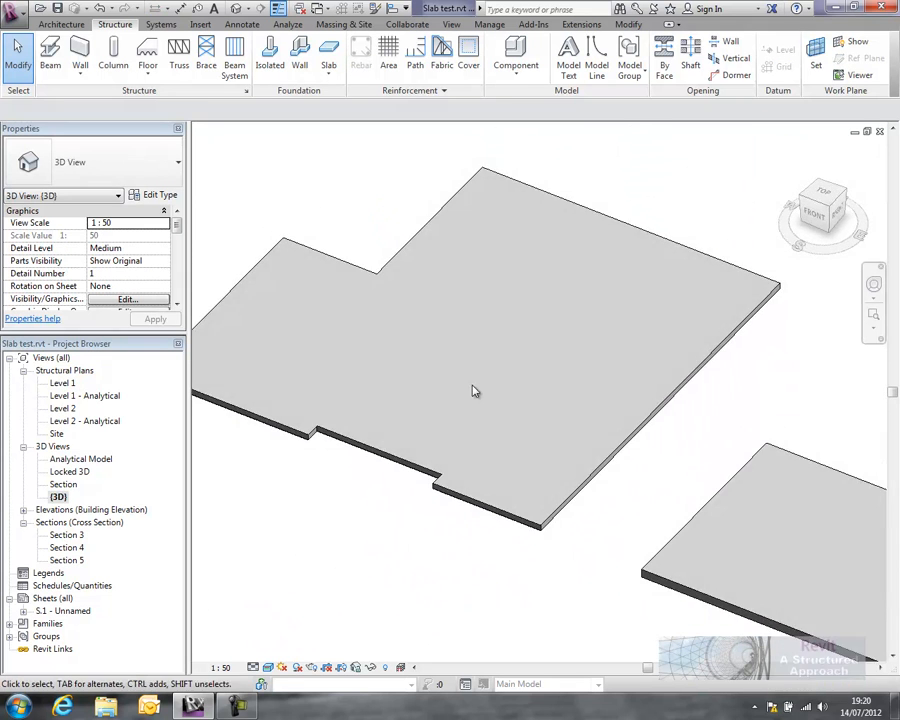
mouse_move(387, 404)
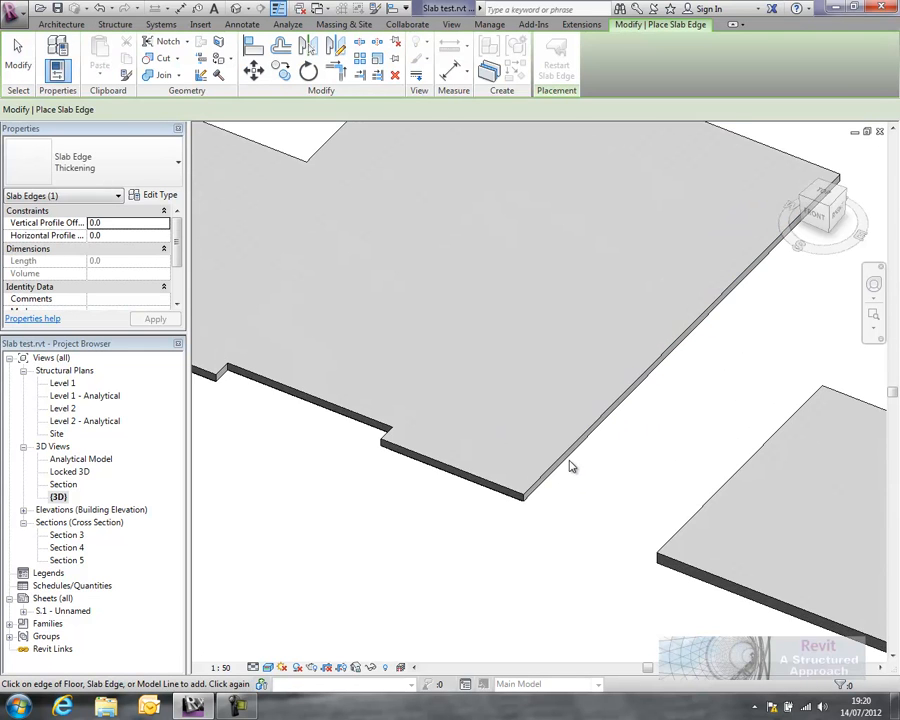
mouse_move(570, 465)
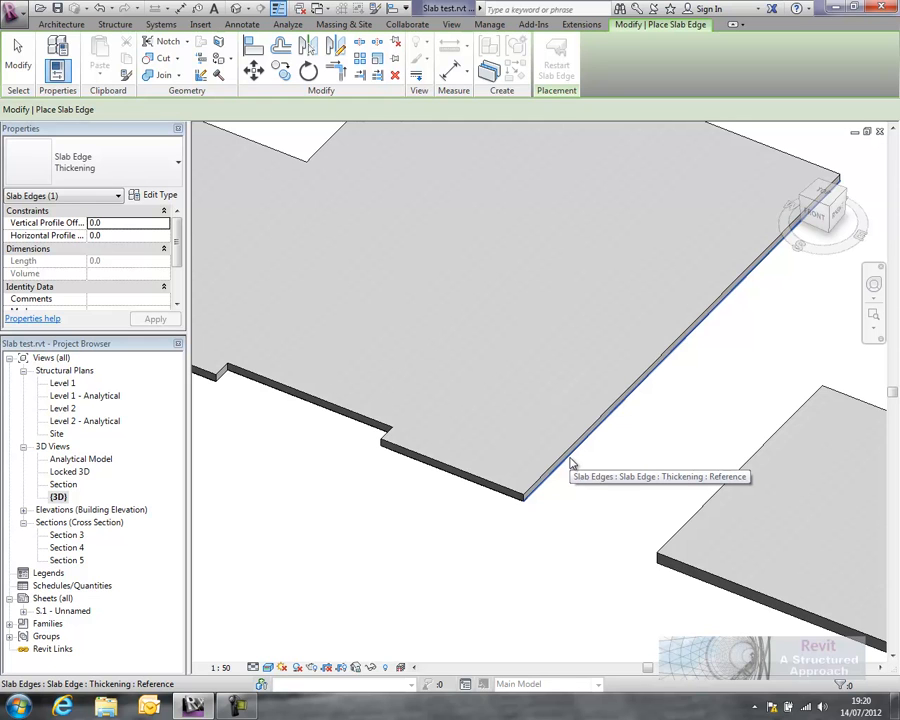
mouse_move(572, 462)
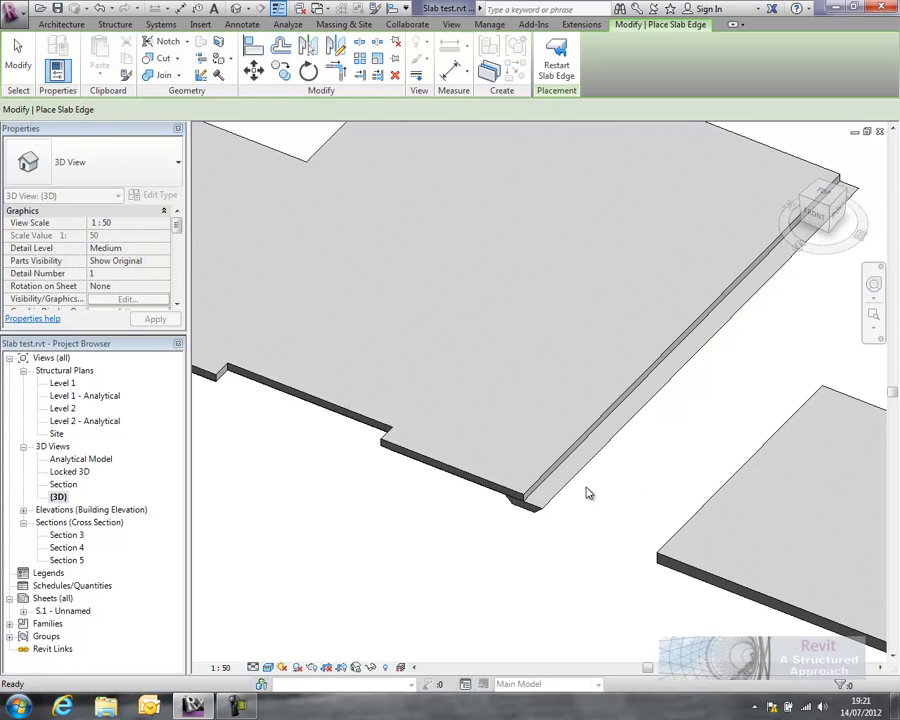
Add a Thickening slab edge along the long front slab edge, offset 7000 inward
click(700, 290)
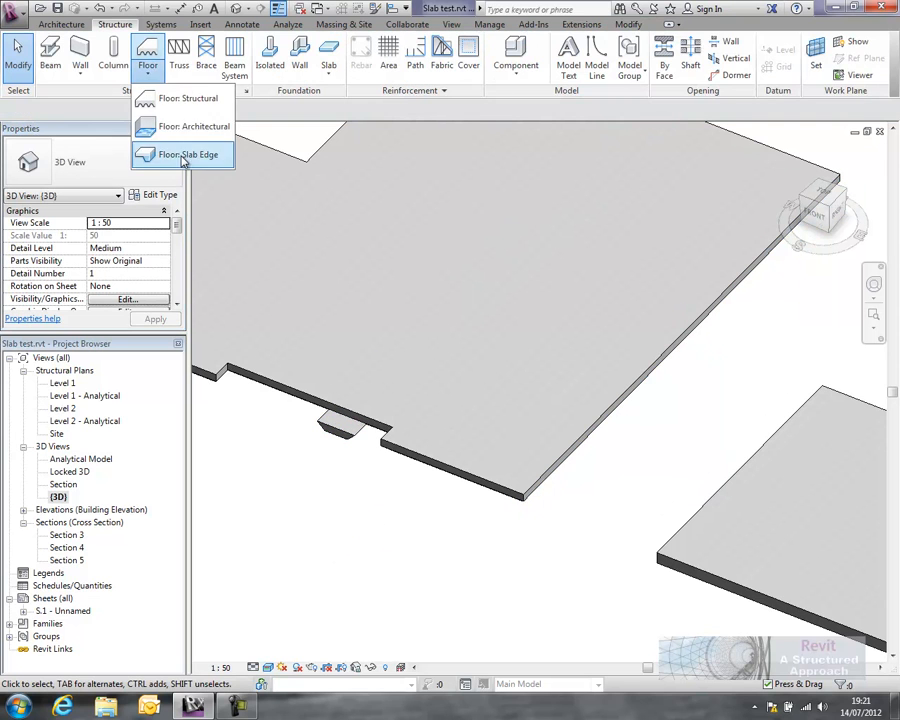
click(184, 154)
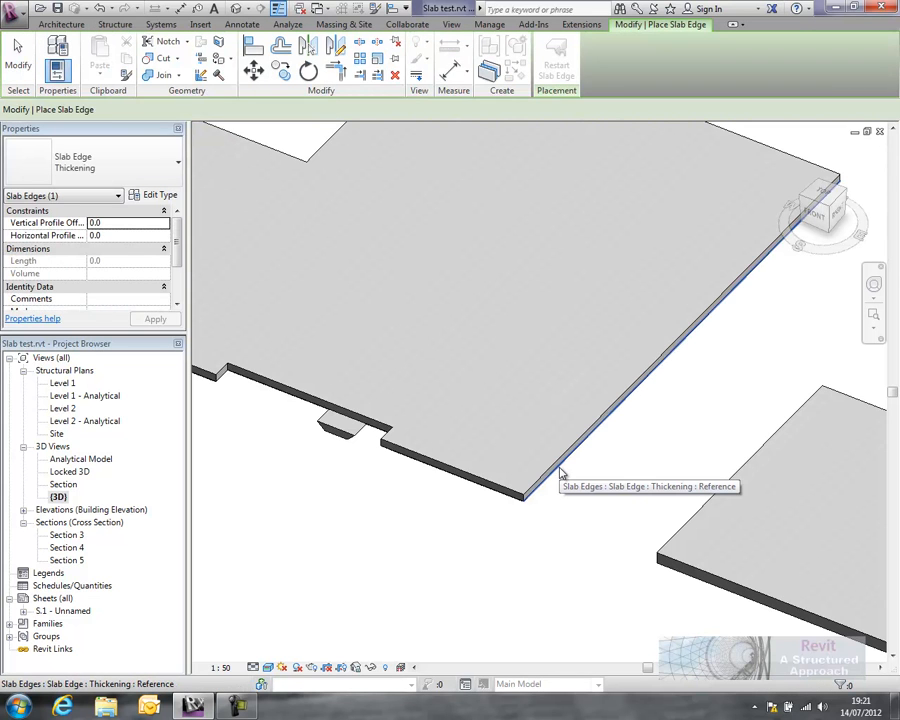
mouse_move(560, 473)
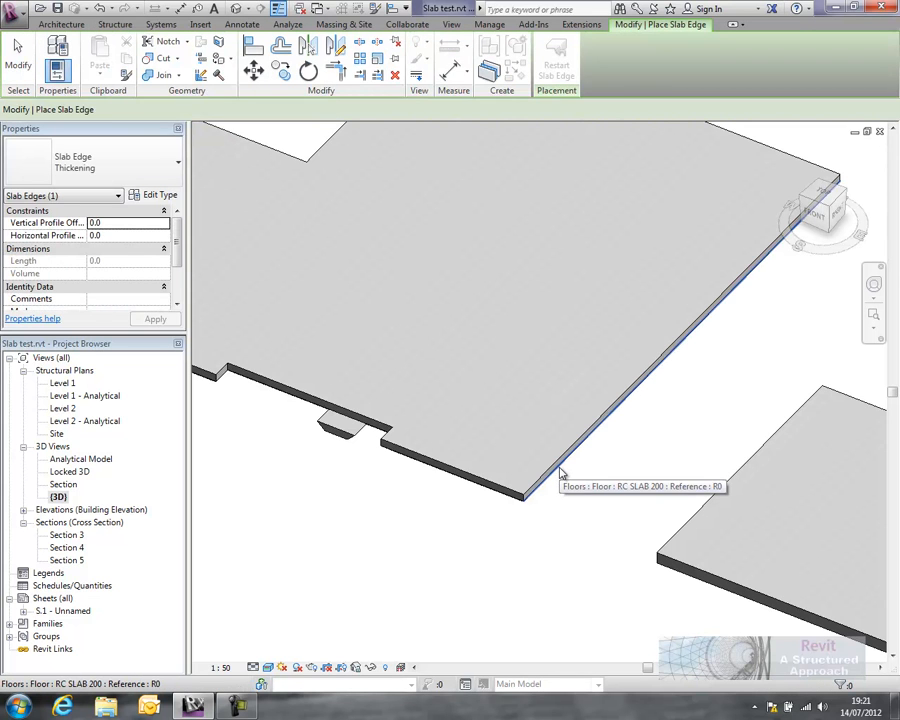
click(560, 470)
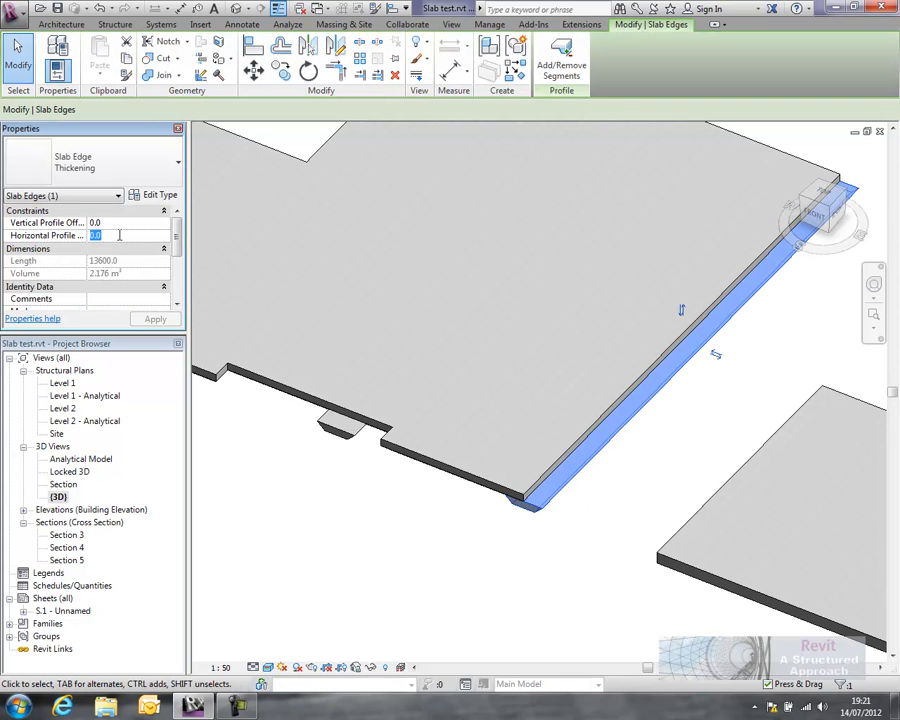
text(7000)
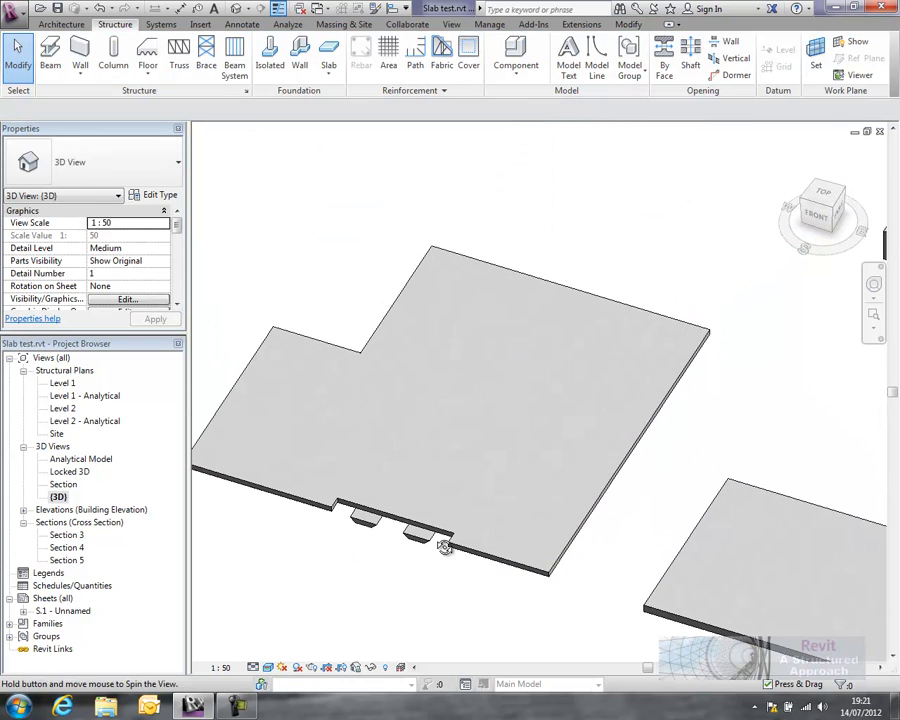
On the Level 1 plan, dimension the two central thickening strips and space them 2500 apart
double_click(62, 382)
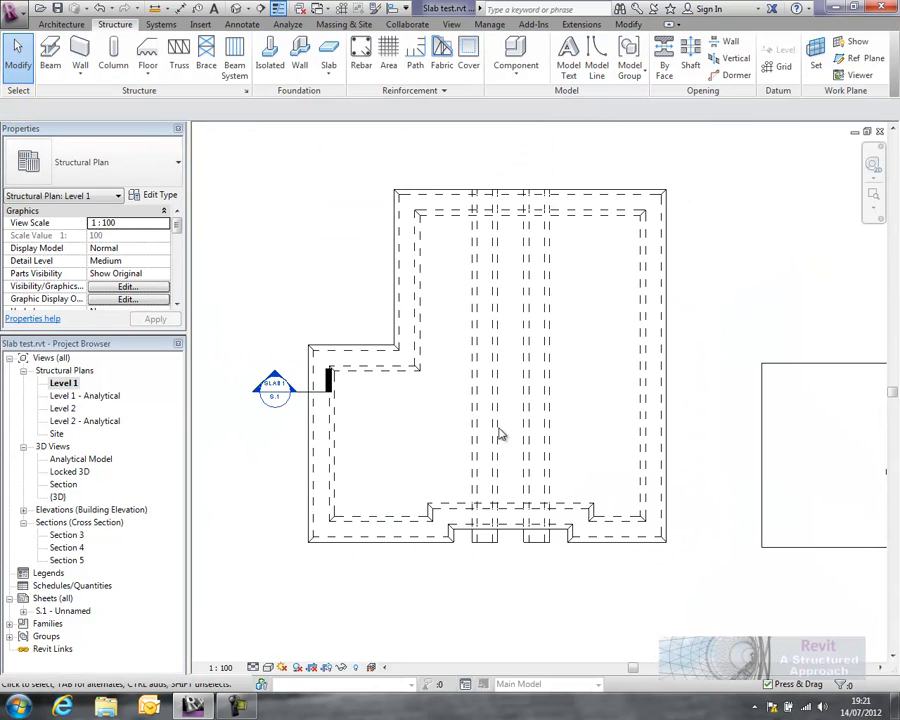
click(518, 356)
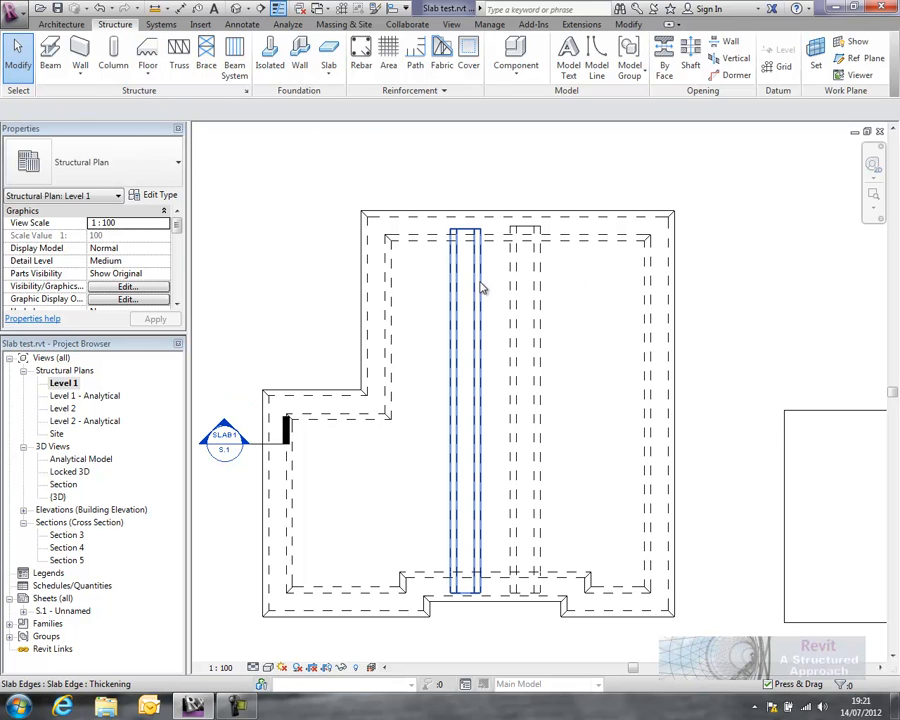
click(465, 400)
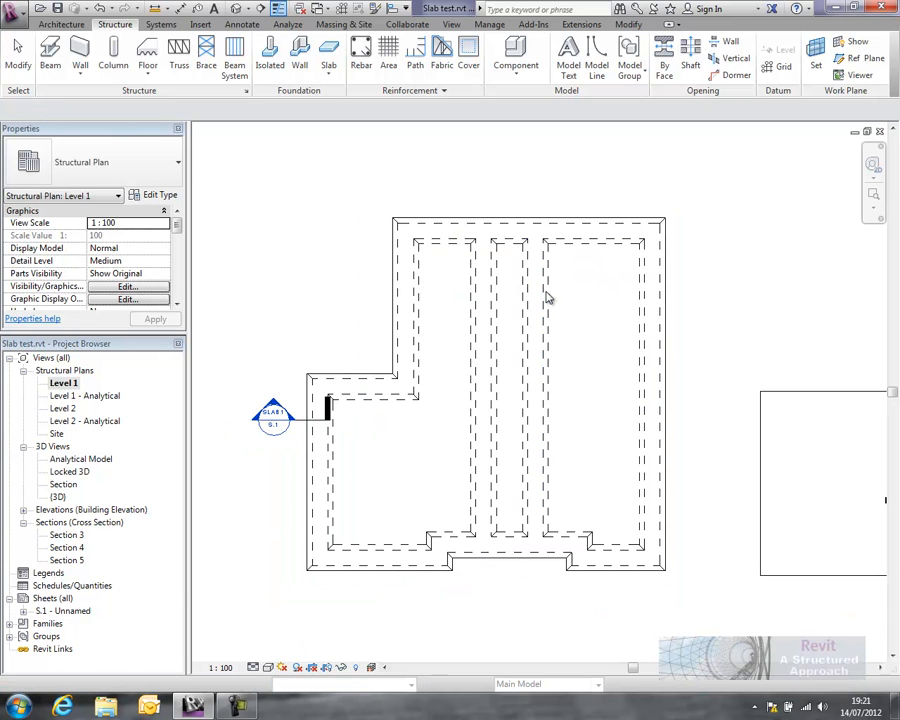
click(547, 300)
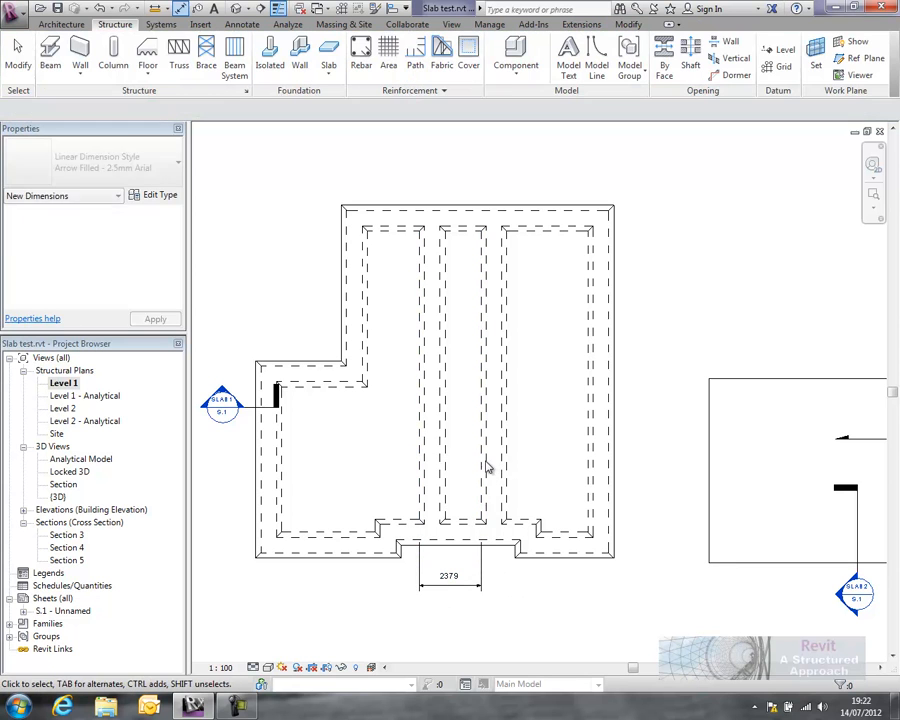
click(613, 377)
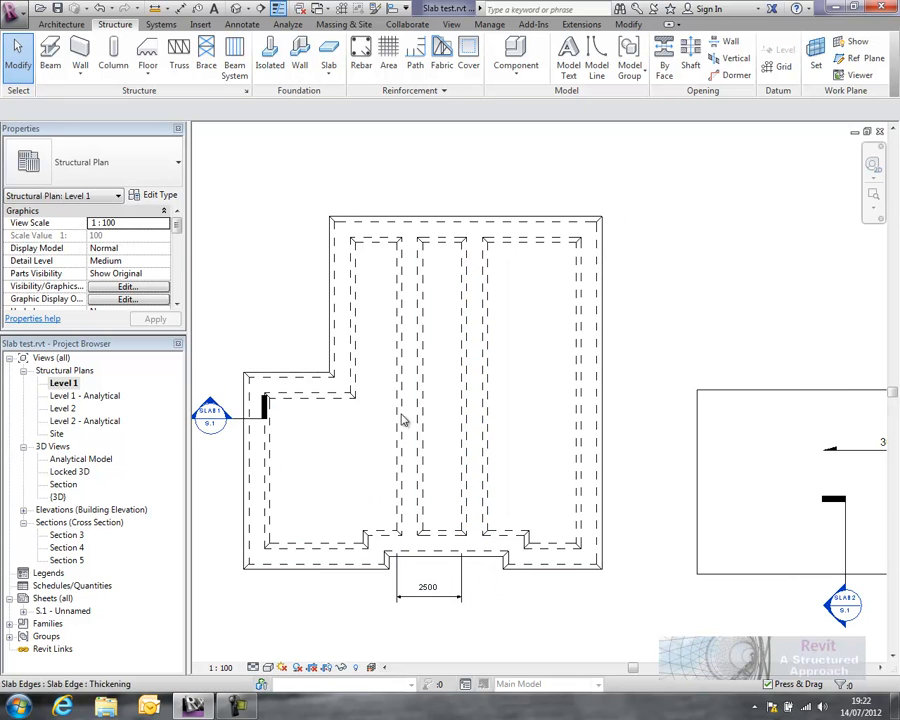
Place the right thickening strip 4500 from the slab's edge
click(551, 57)
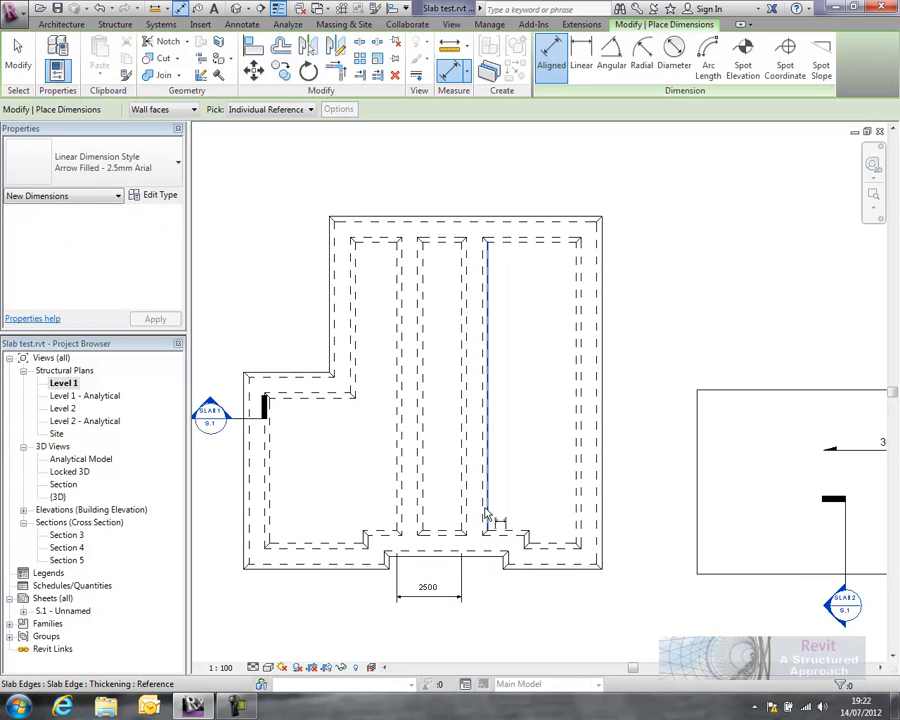
click(600, 600)
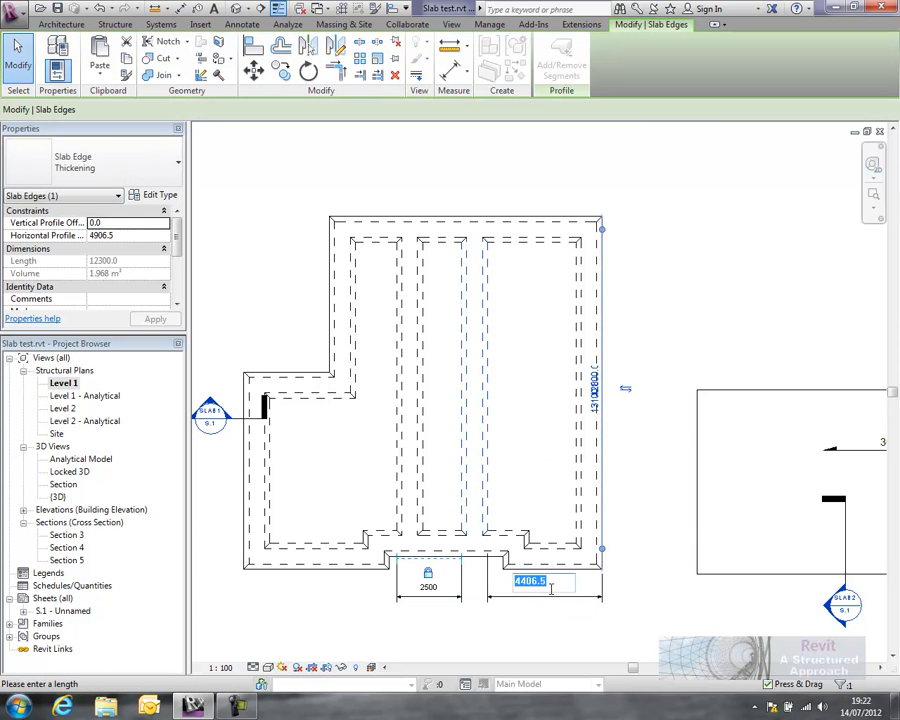
text(4500)
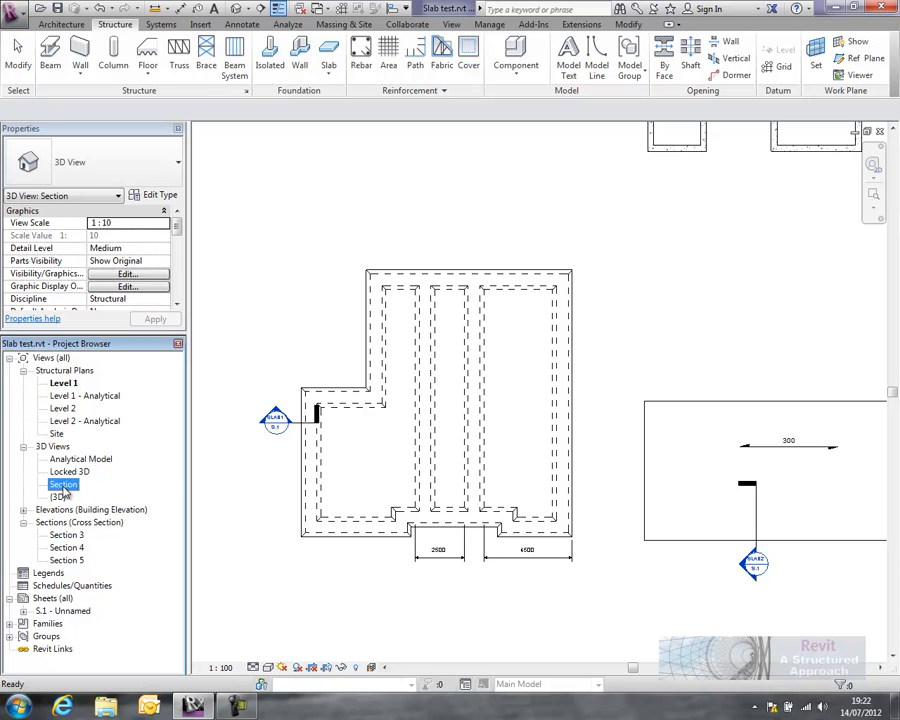
double_click(58, 496)
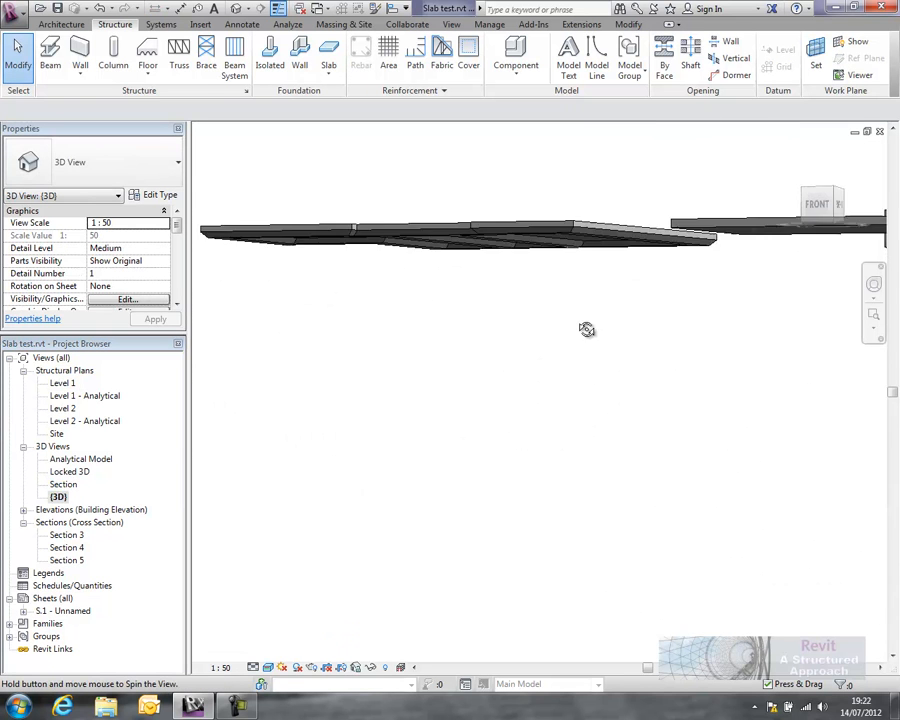
drag(587, 329, 550, 371)
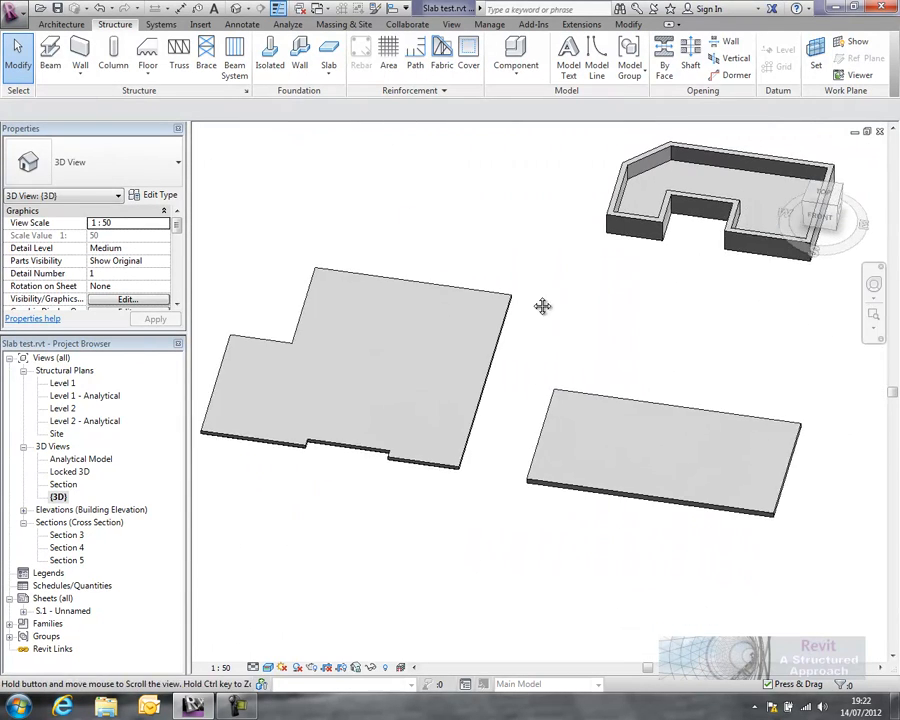
drag(543, 305, 519, 420)
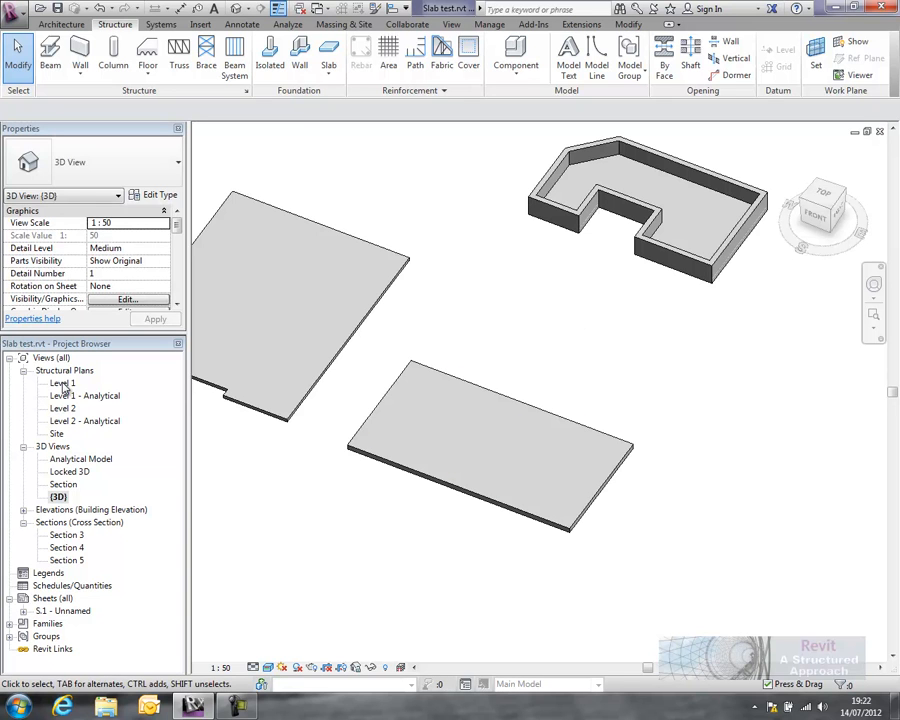
double_click(63, 383)
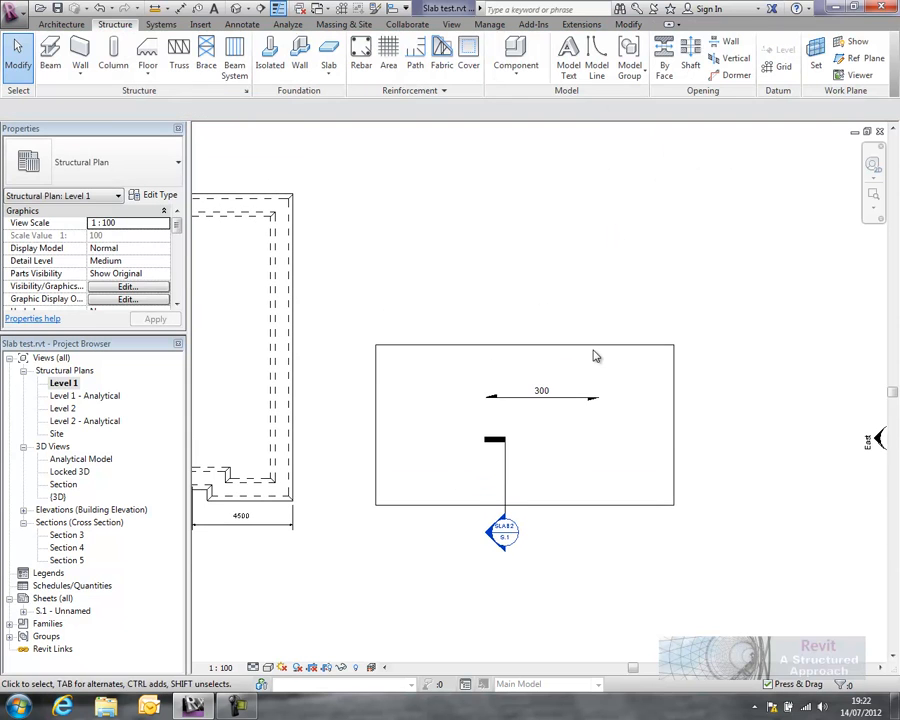
Sketch and finish a rectangular pocket floor boundary inside the second slab
click(664, 57)
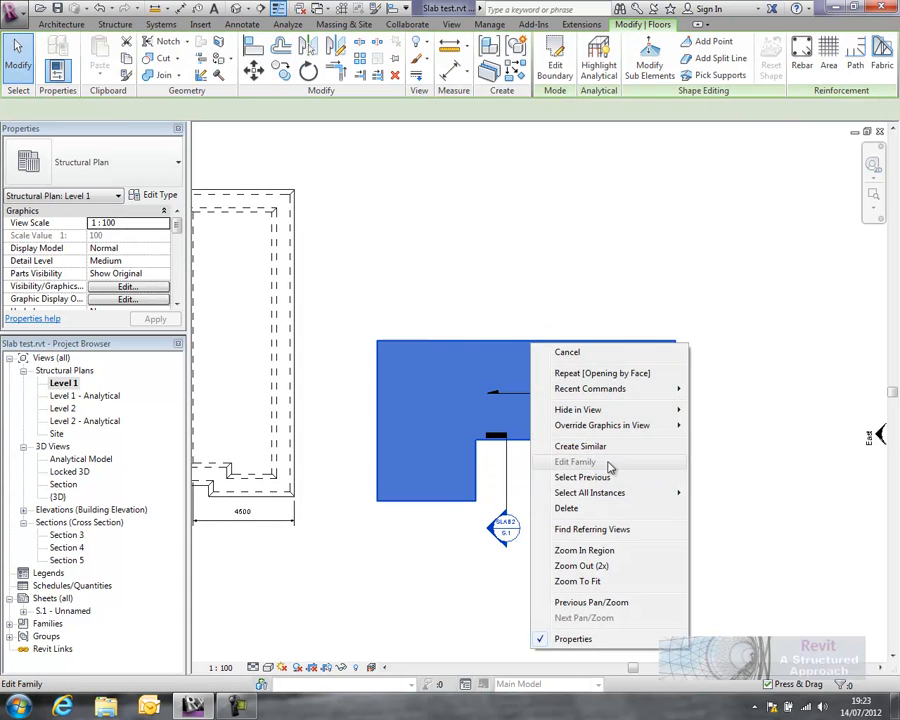
click(575, 461)
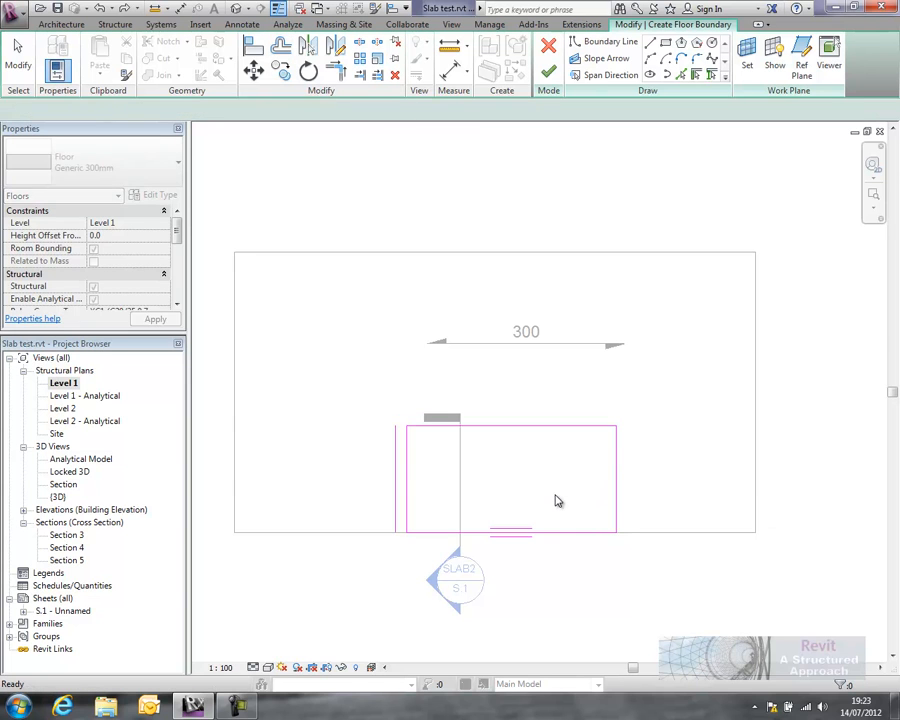
click(281, 46)
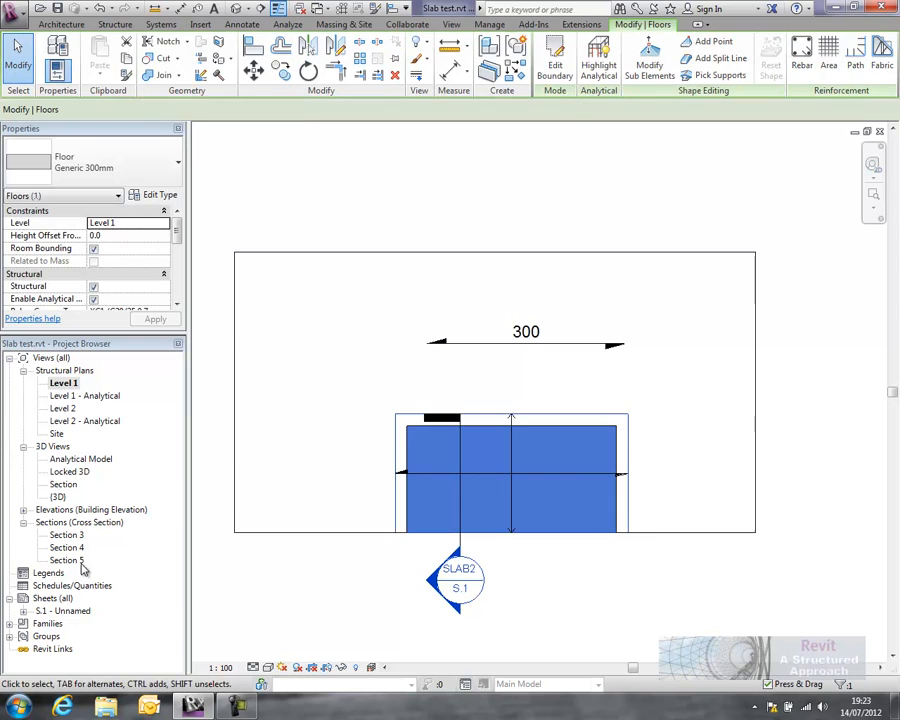
Set the pocket floor's Height Offset From Level to -300 and inspect the recess in 3D
double_click(58, 497)
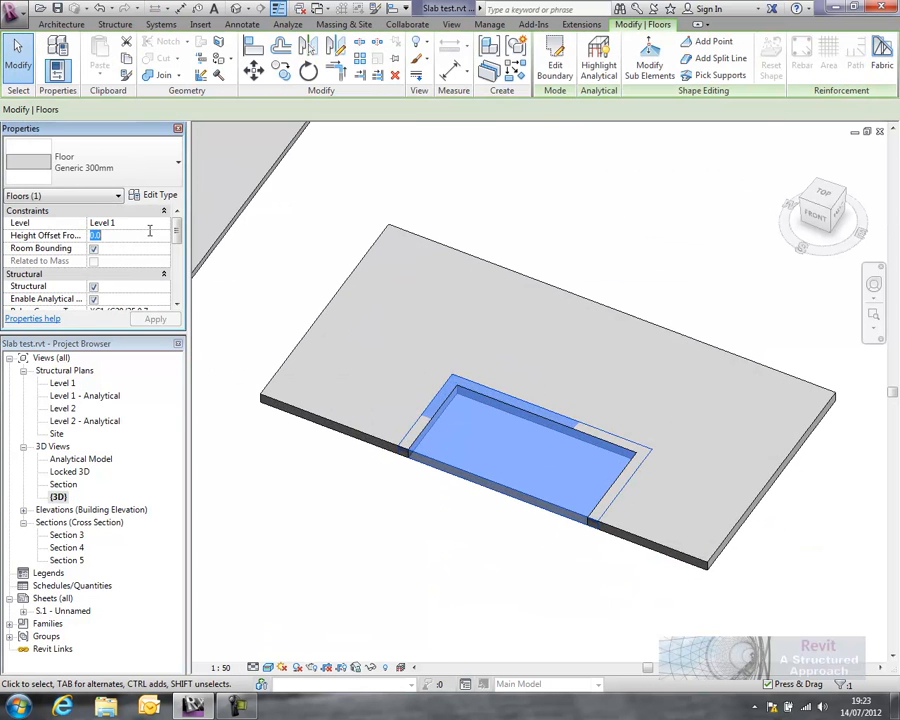
text(-300.0)
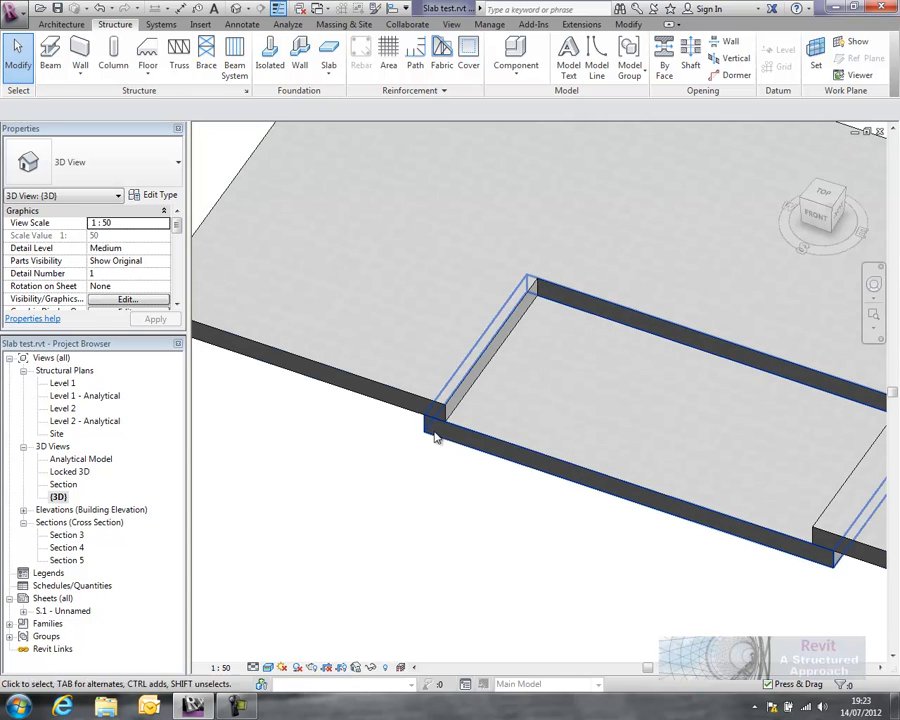
click(485, 450)
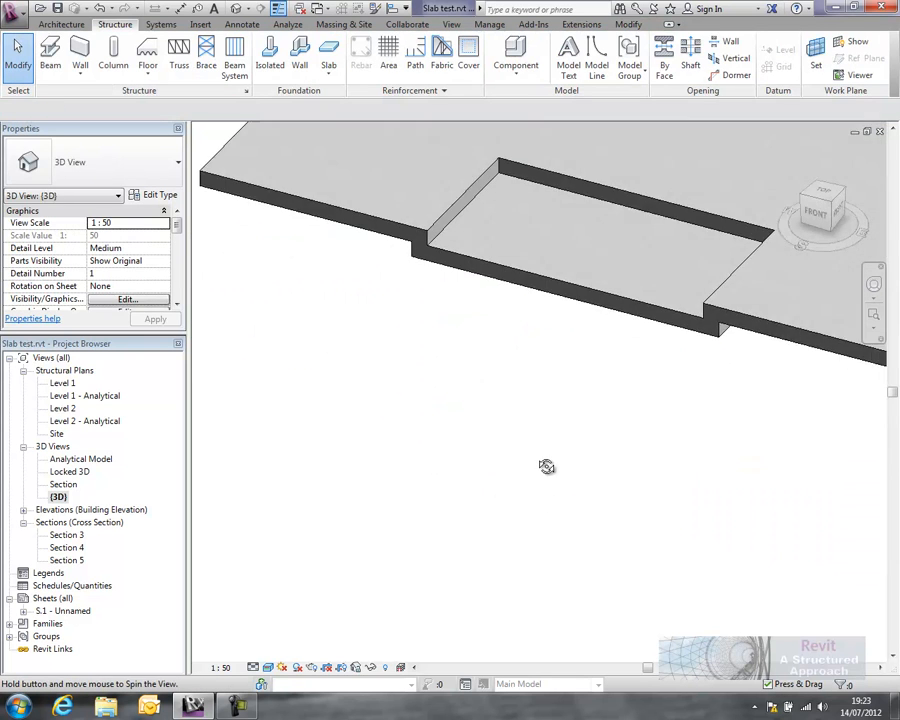
drag(547, 467, 452, 435)
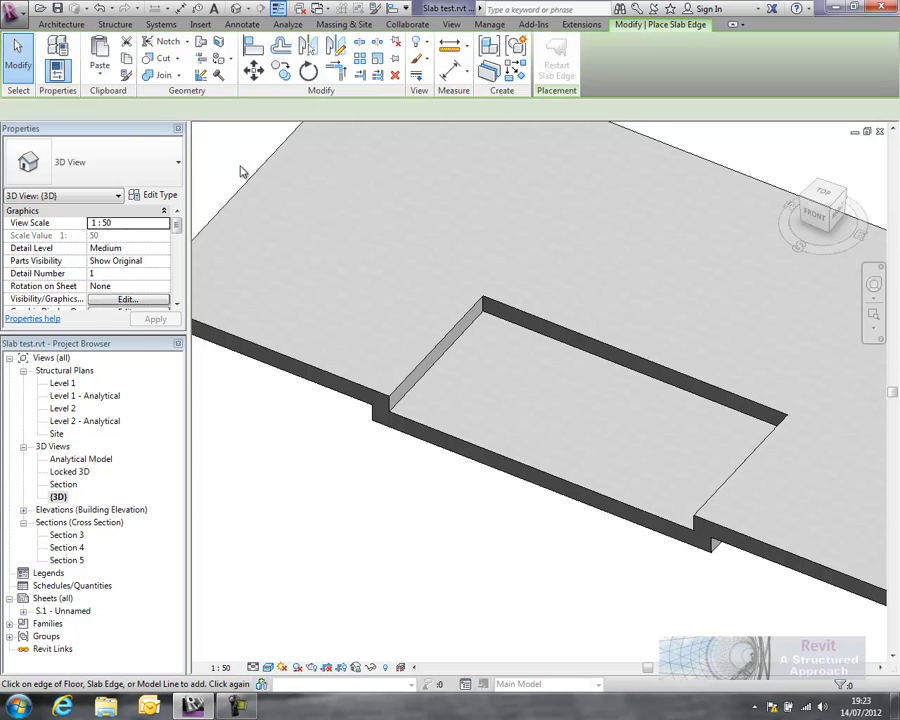
Place a 100mm Chamfer slab edge along the recessed pocket's rim
click(177, 161)
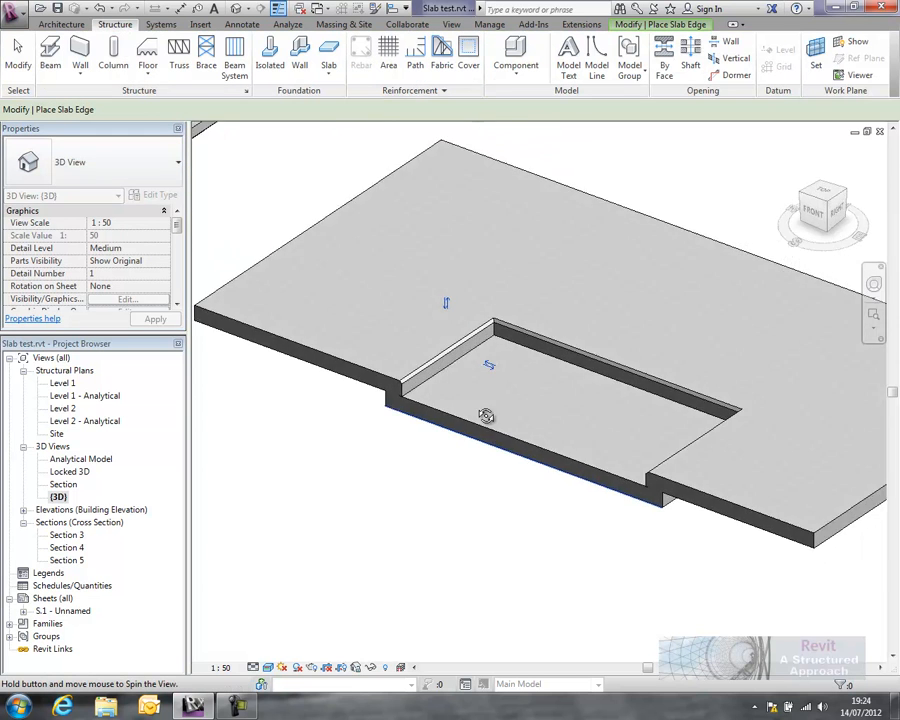
drag(485, 417, 405, 243)
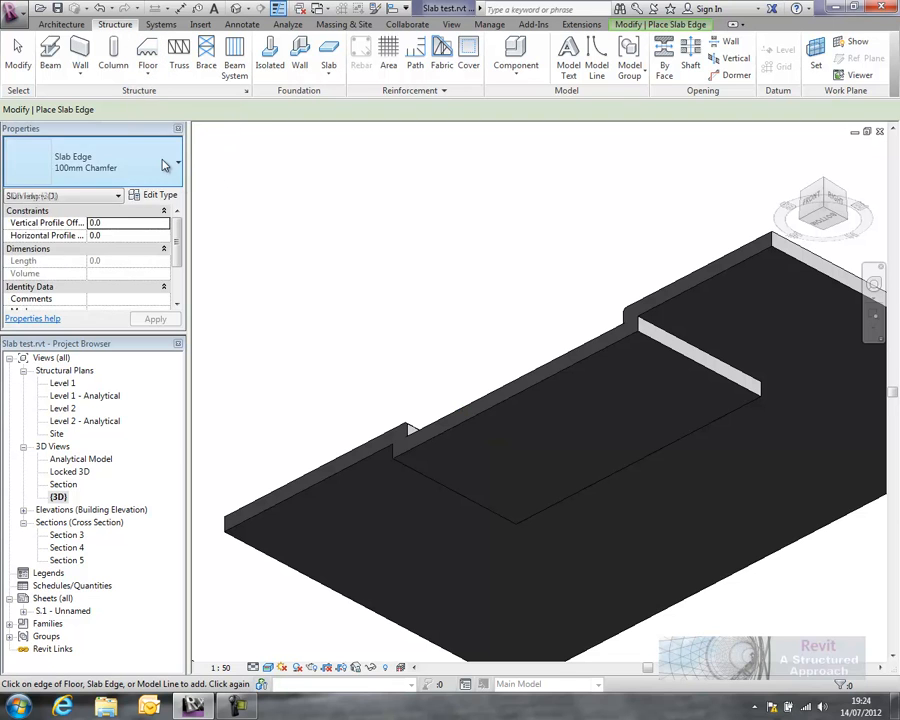
click(755, 378)
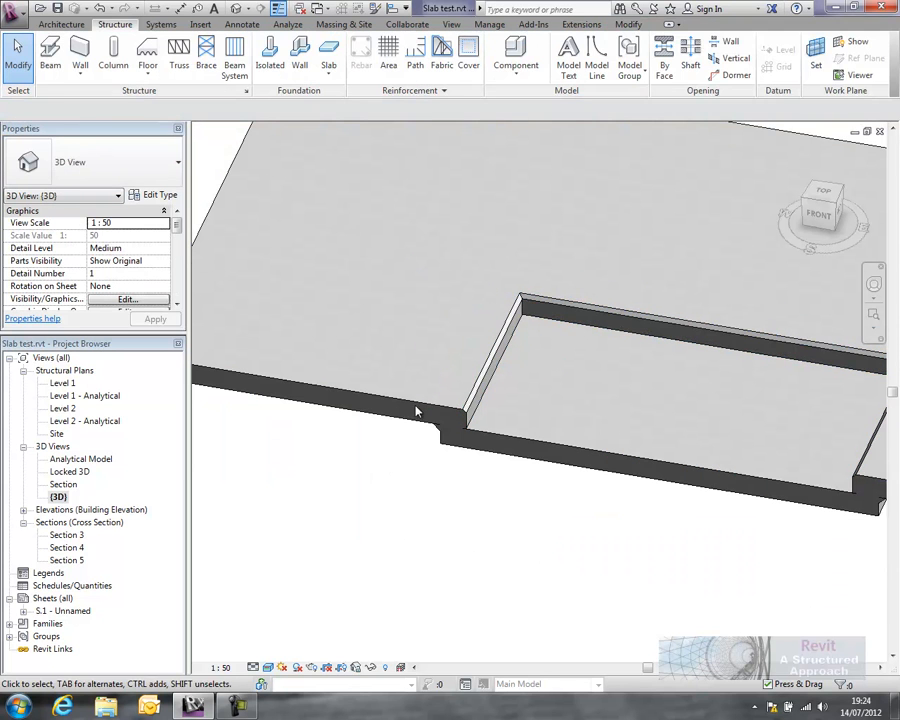
Open the main slab opening's boundary sketch and offset its edges by 100
click(418, 410)
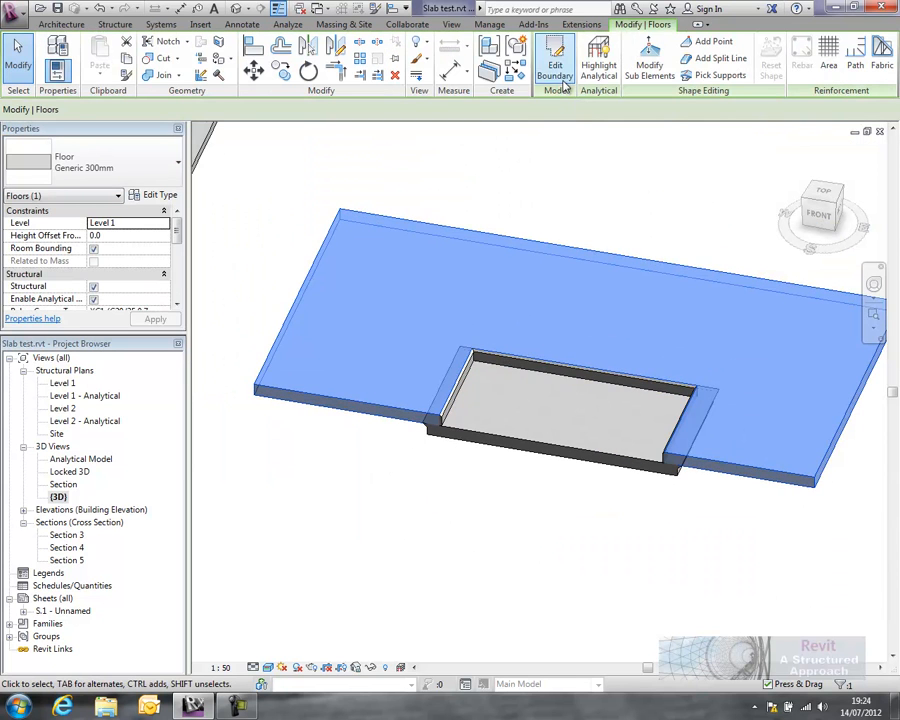
click(555, 57)
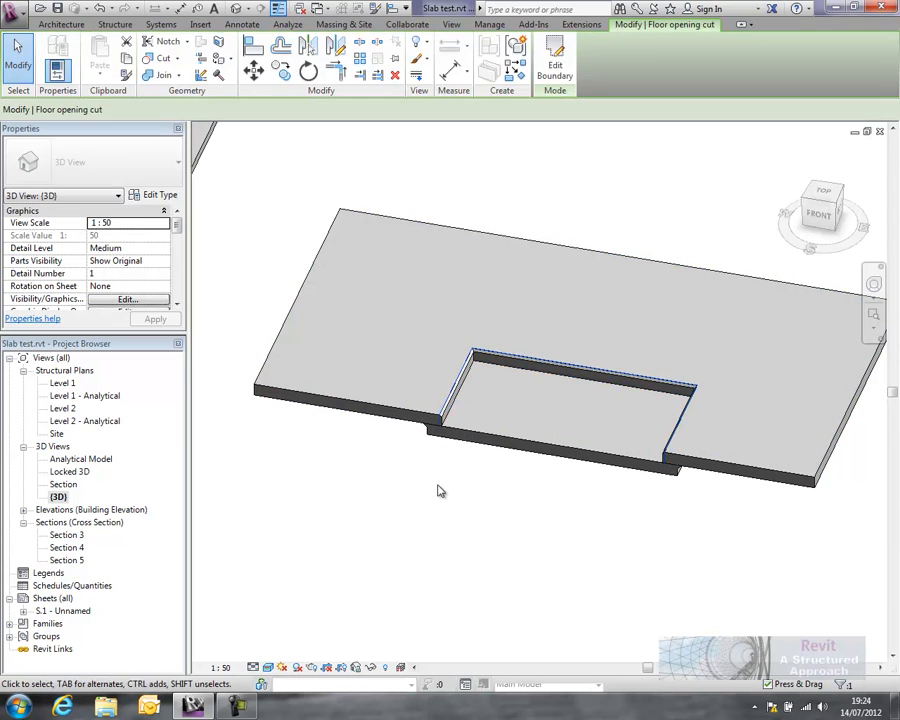
click(555, 65)
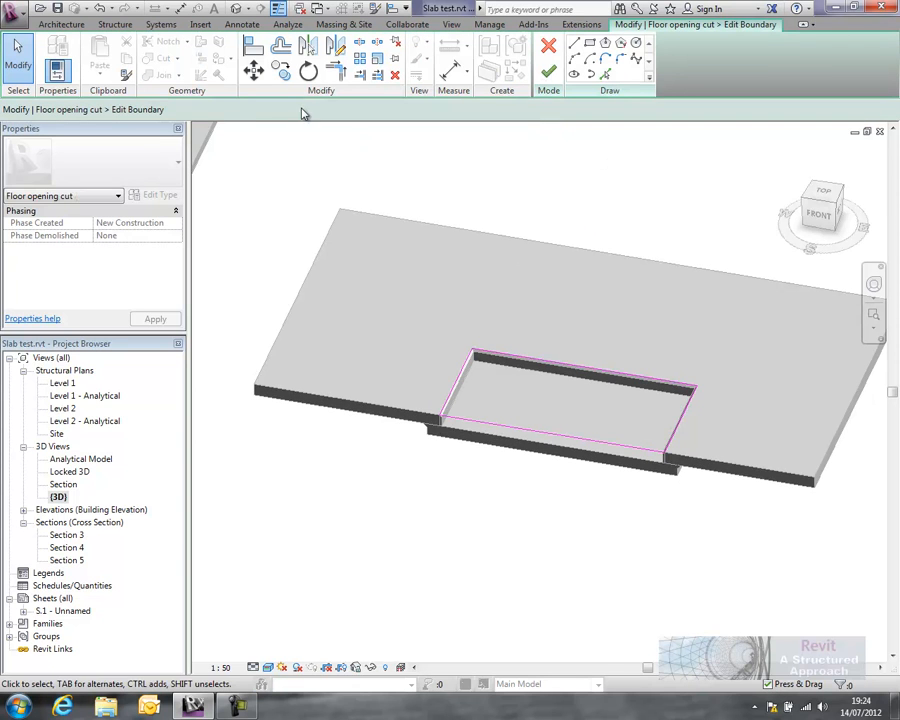
click(281, 46)
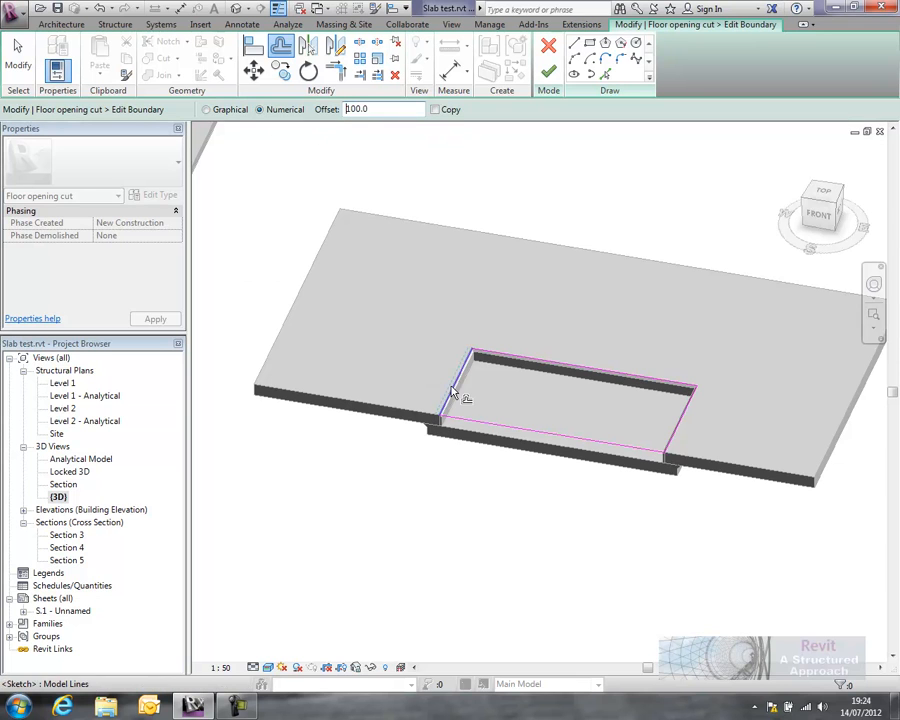
mouse_move(715, 433)
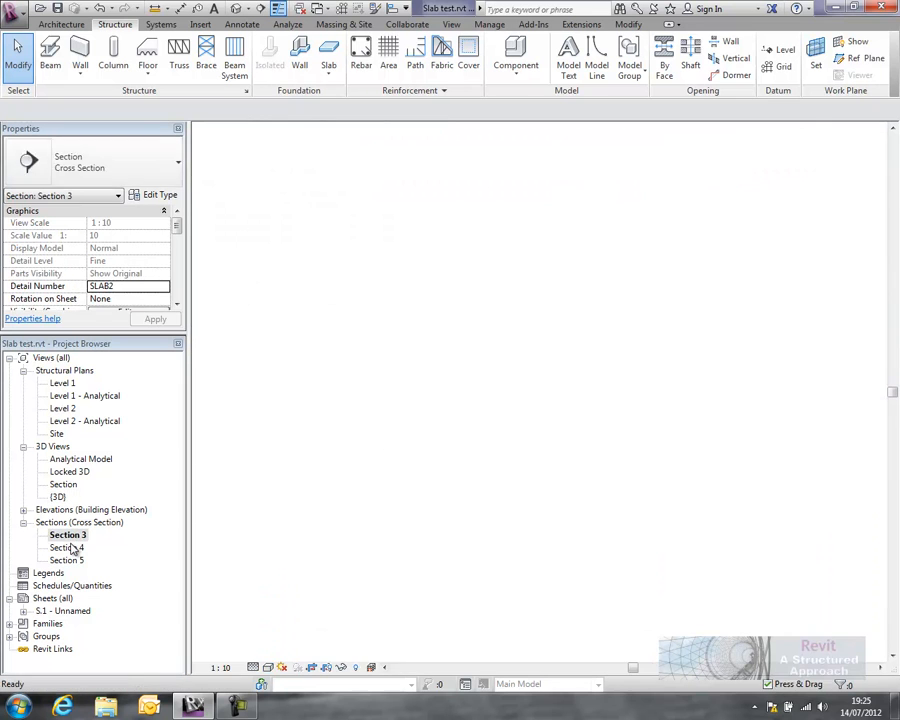
Join the pocket floor to the chamfered slab in Section 3, then show the {3D} view
double_click(65, 547)
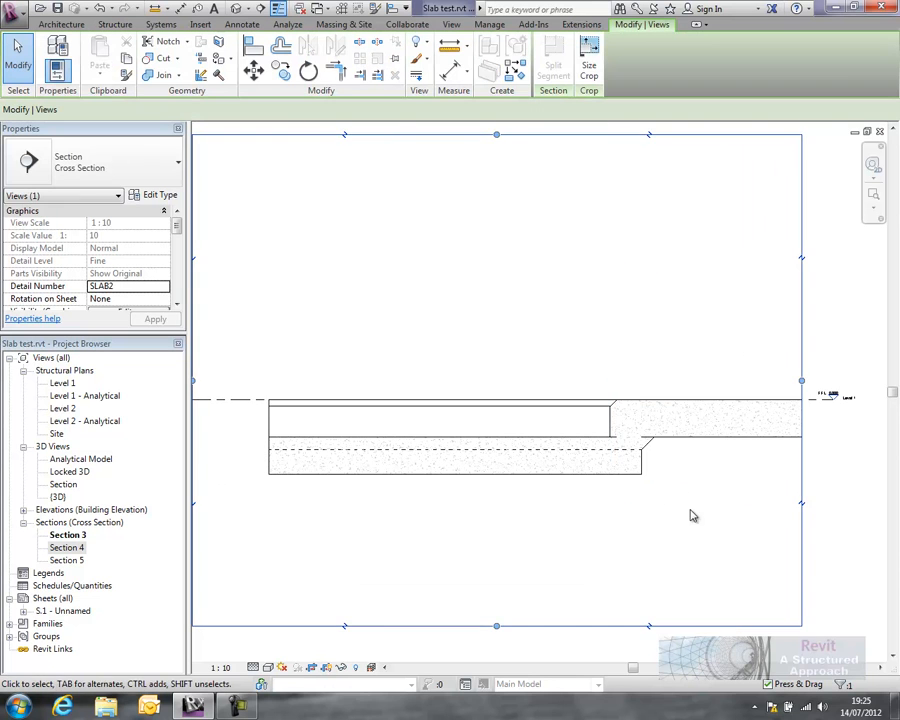
click(115, 24)
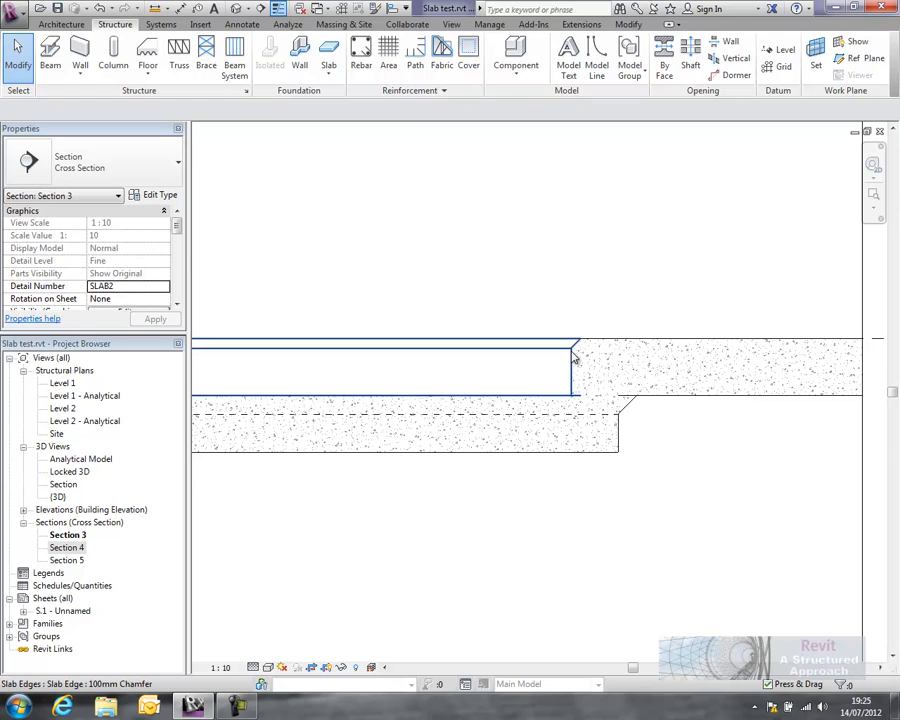
click(573, 360)
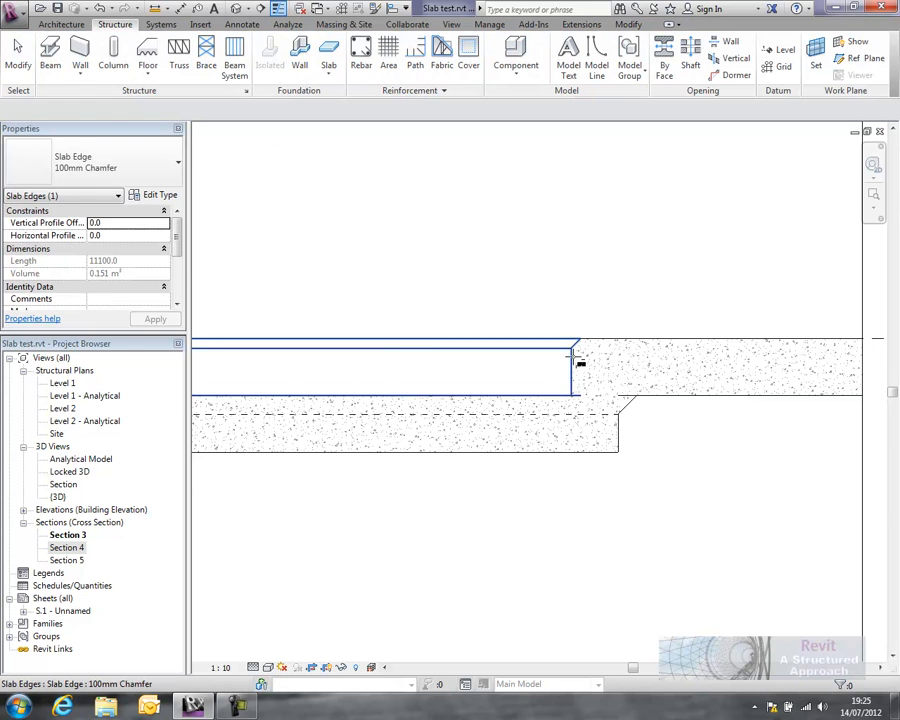
click(385, 370)
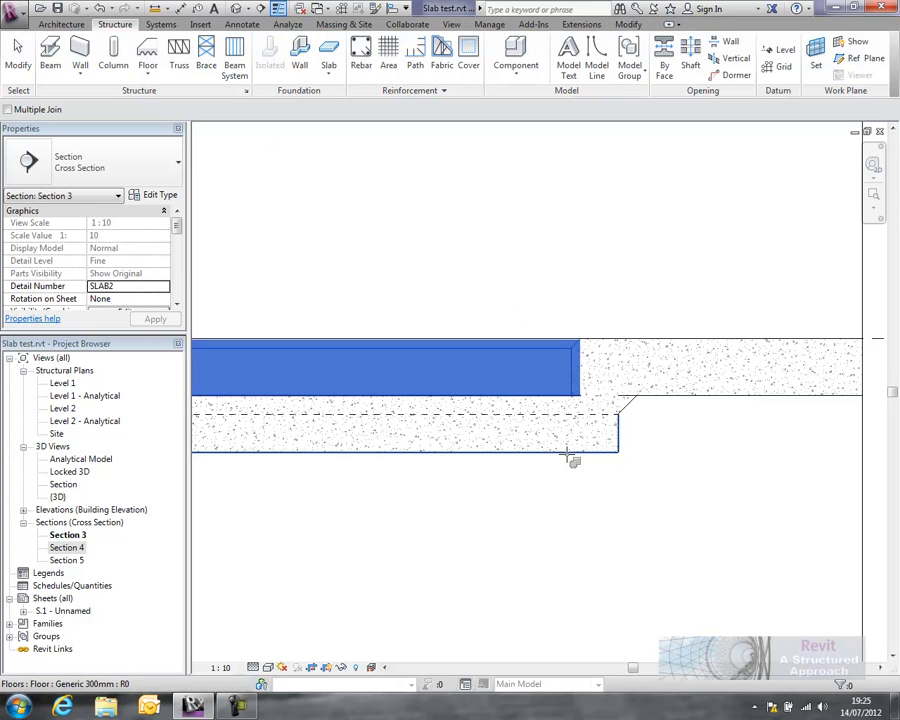
mouse_move(628, 405)
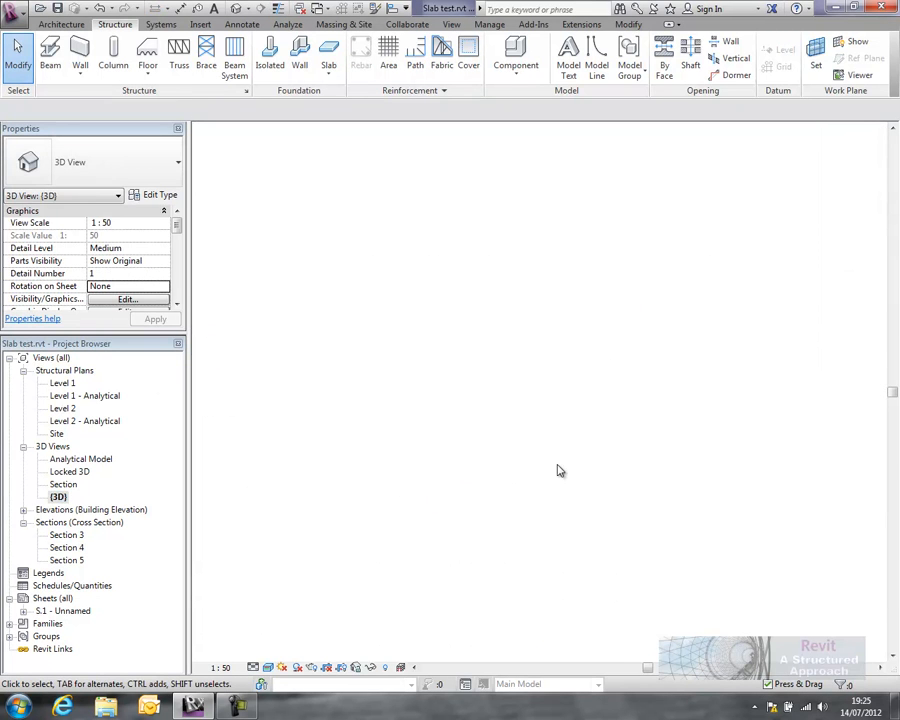
double_click(58, 497)
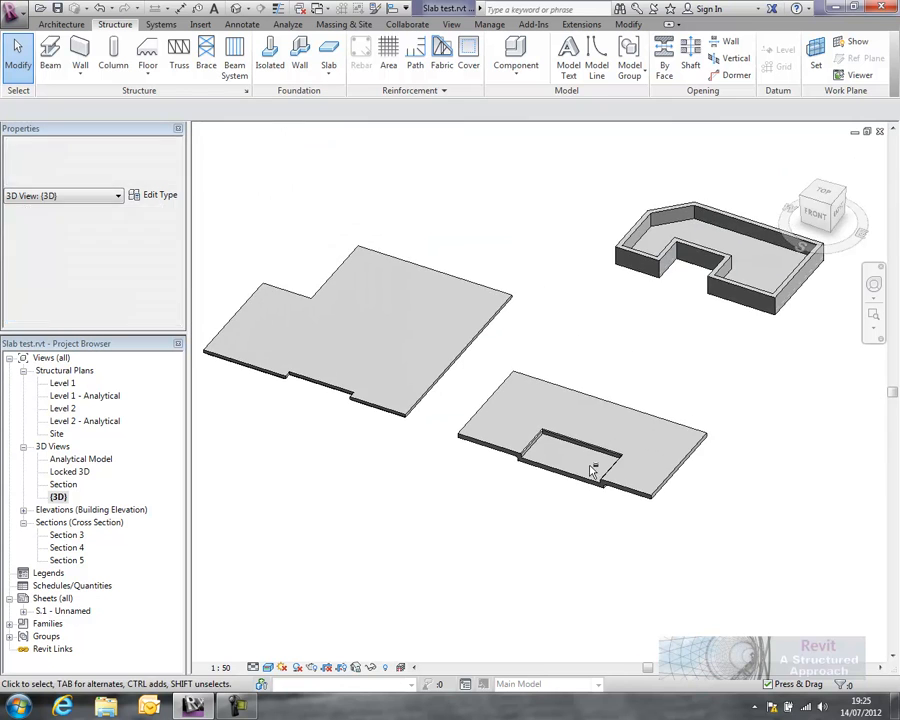